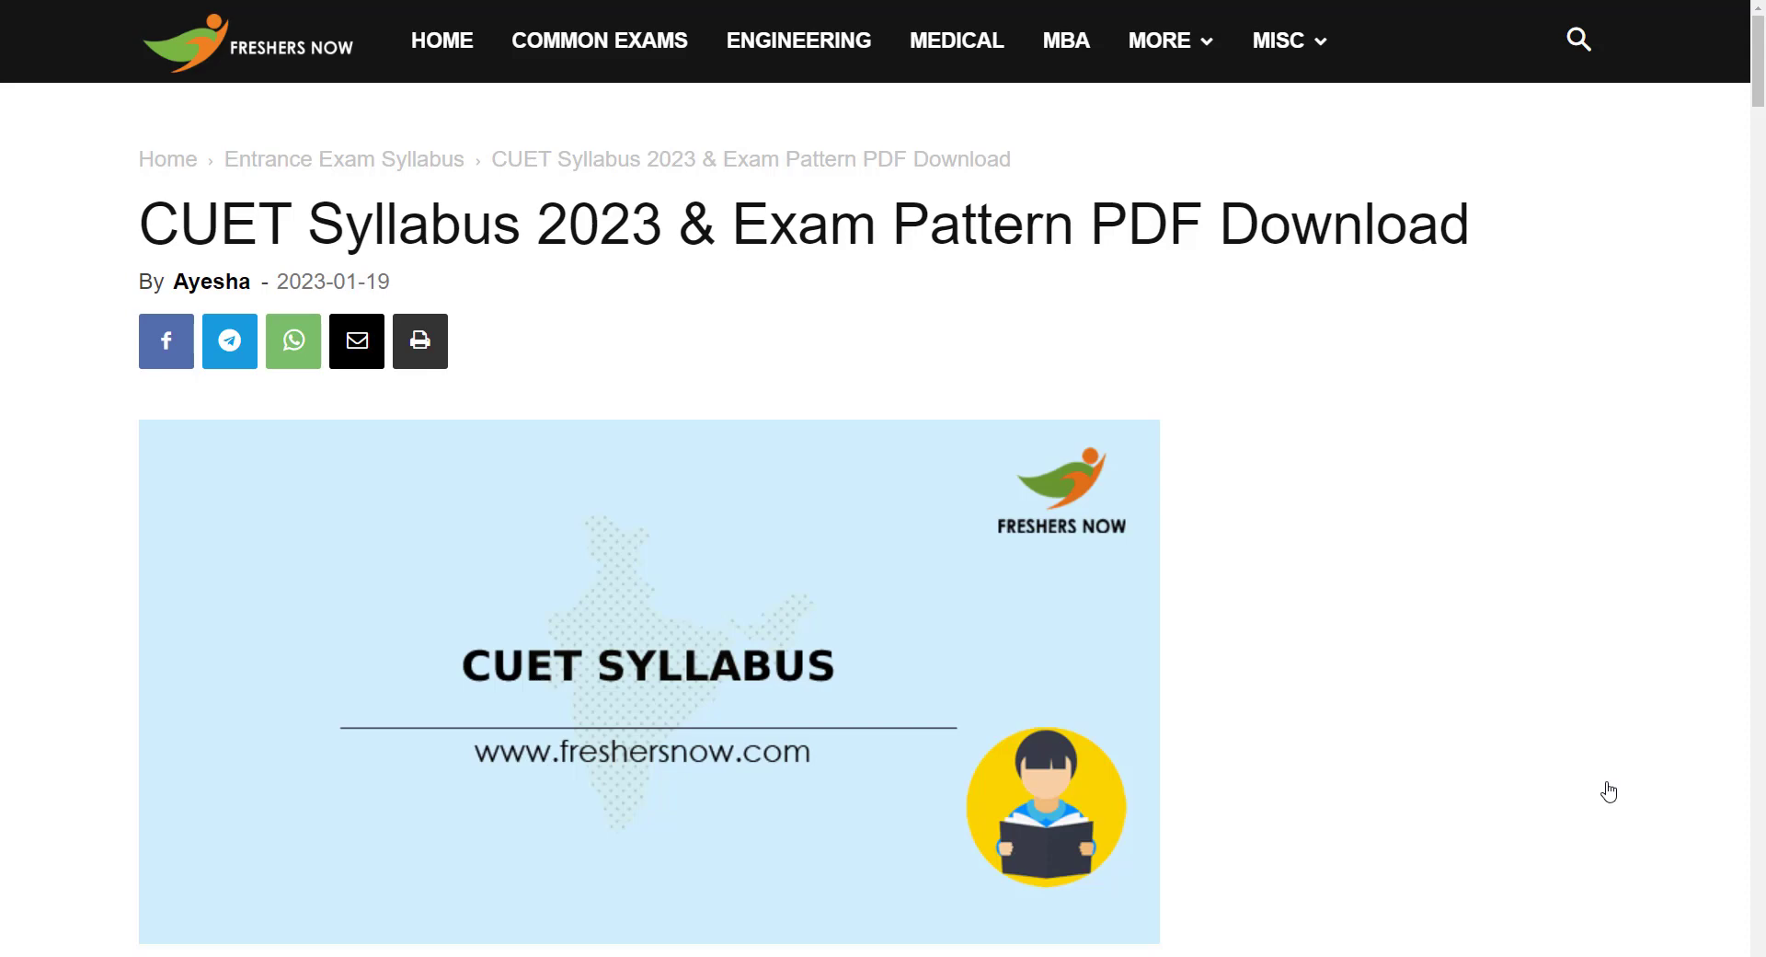
mouse_move(1485, 684)
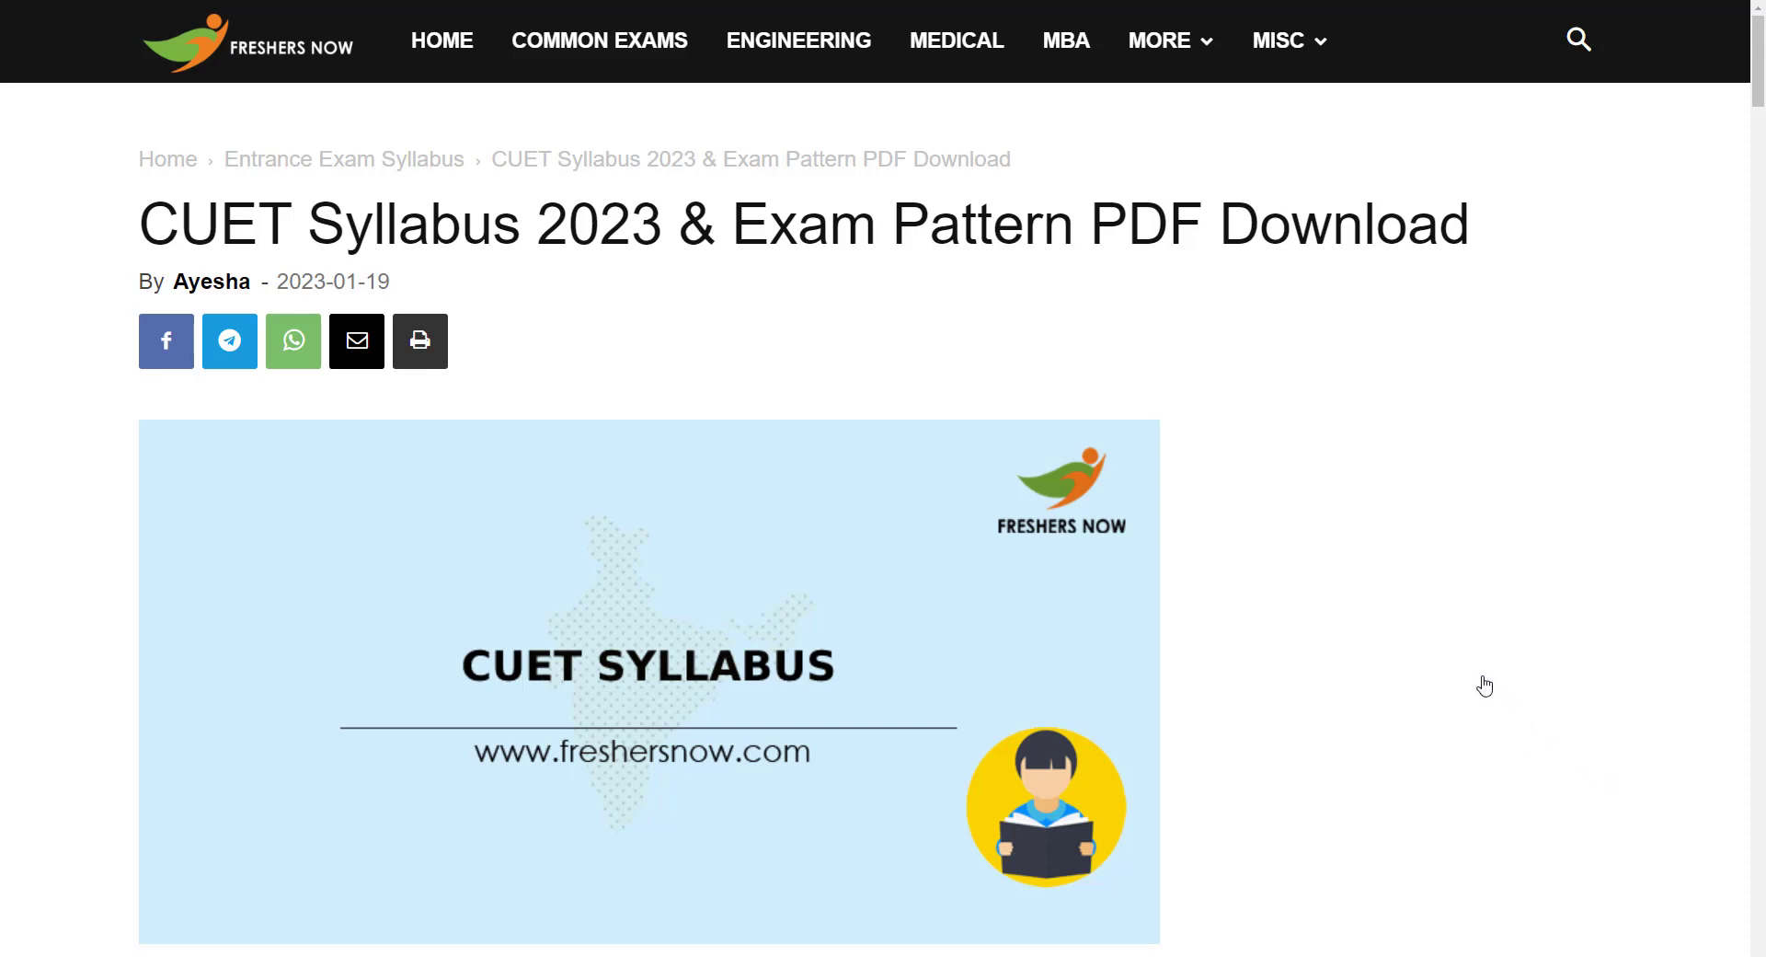
scroll("down", 3)
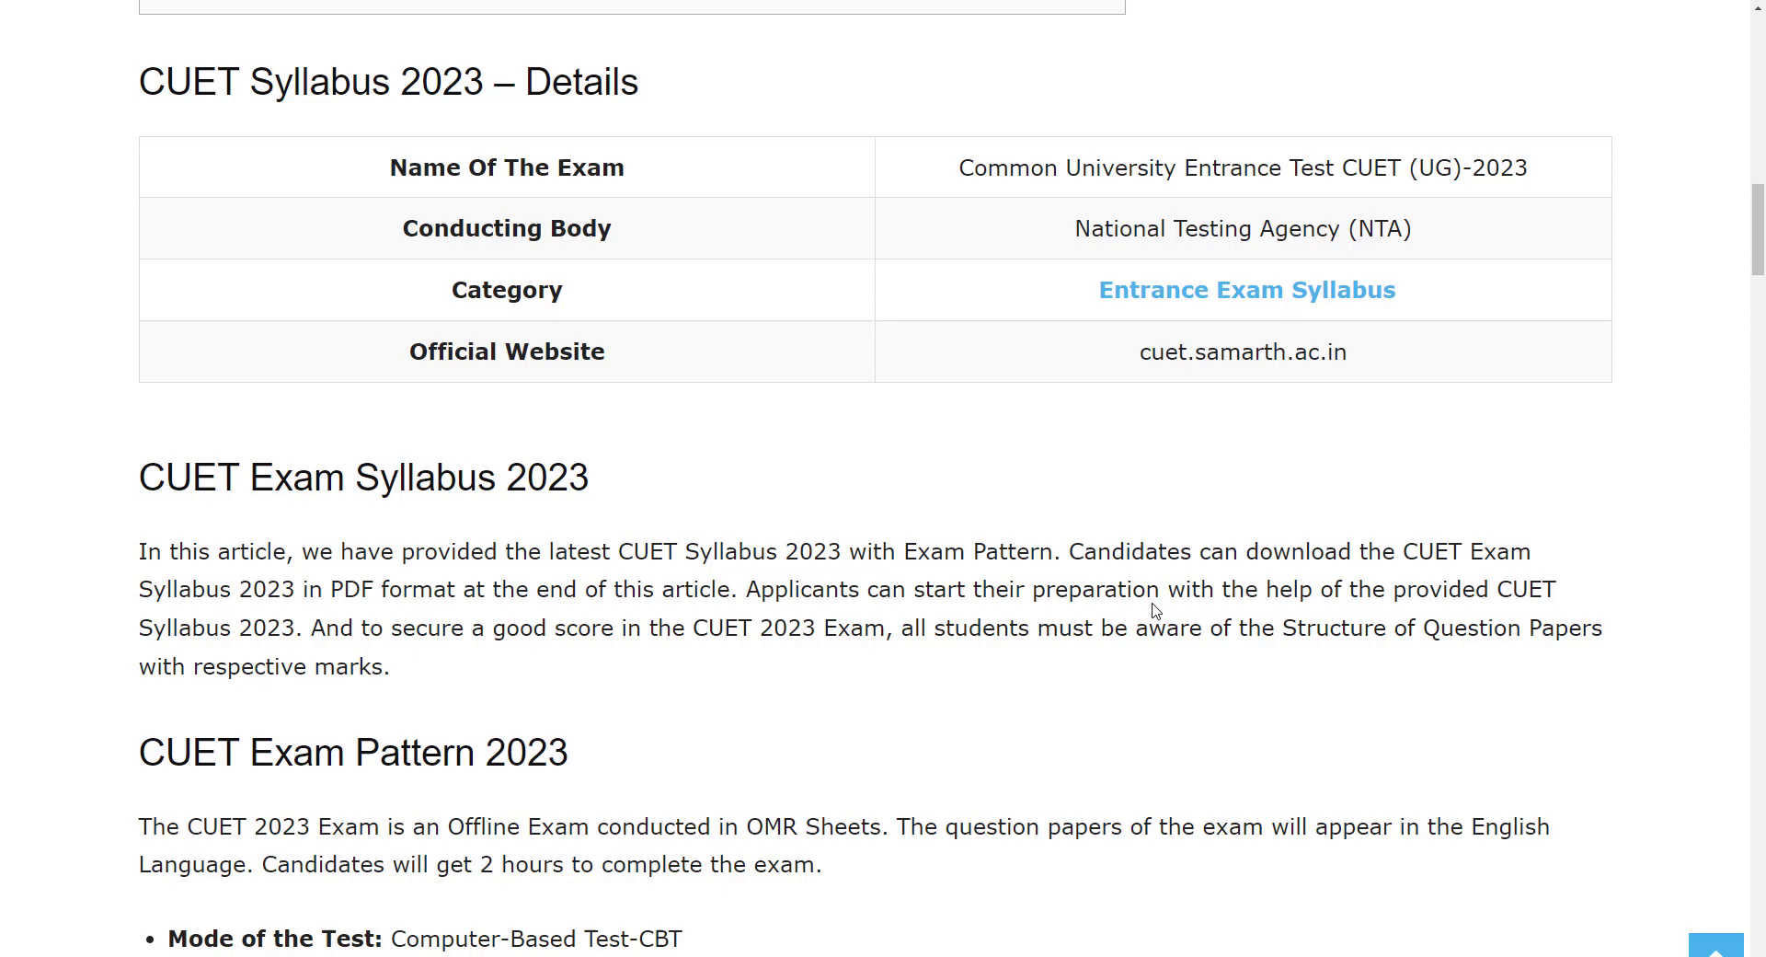
mouse_move(1314, 265)
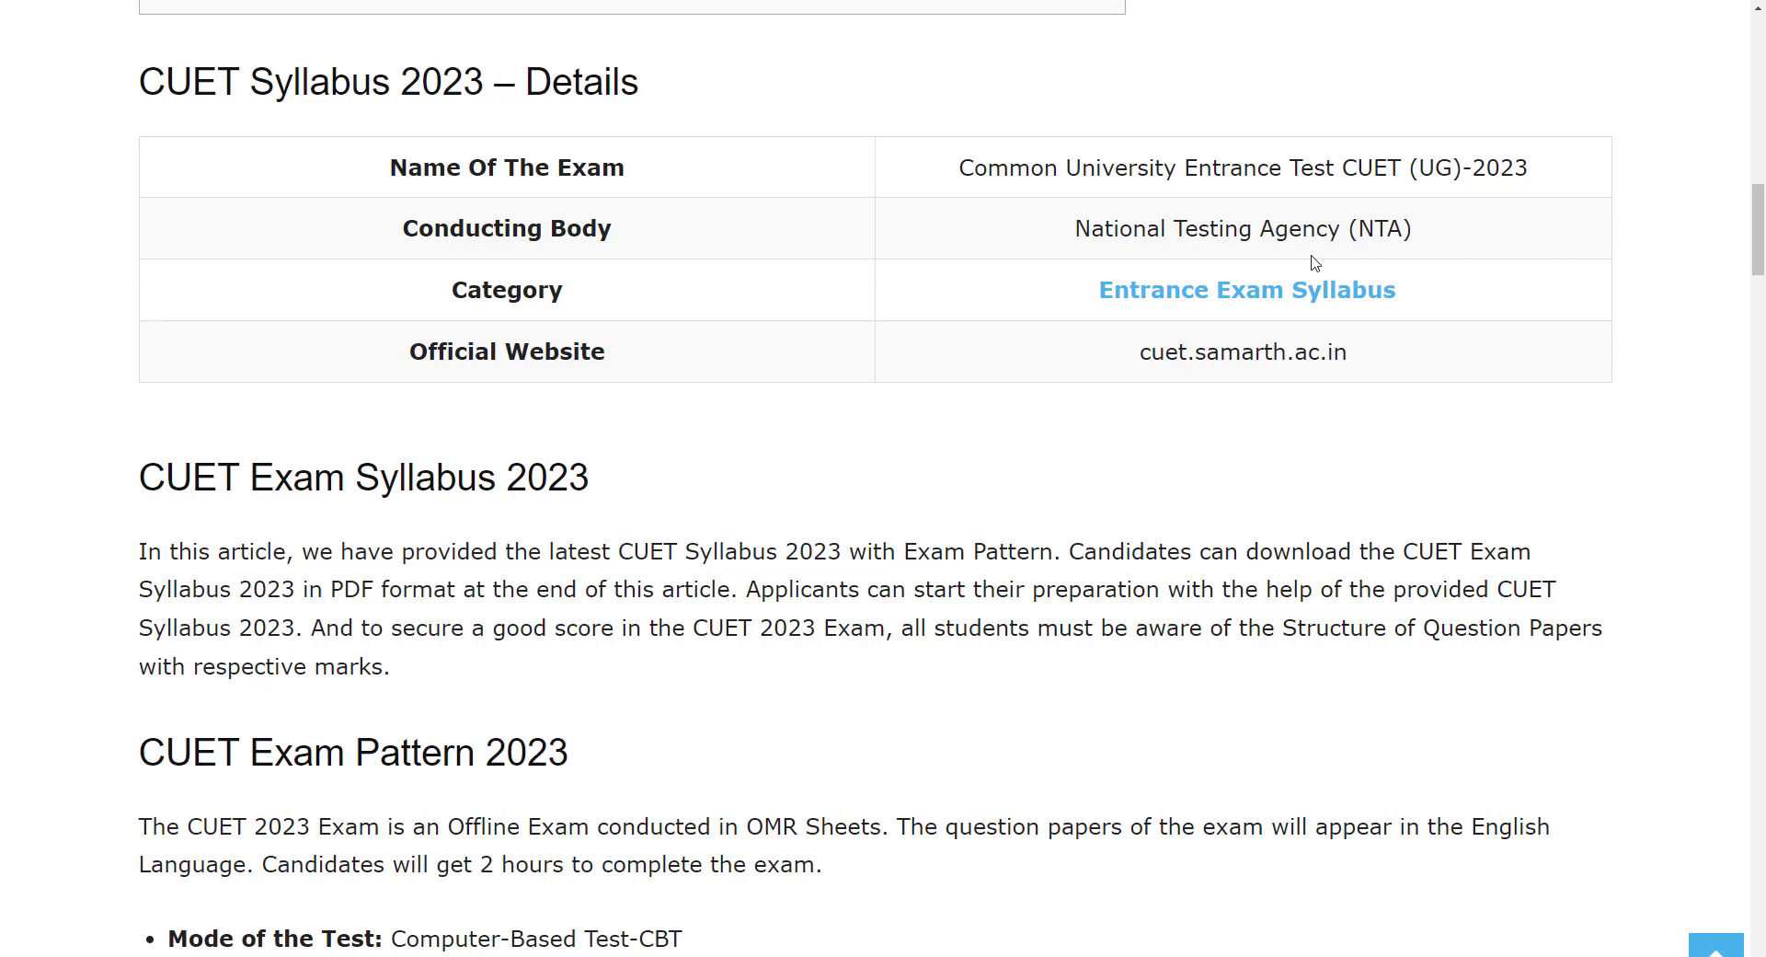
mouse_move(1041, 198)
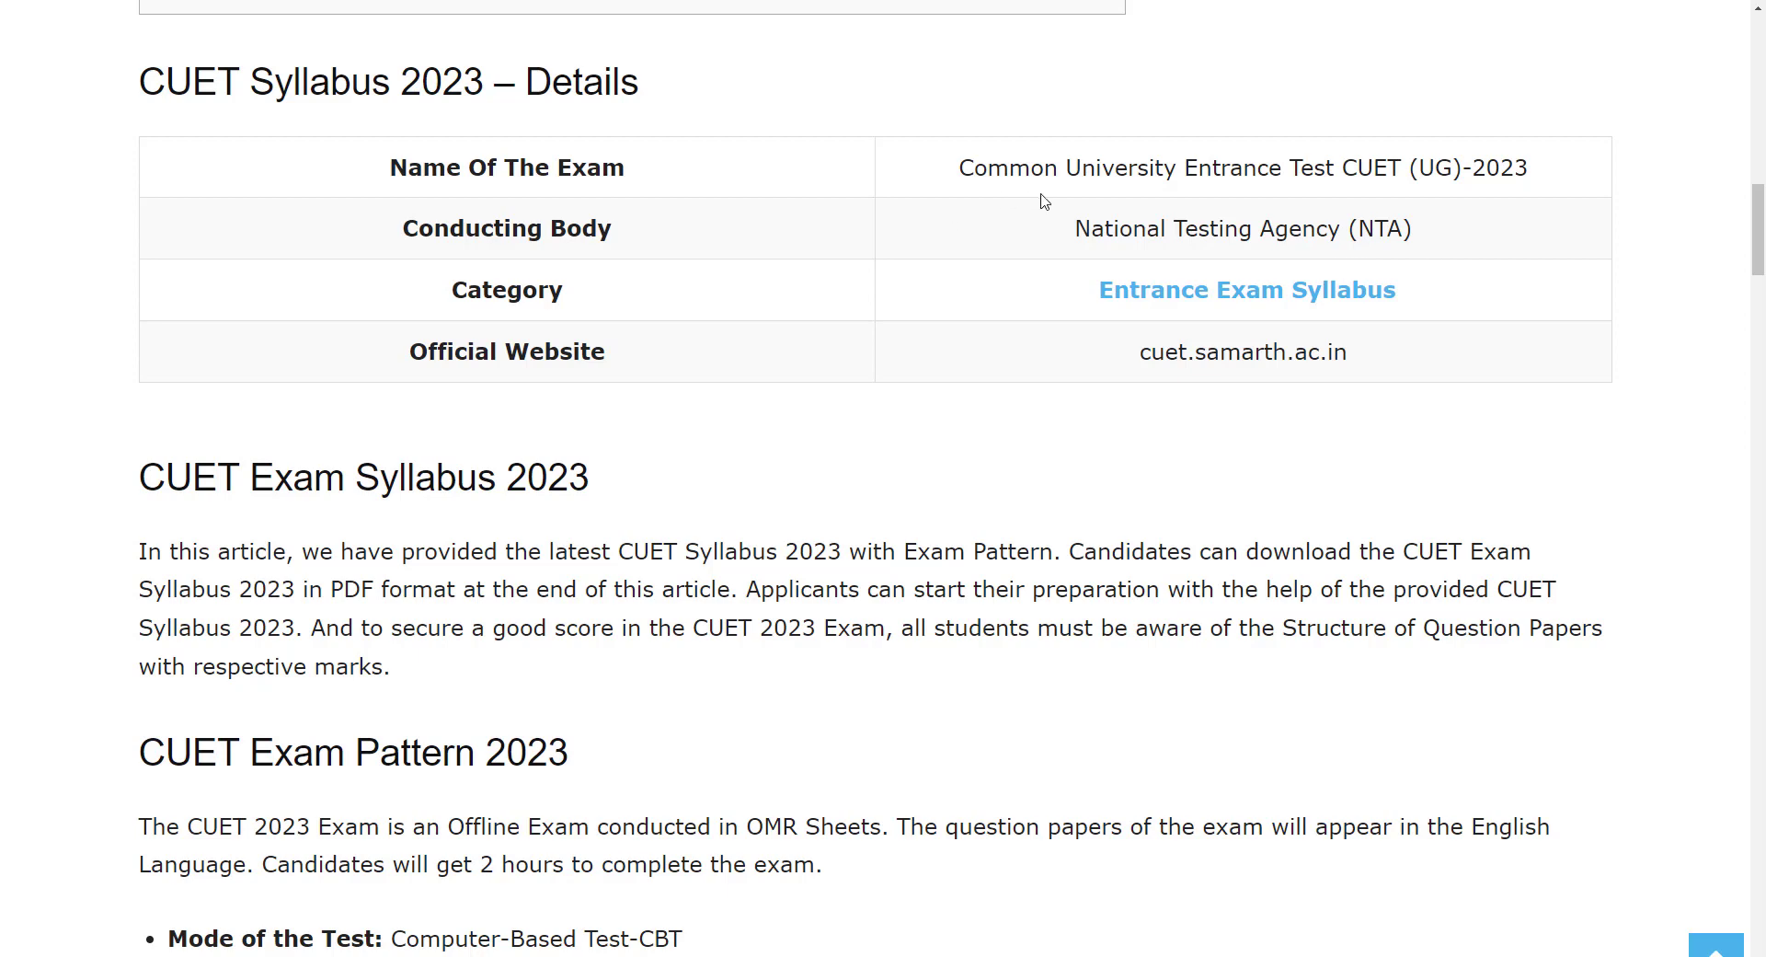
mouse_move(1536, 195)
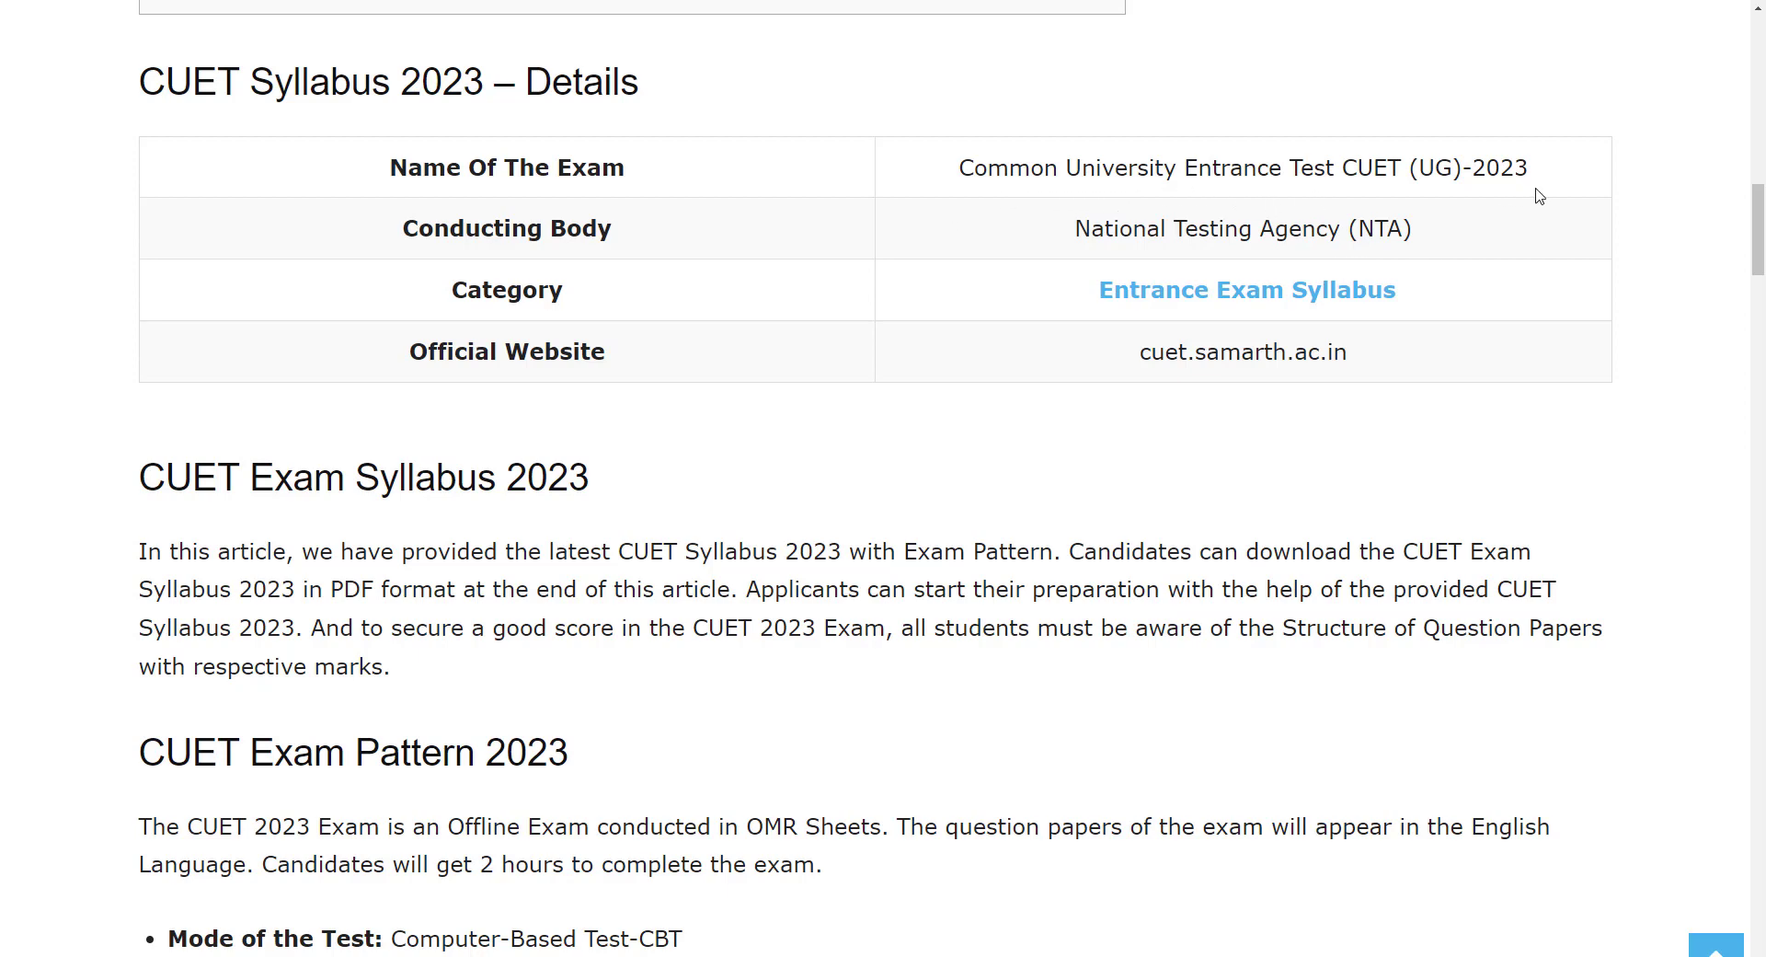
mouse_move(1170, 430)
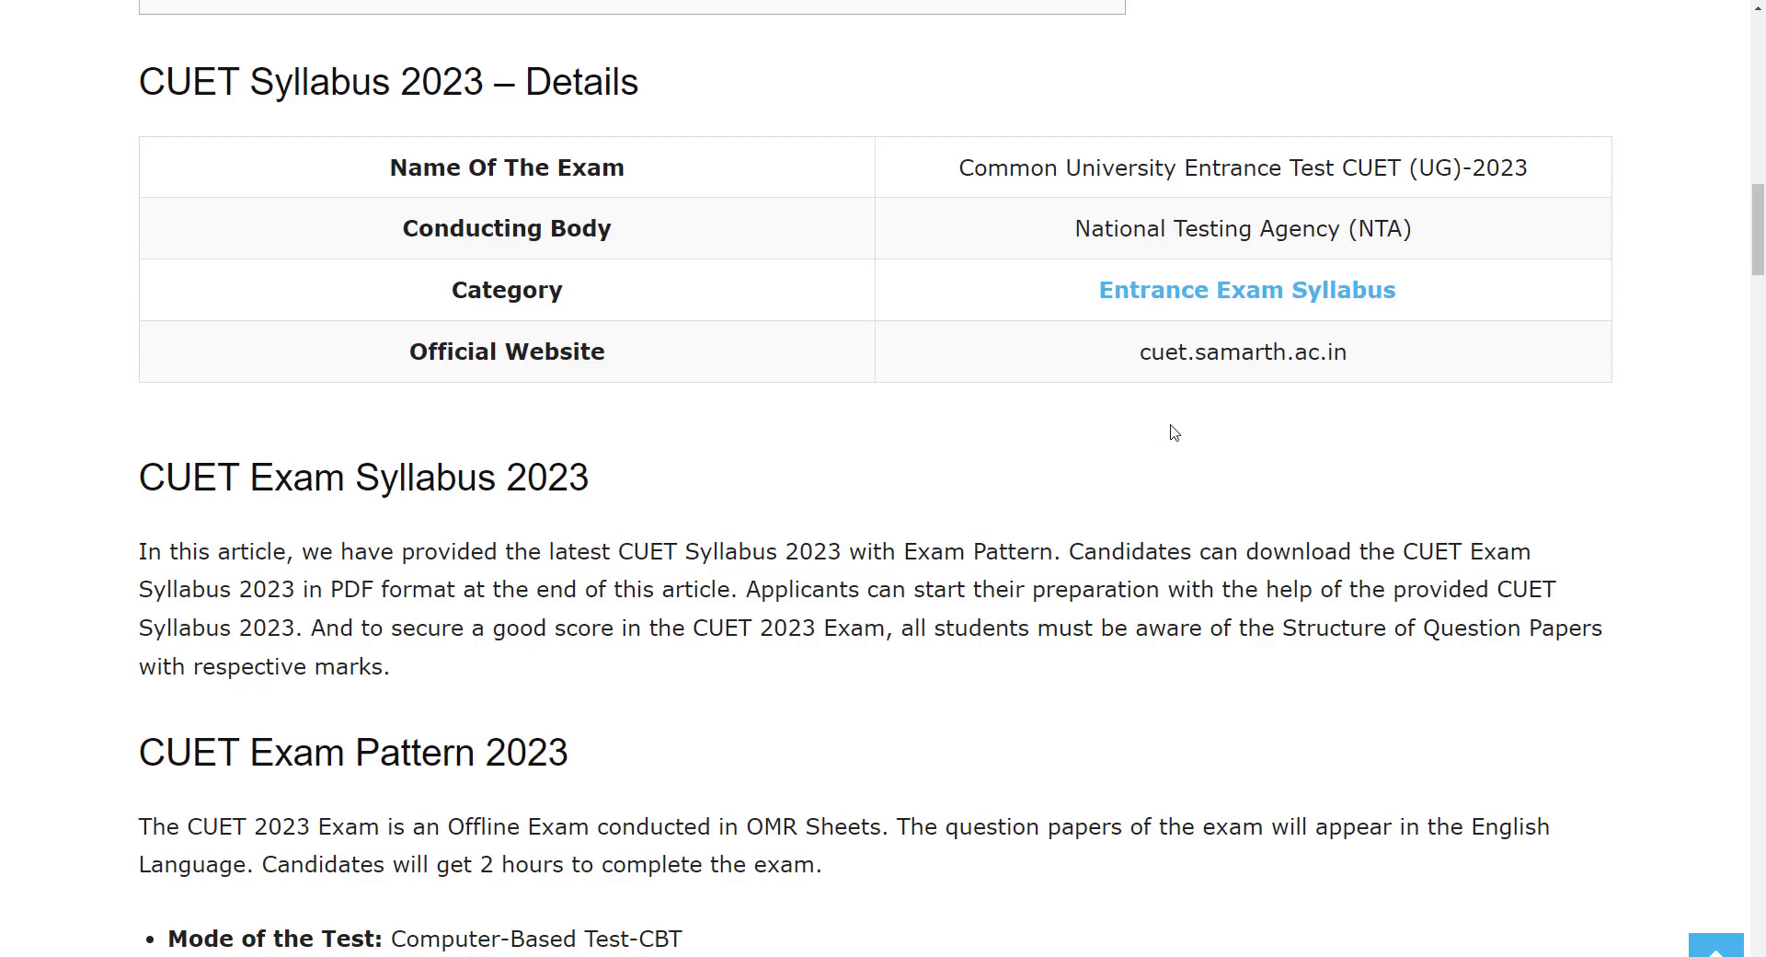
mouse_move(1177, 375)
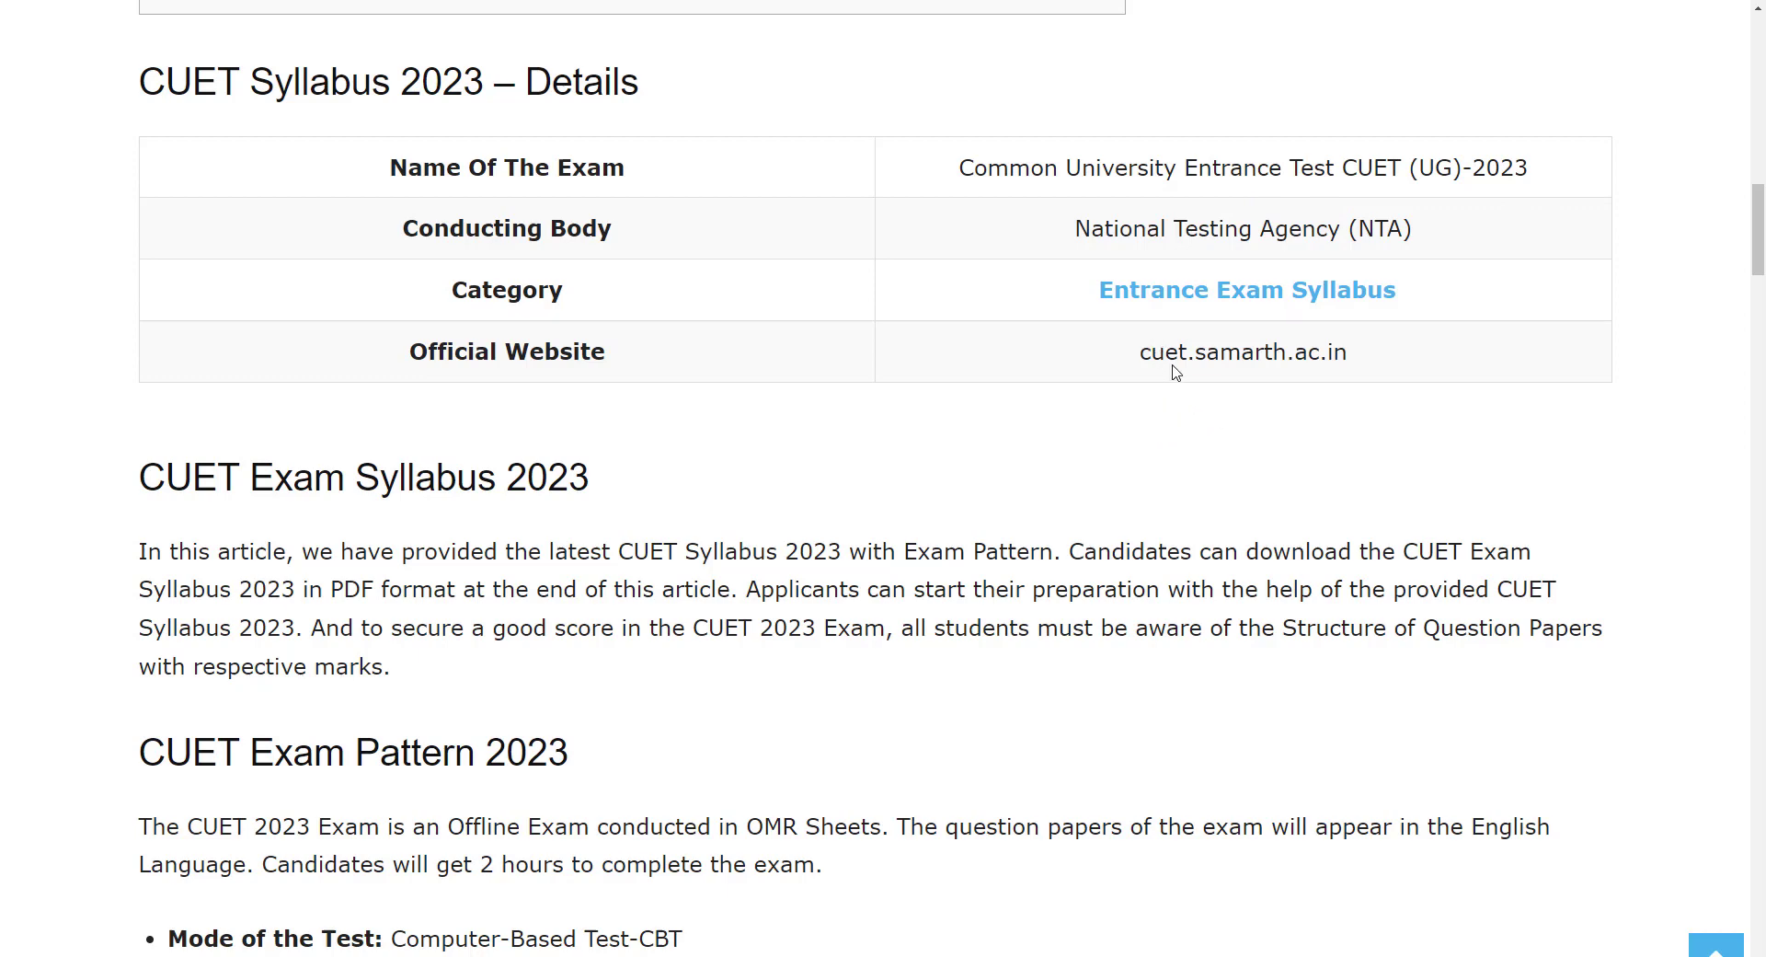
mouse_move(1298, 361)
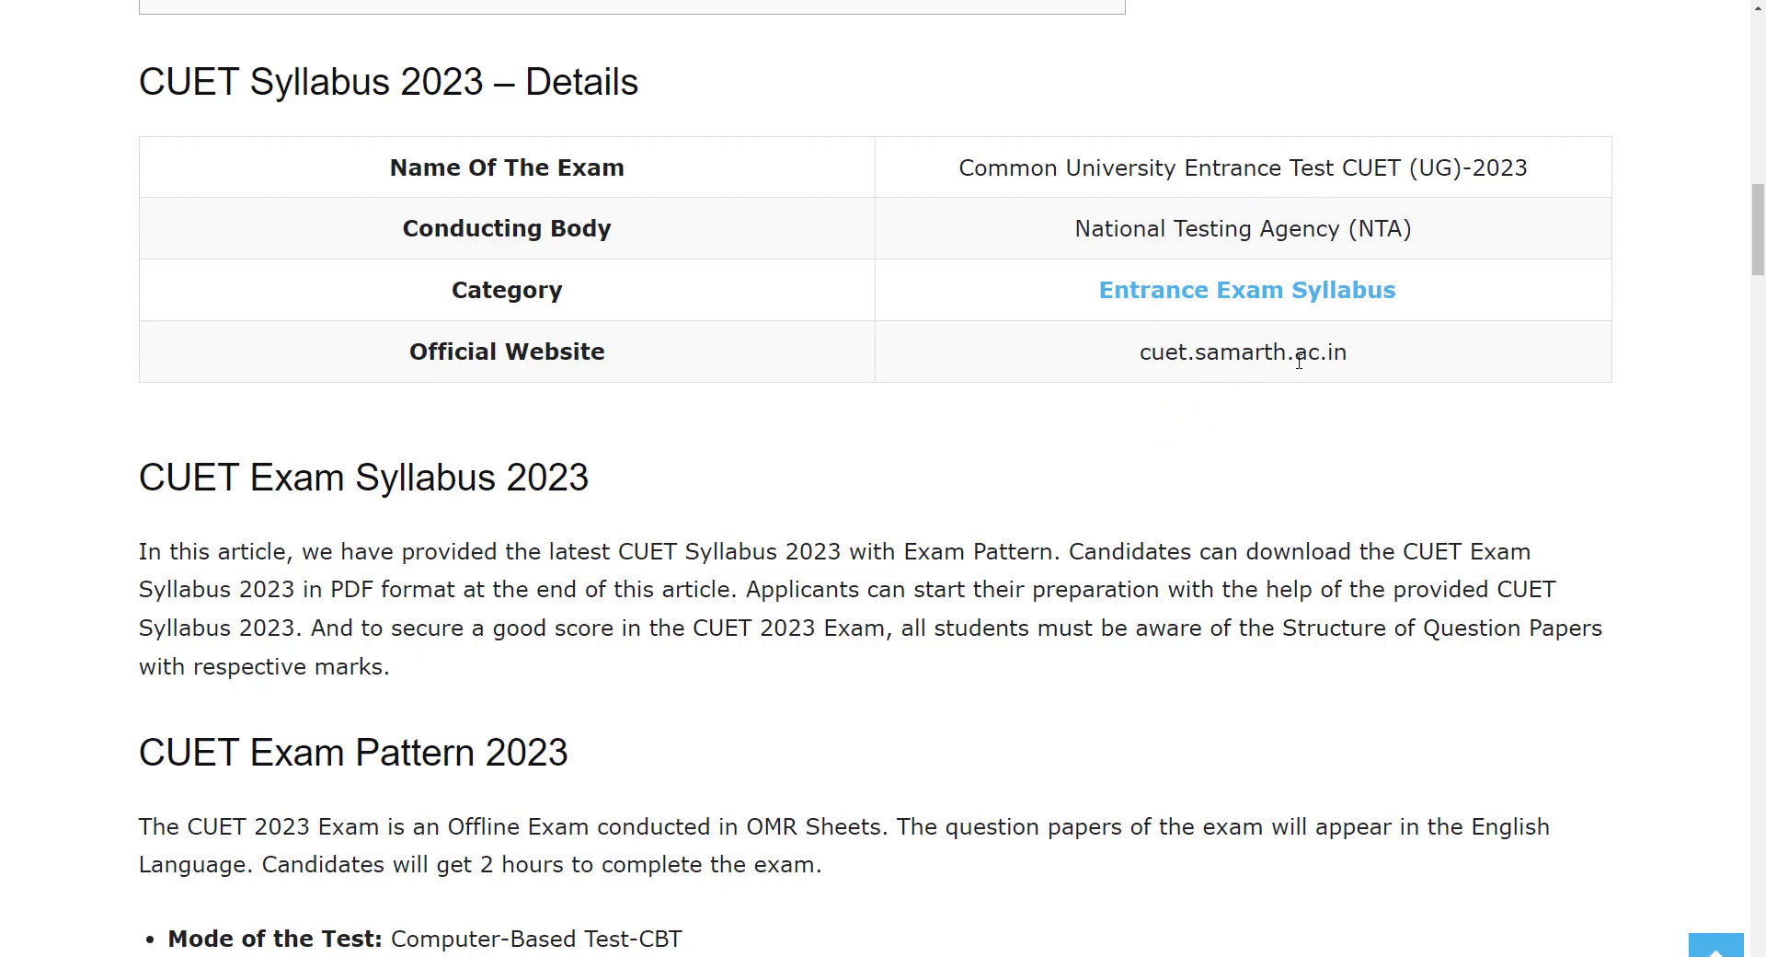
scroll("down", 3)
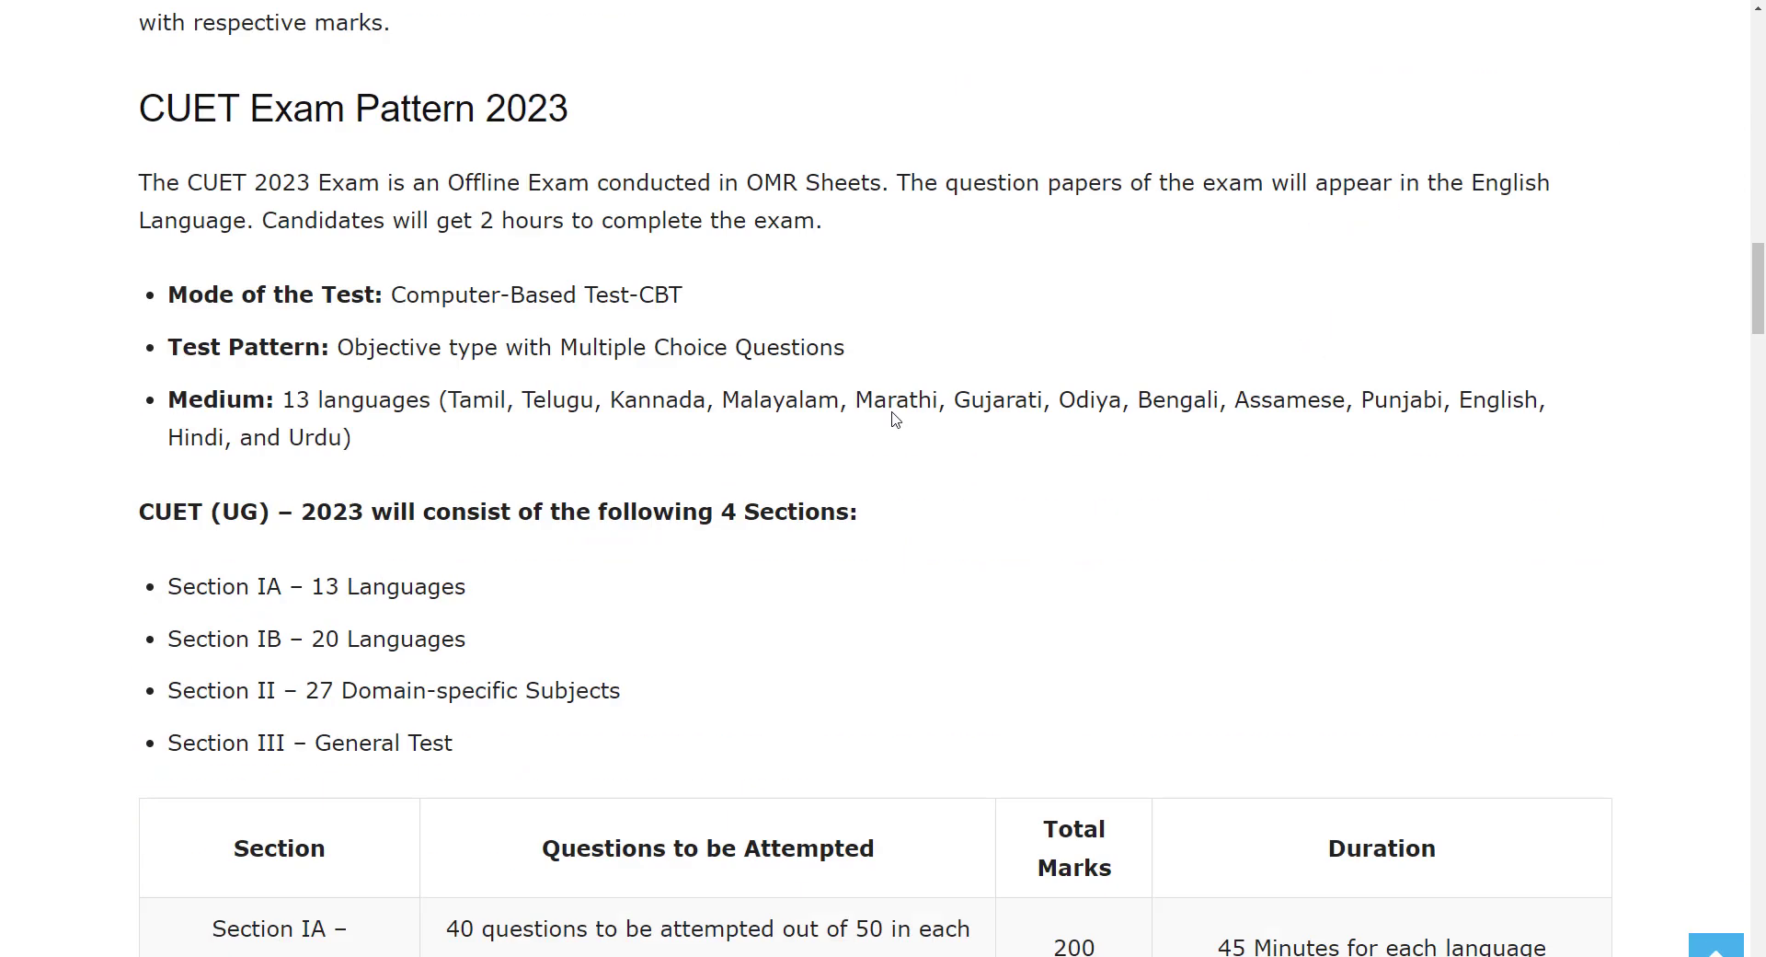
mouse_move(419, 324)
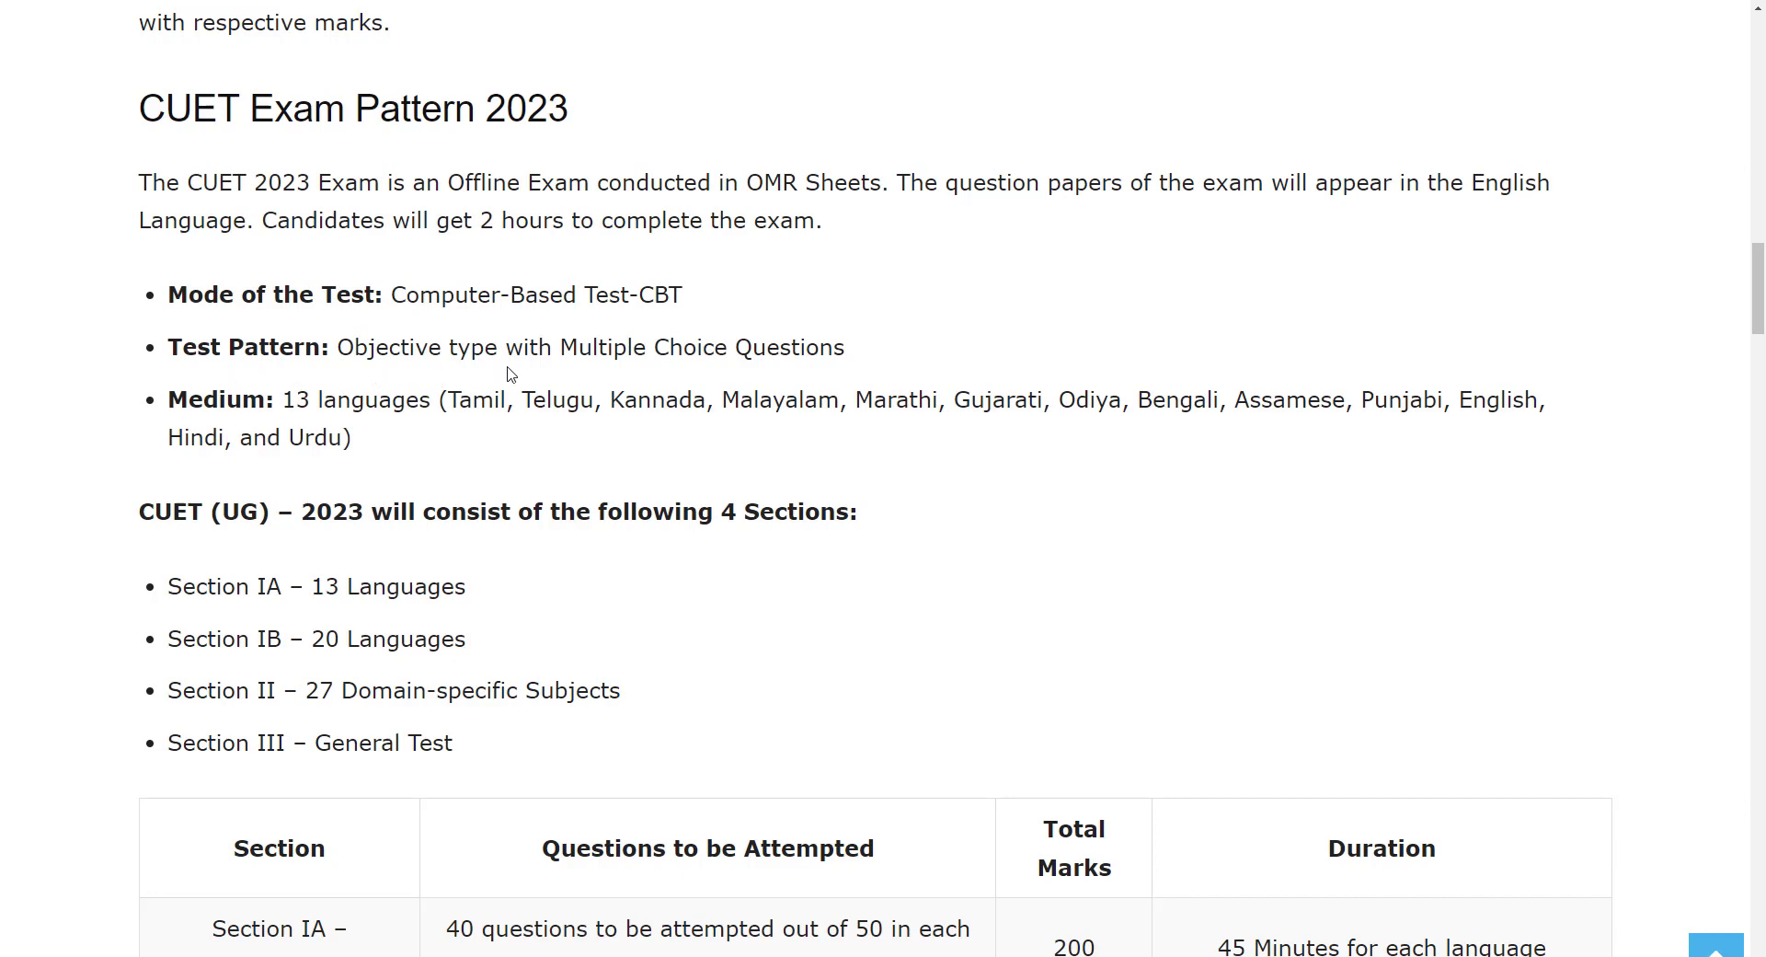
mouse_move(235, 405)
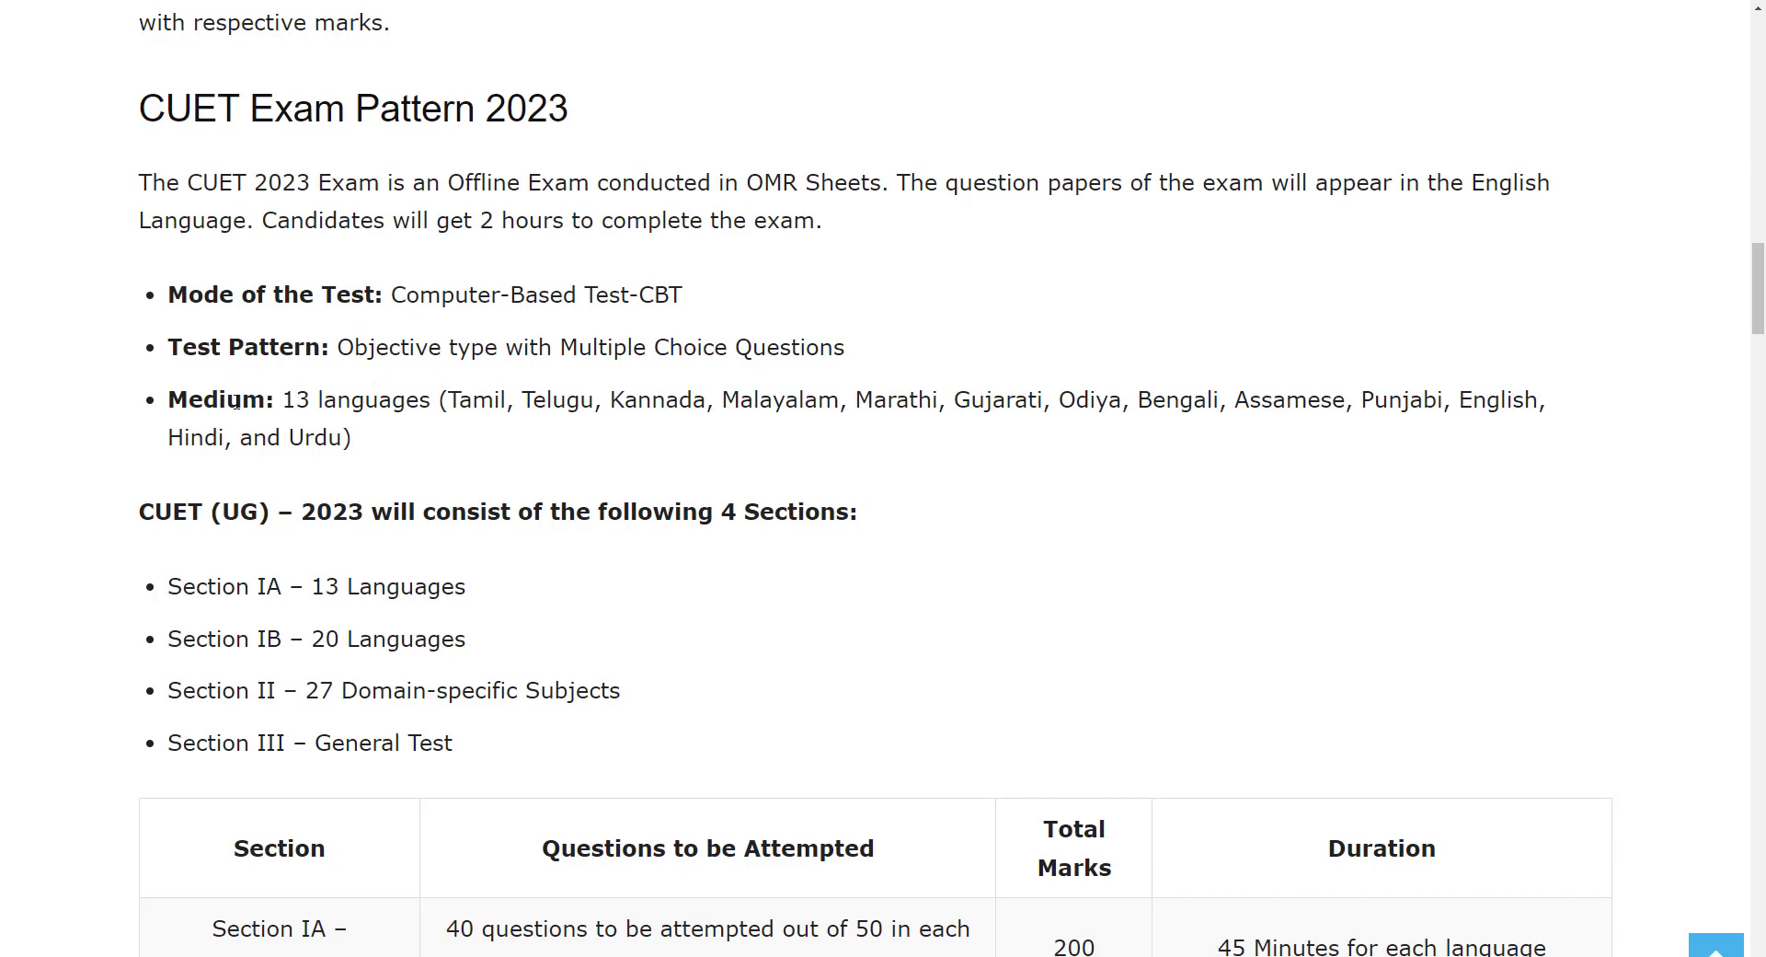
scroll("down", 3)
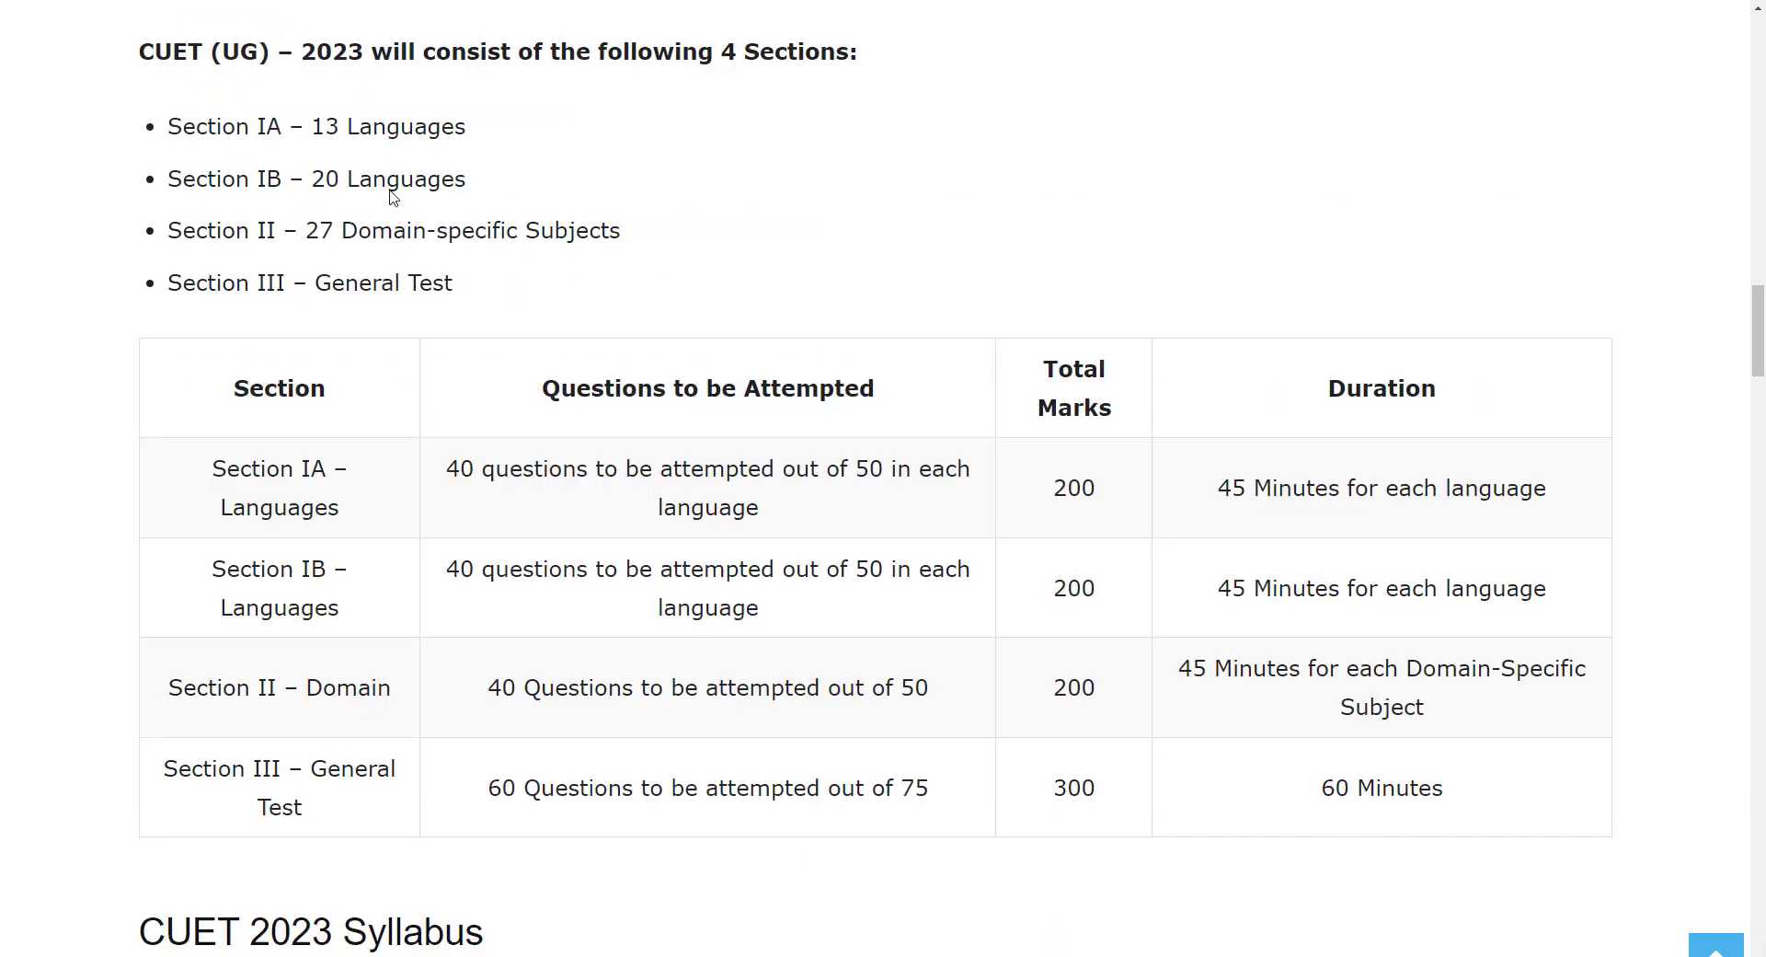
mouse_move(328, 217)
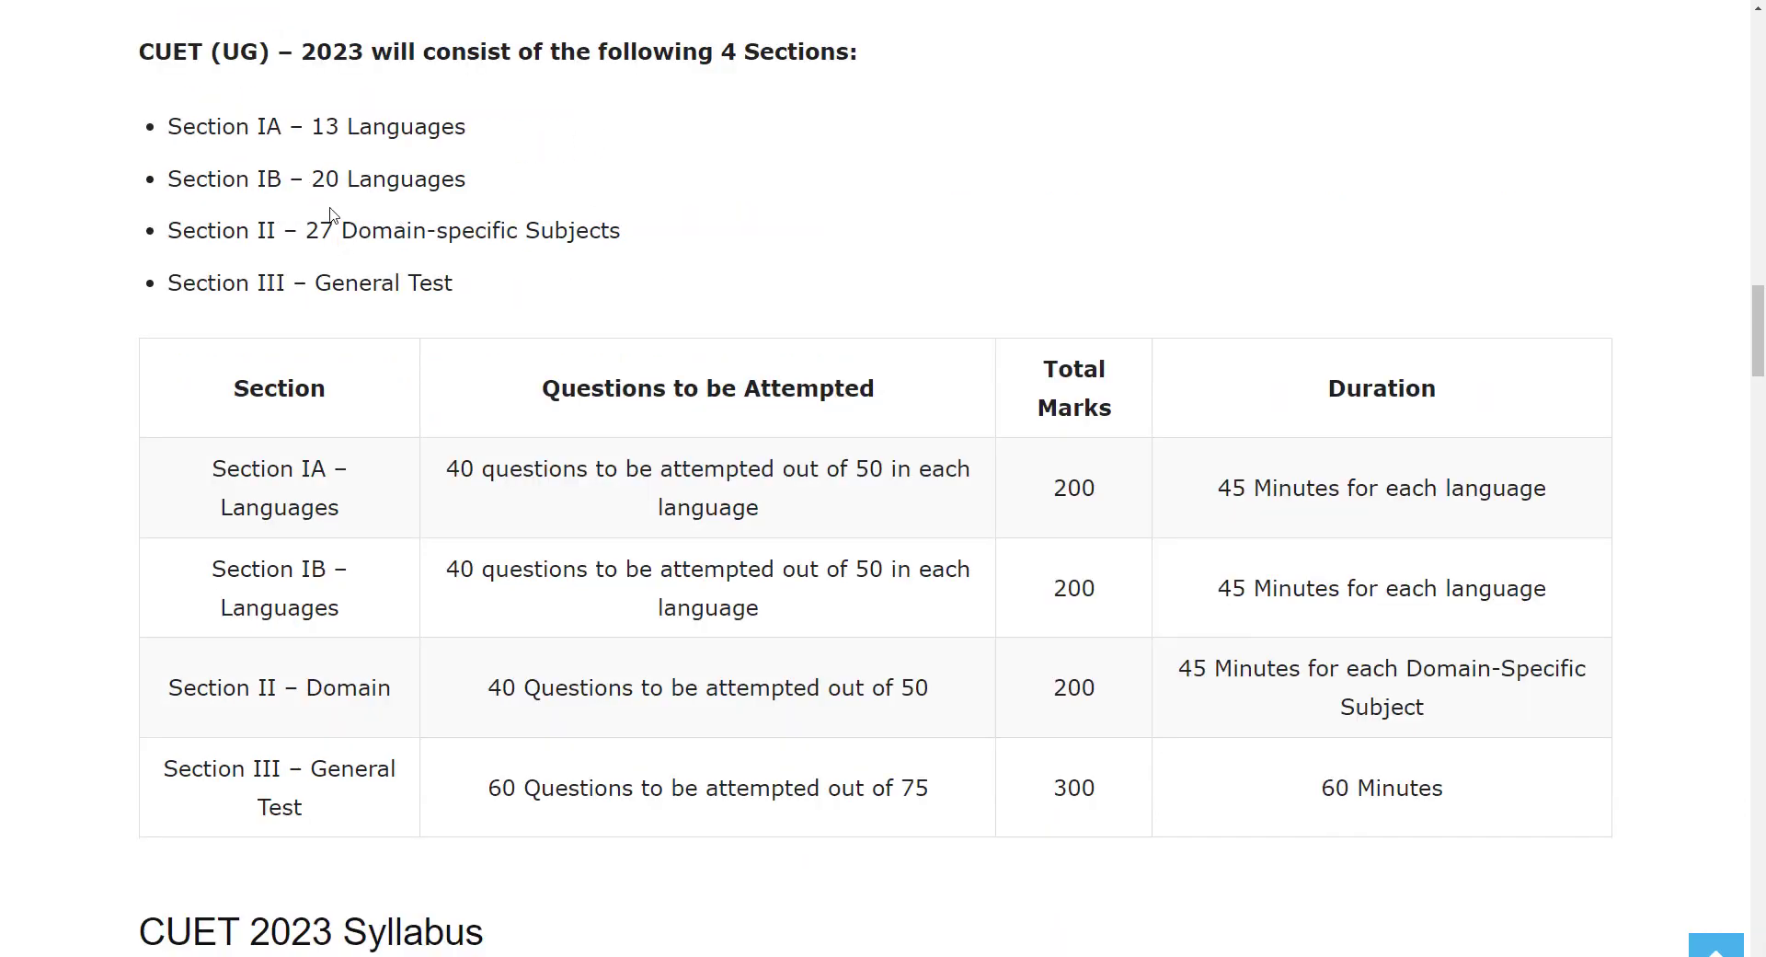
scroll("down", 3)
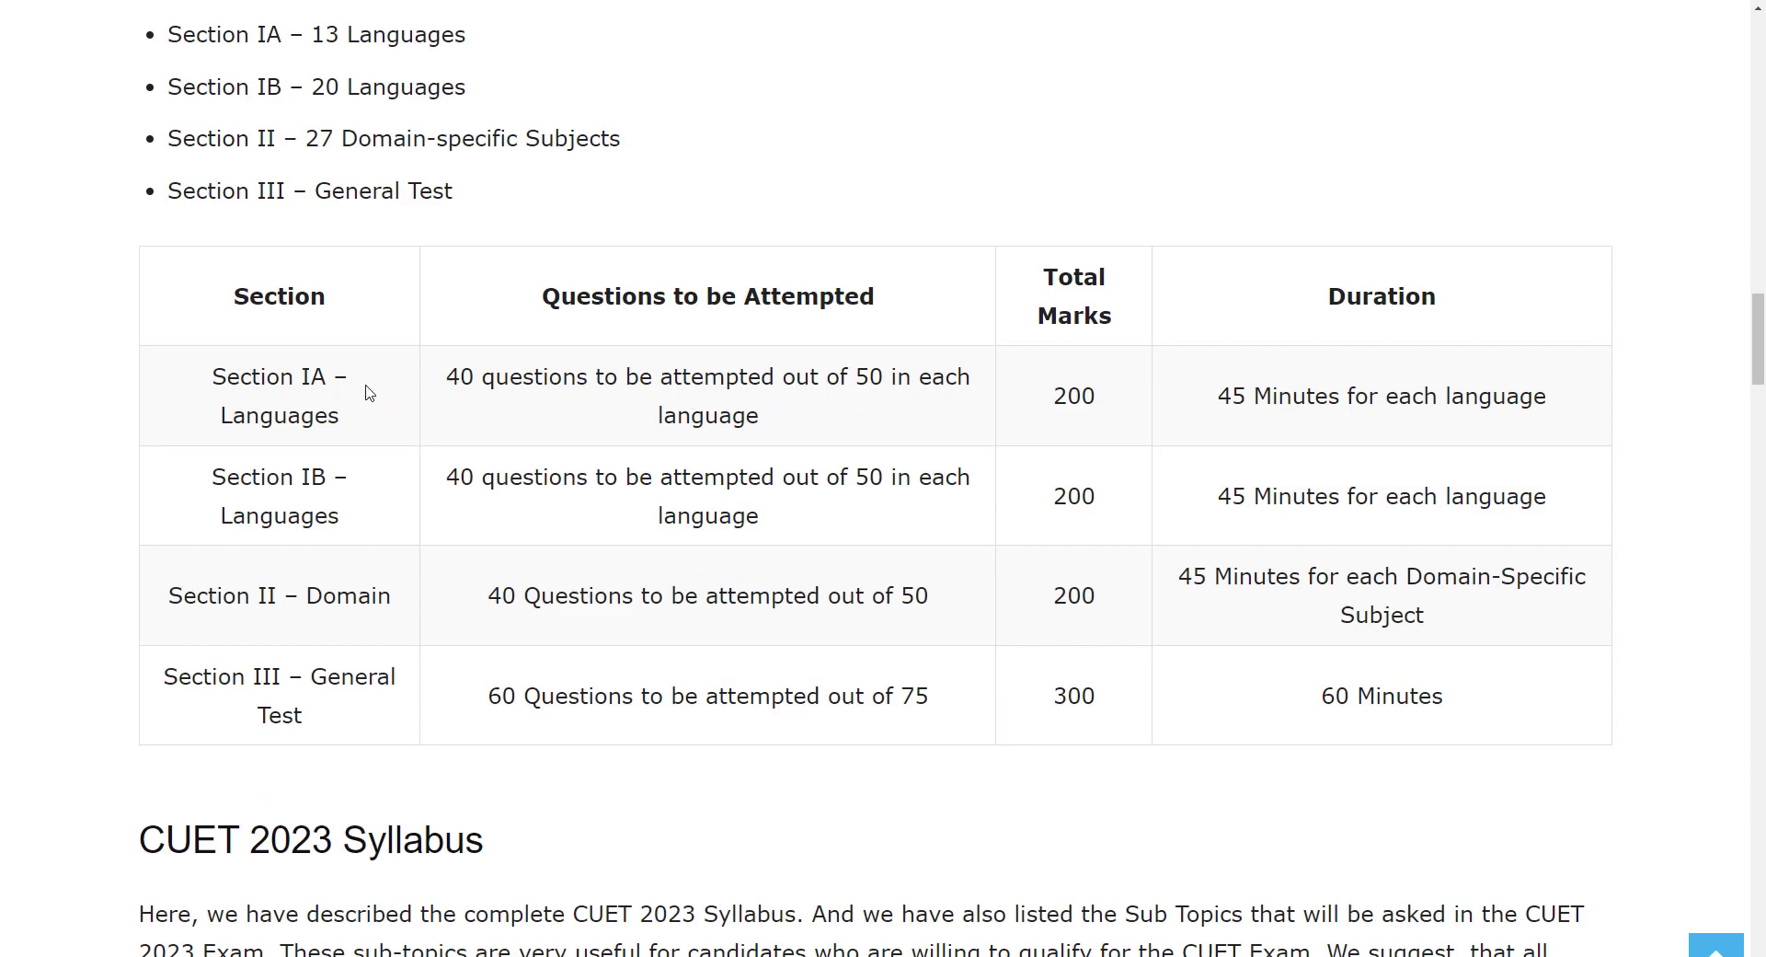
mouse_move(736, 491)
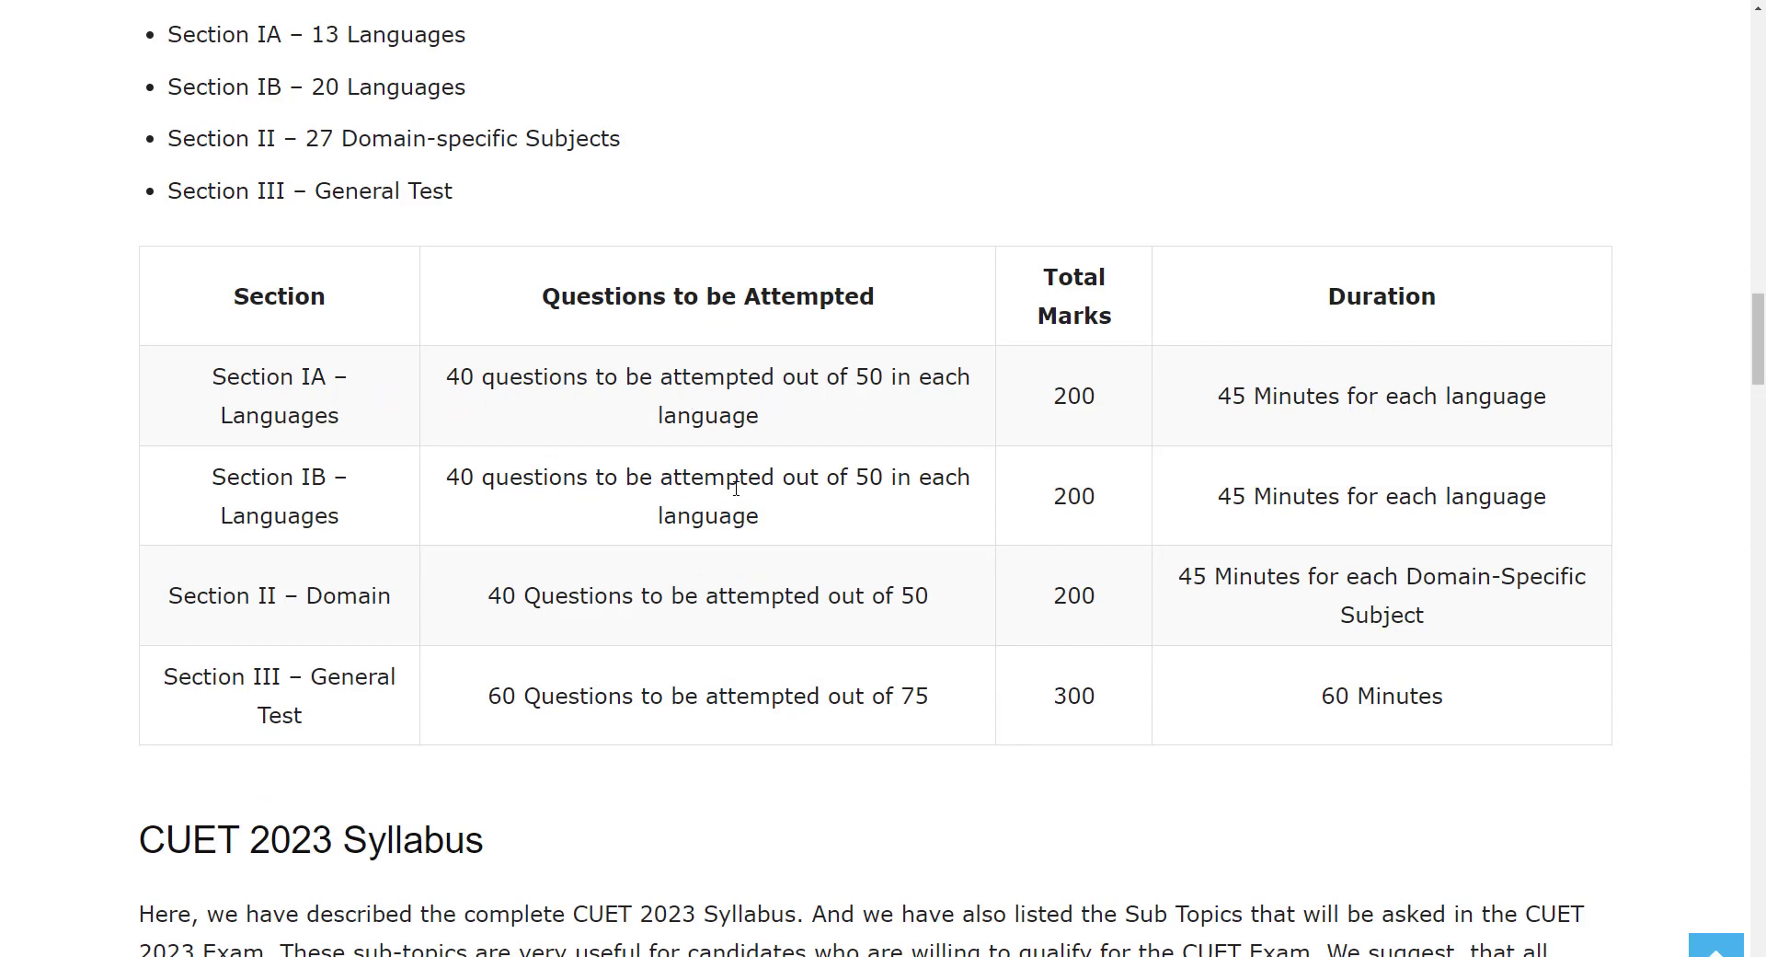
mouse_move(368, 543)
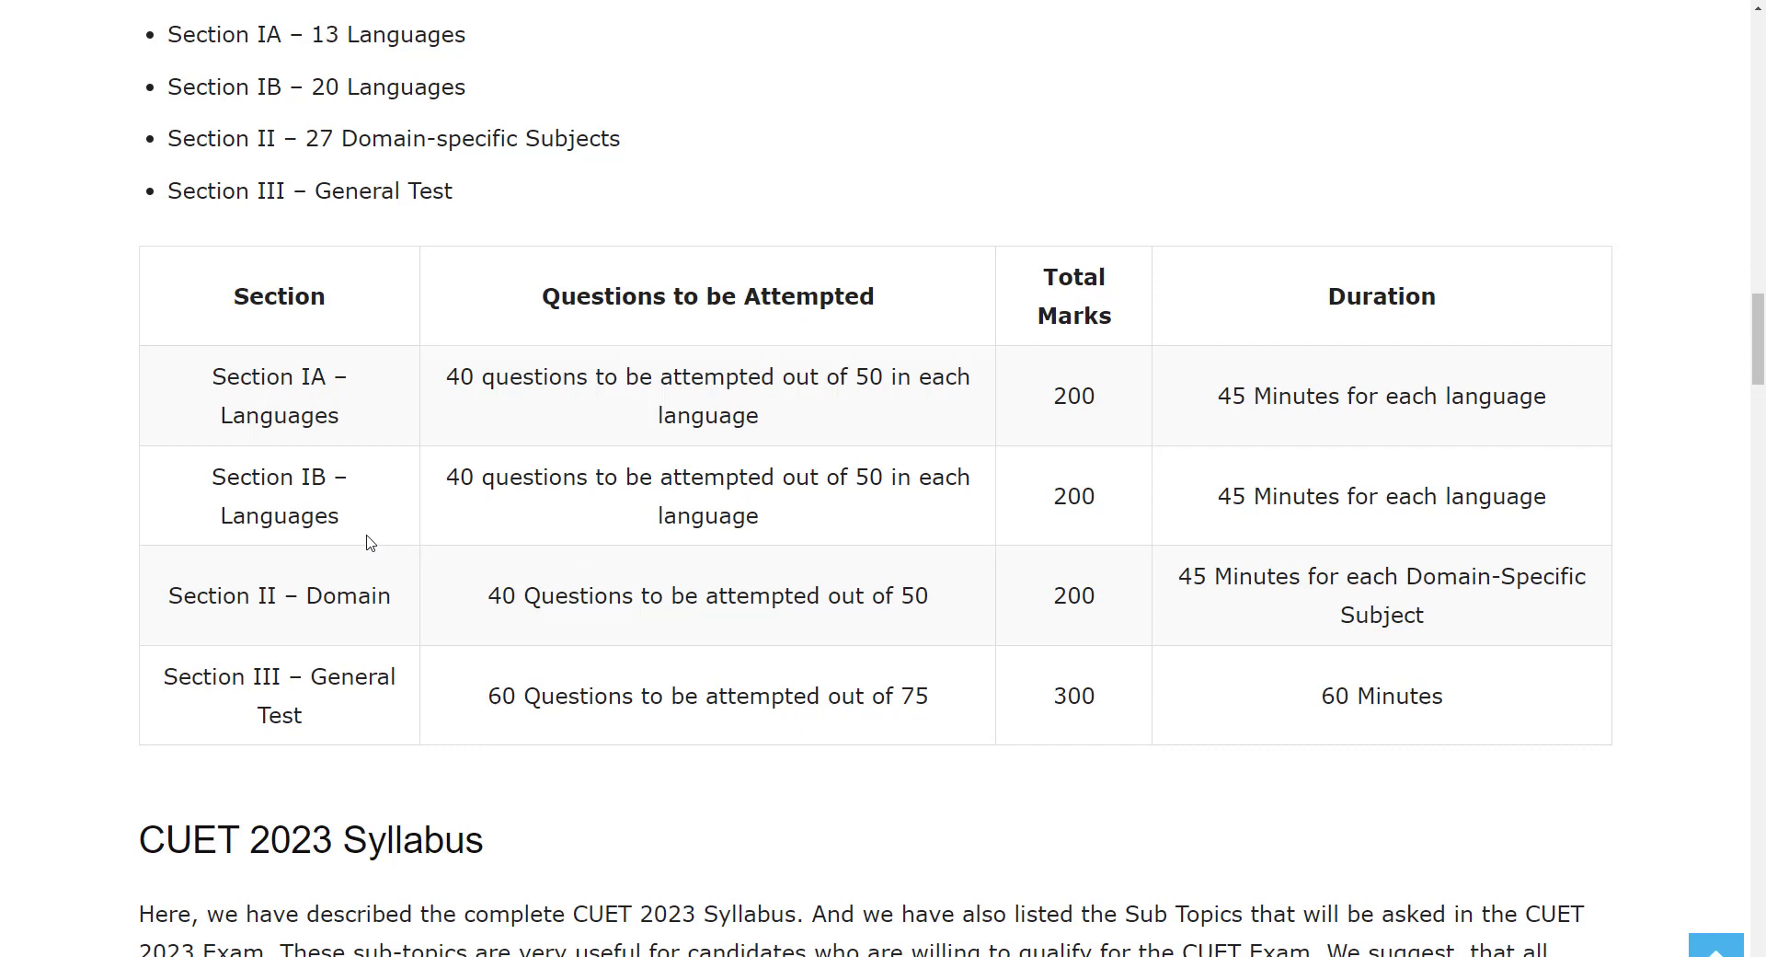
mouse_move(482, 682)
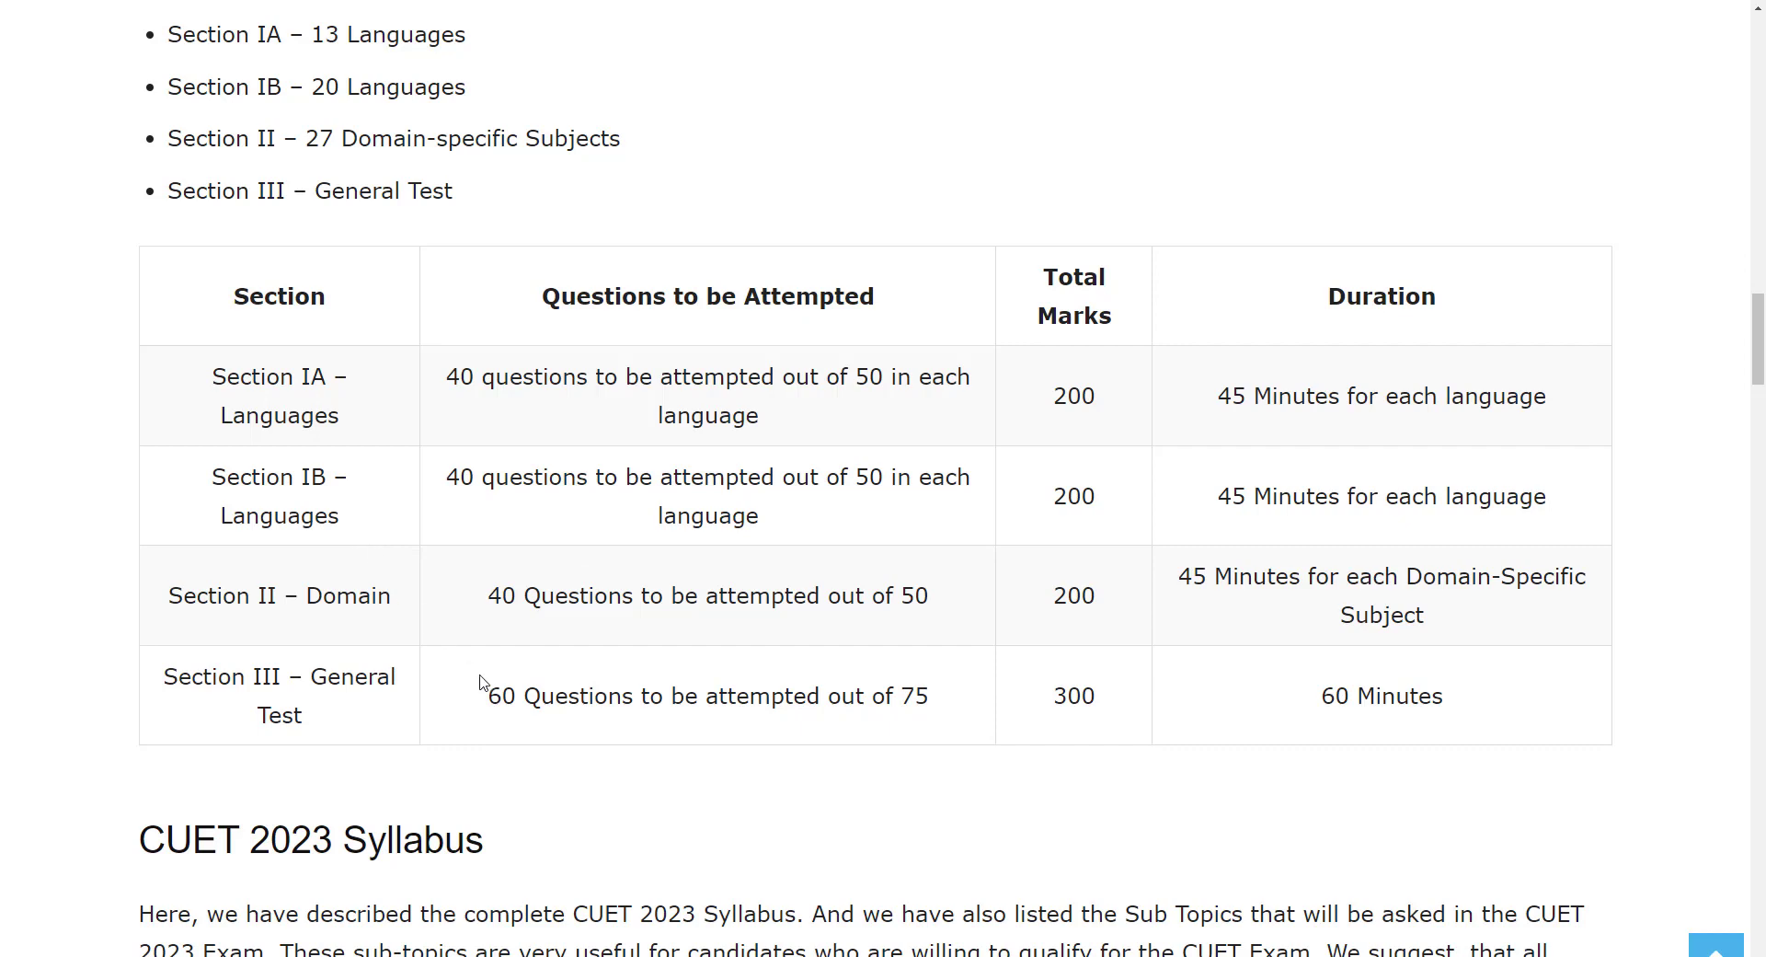
mouse_move(653, 639)
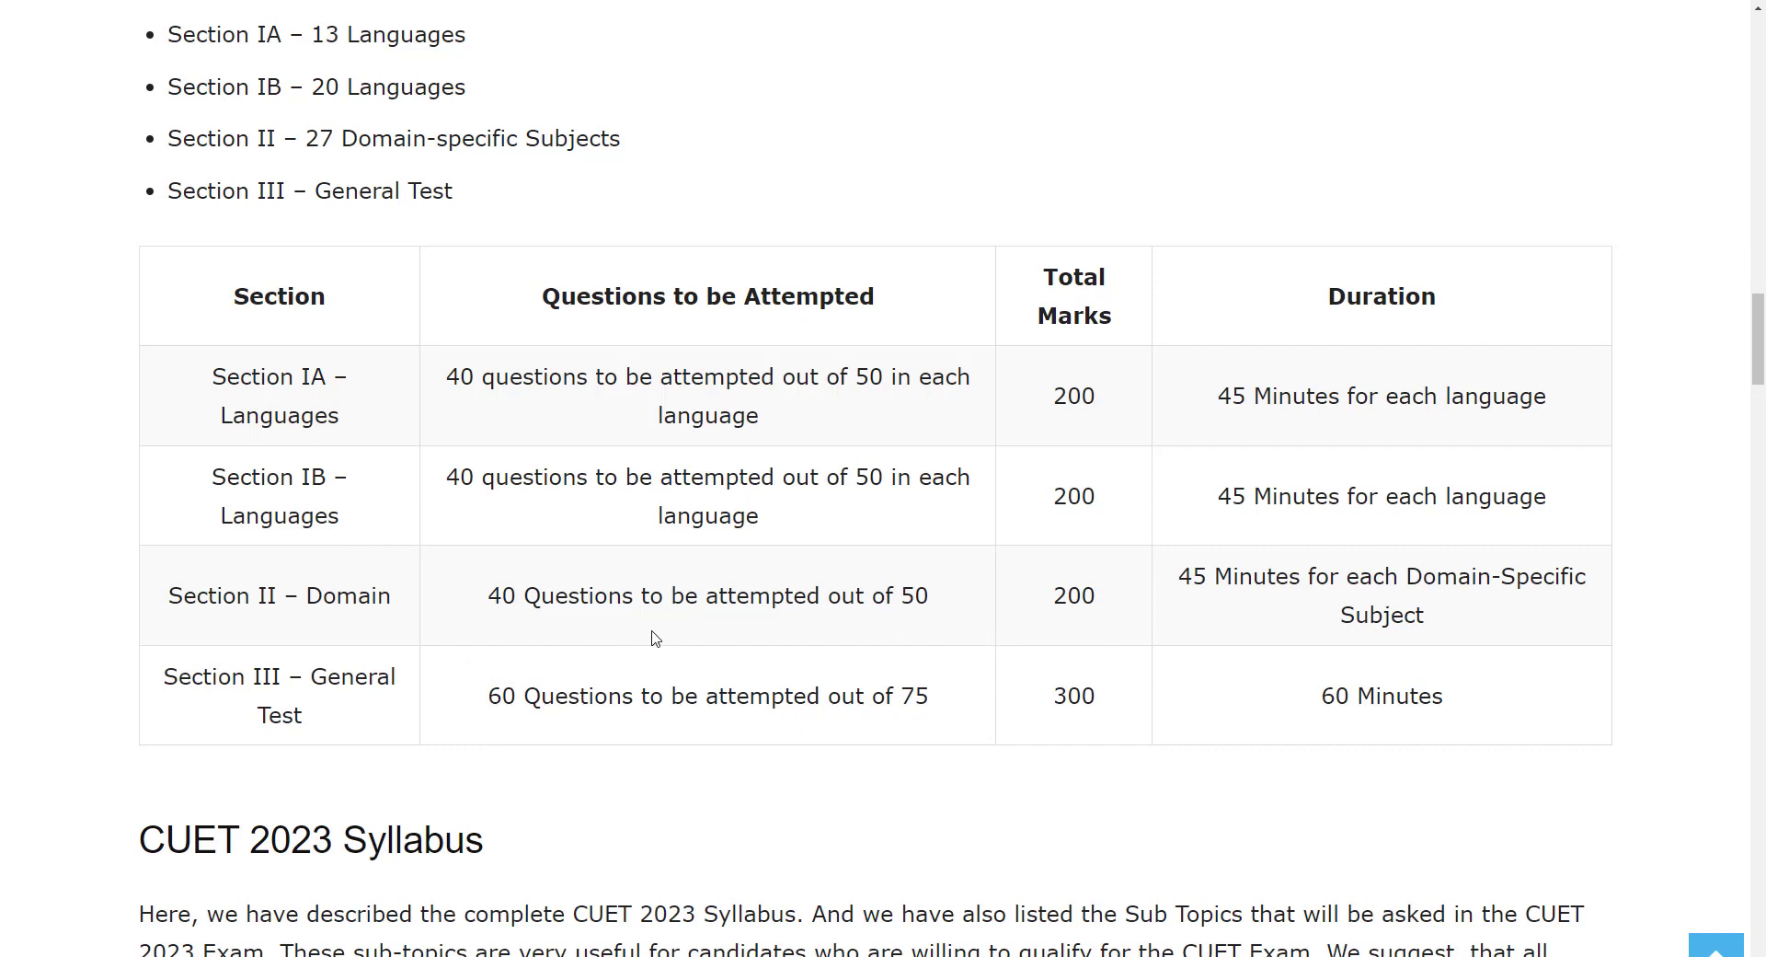
mouse_move(486, 747)
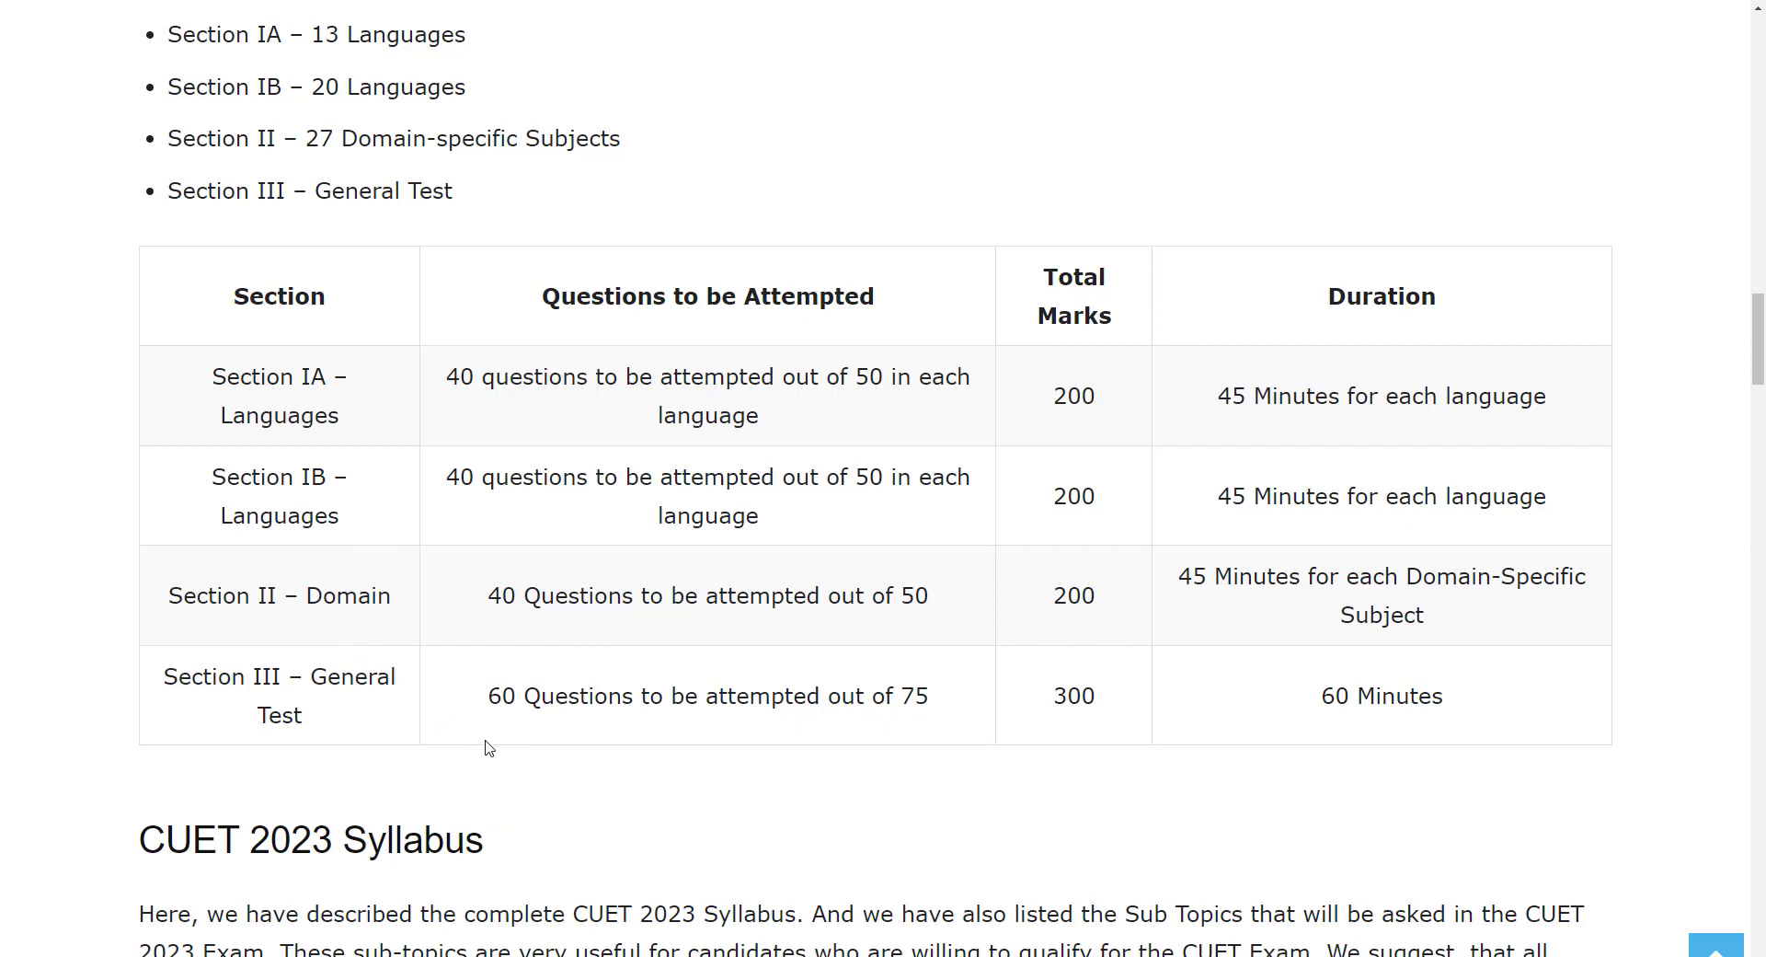
mouse_move(936, 727)
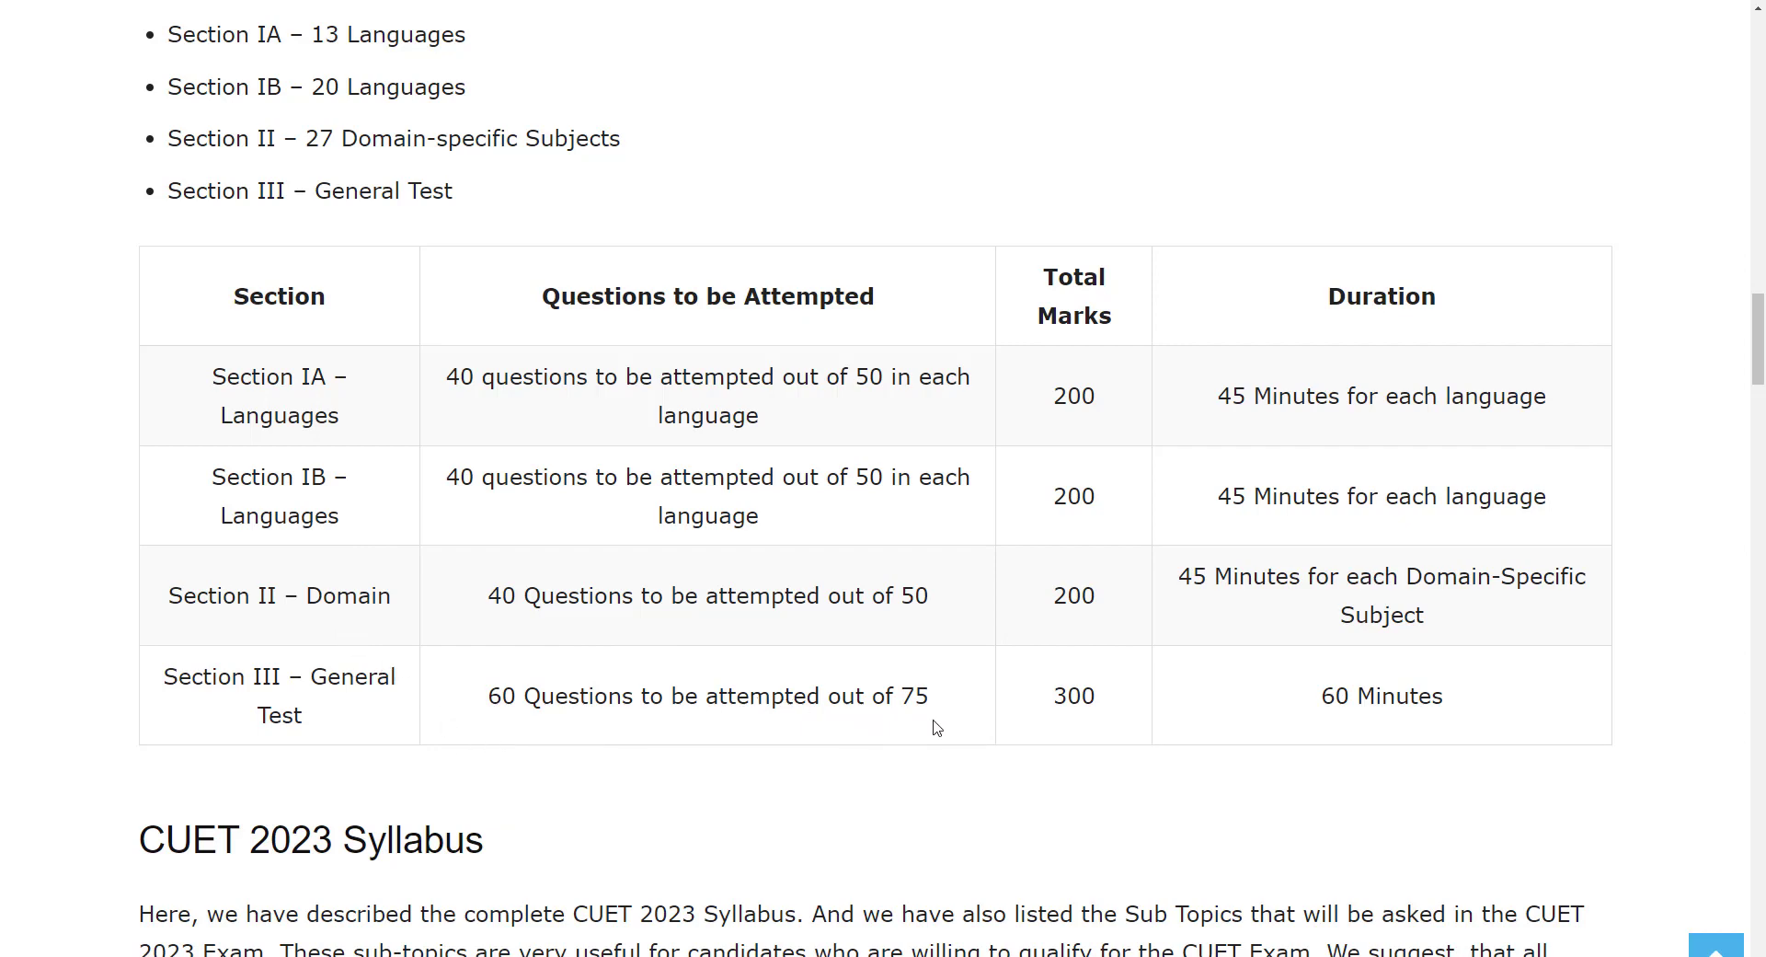
mouse_move(396, 727)
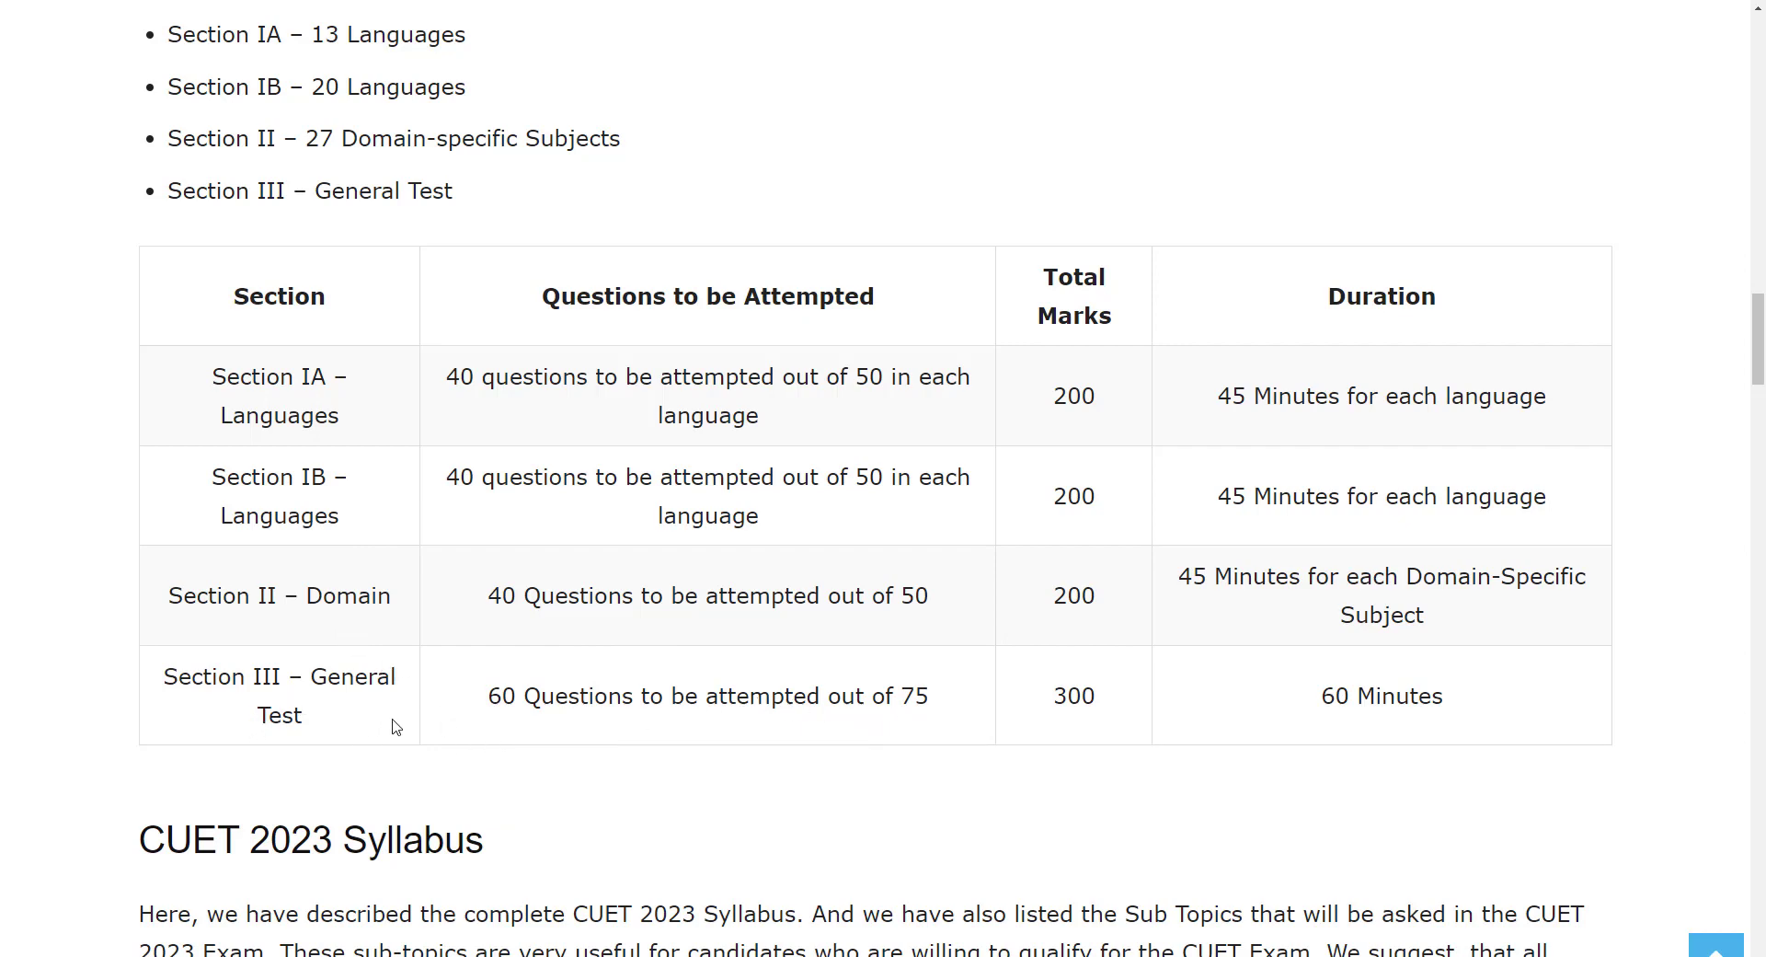
mouse_move(1061, 401)
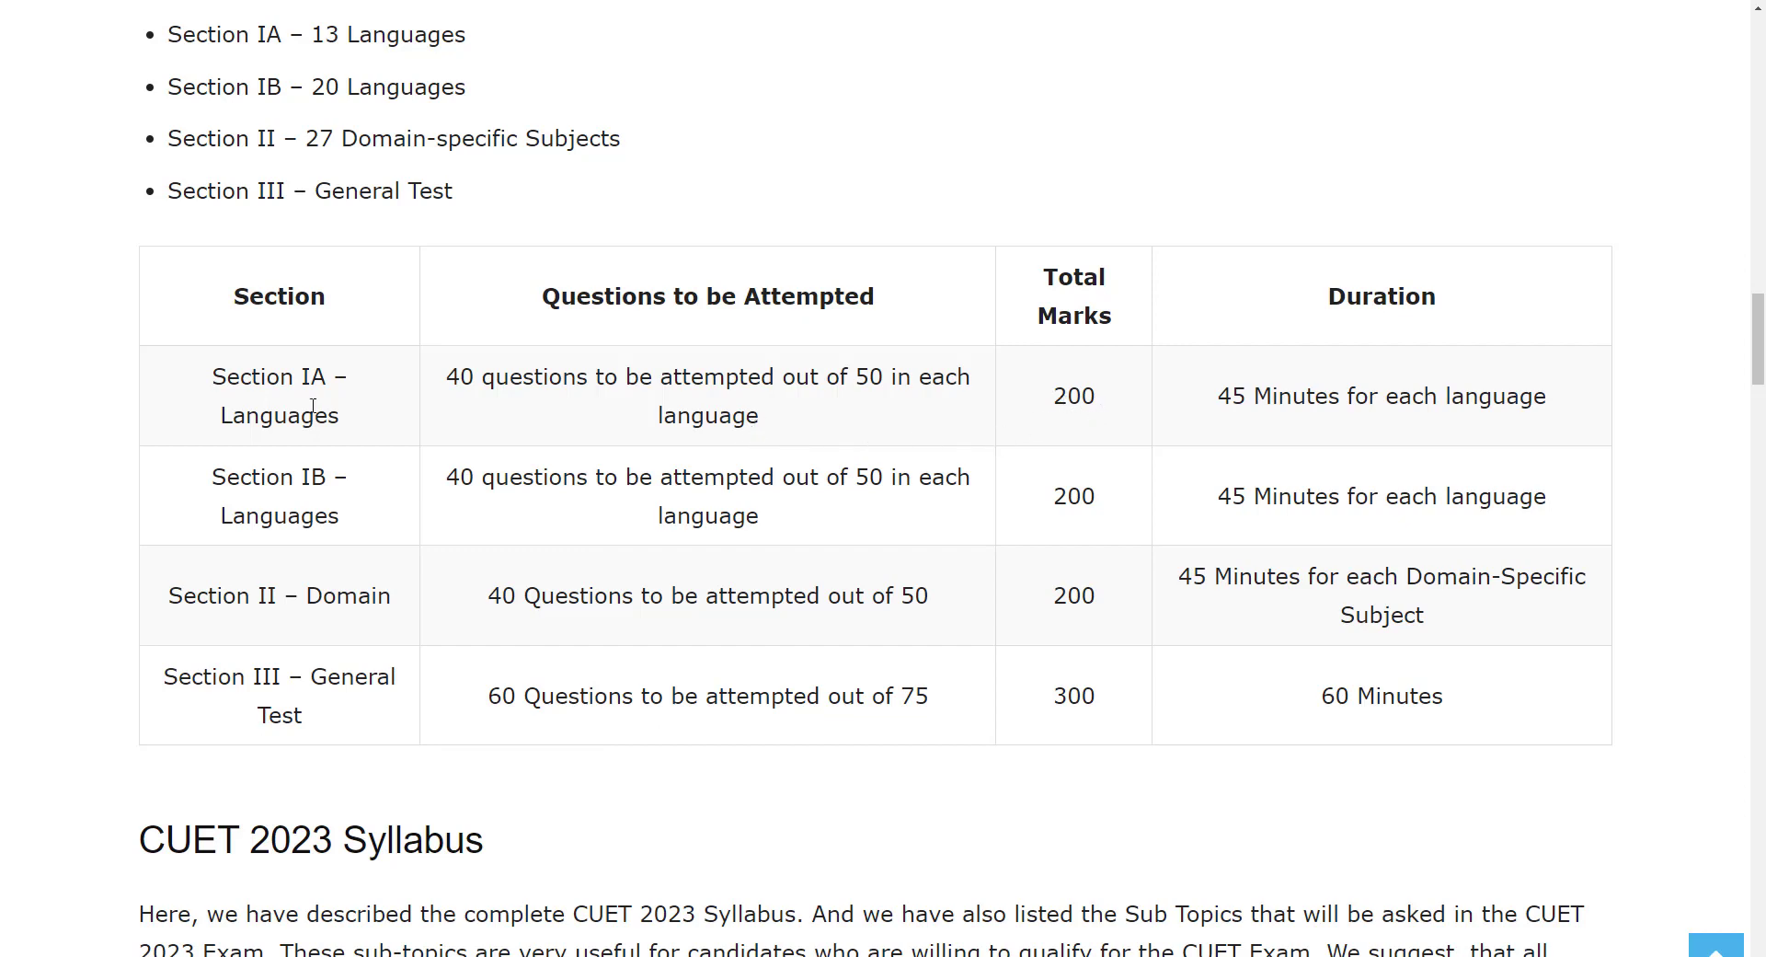
mouse_move(276, 625)
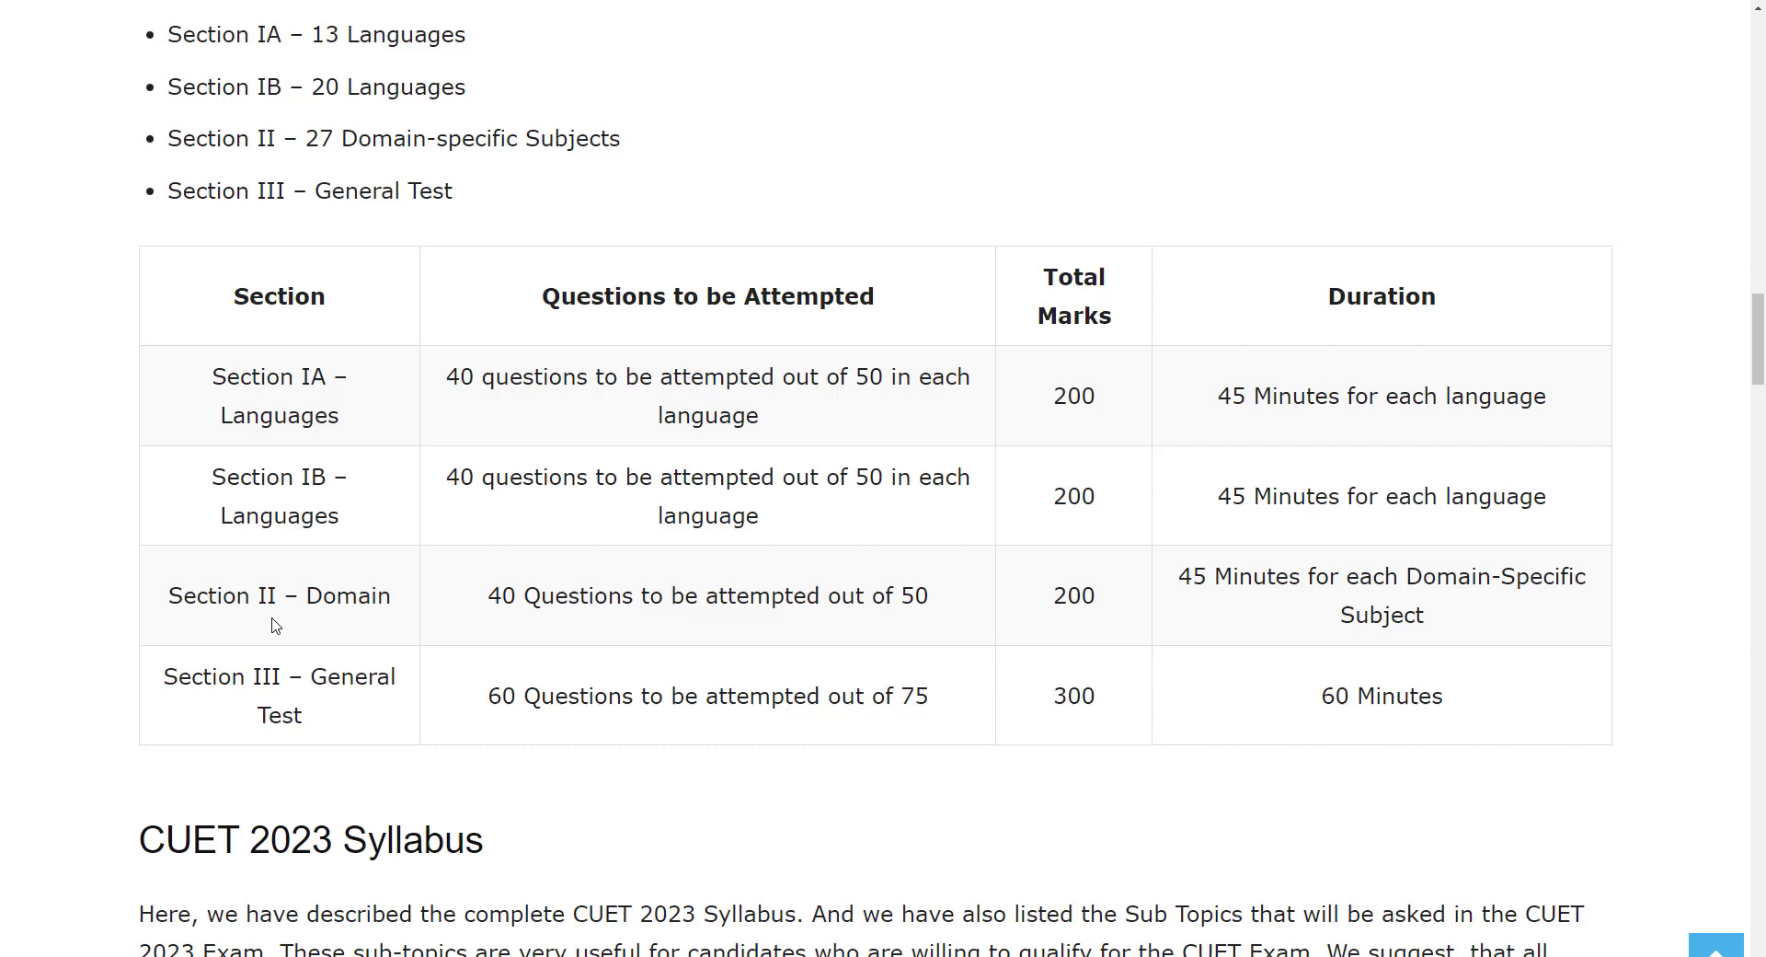
mouse_move(1232, 623)
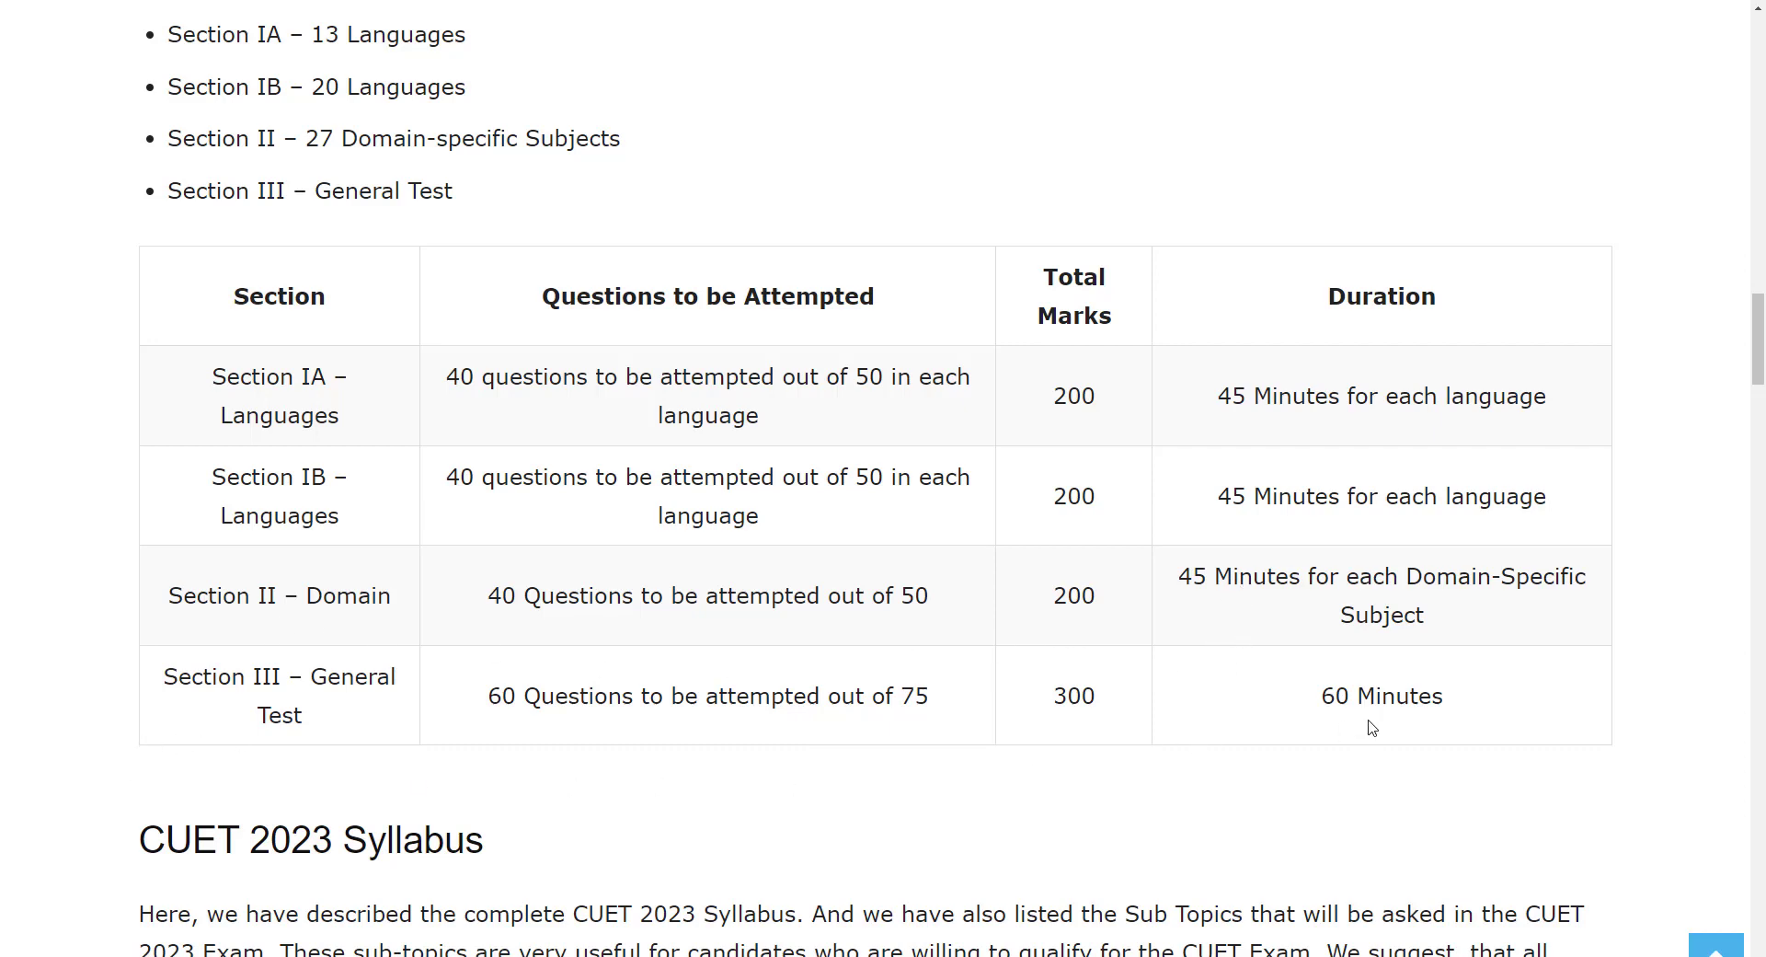
scroll("down", 3)
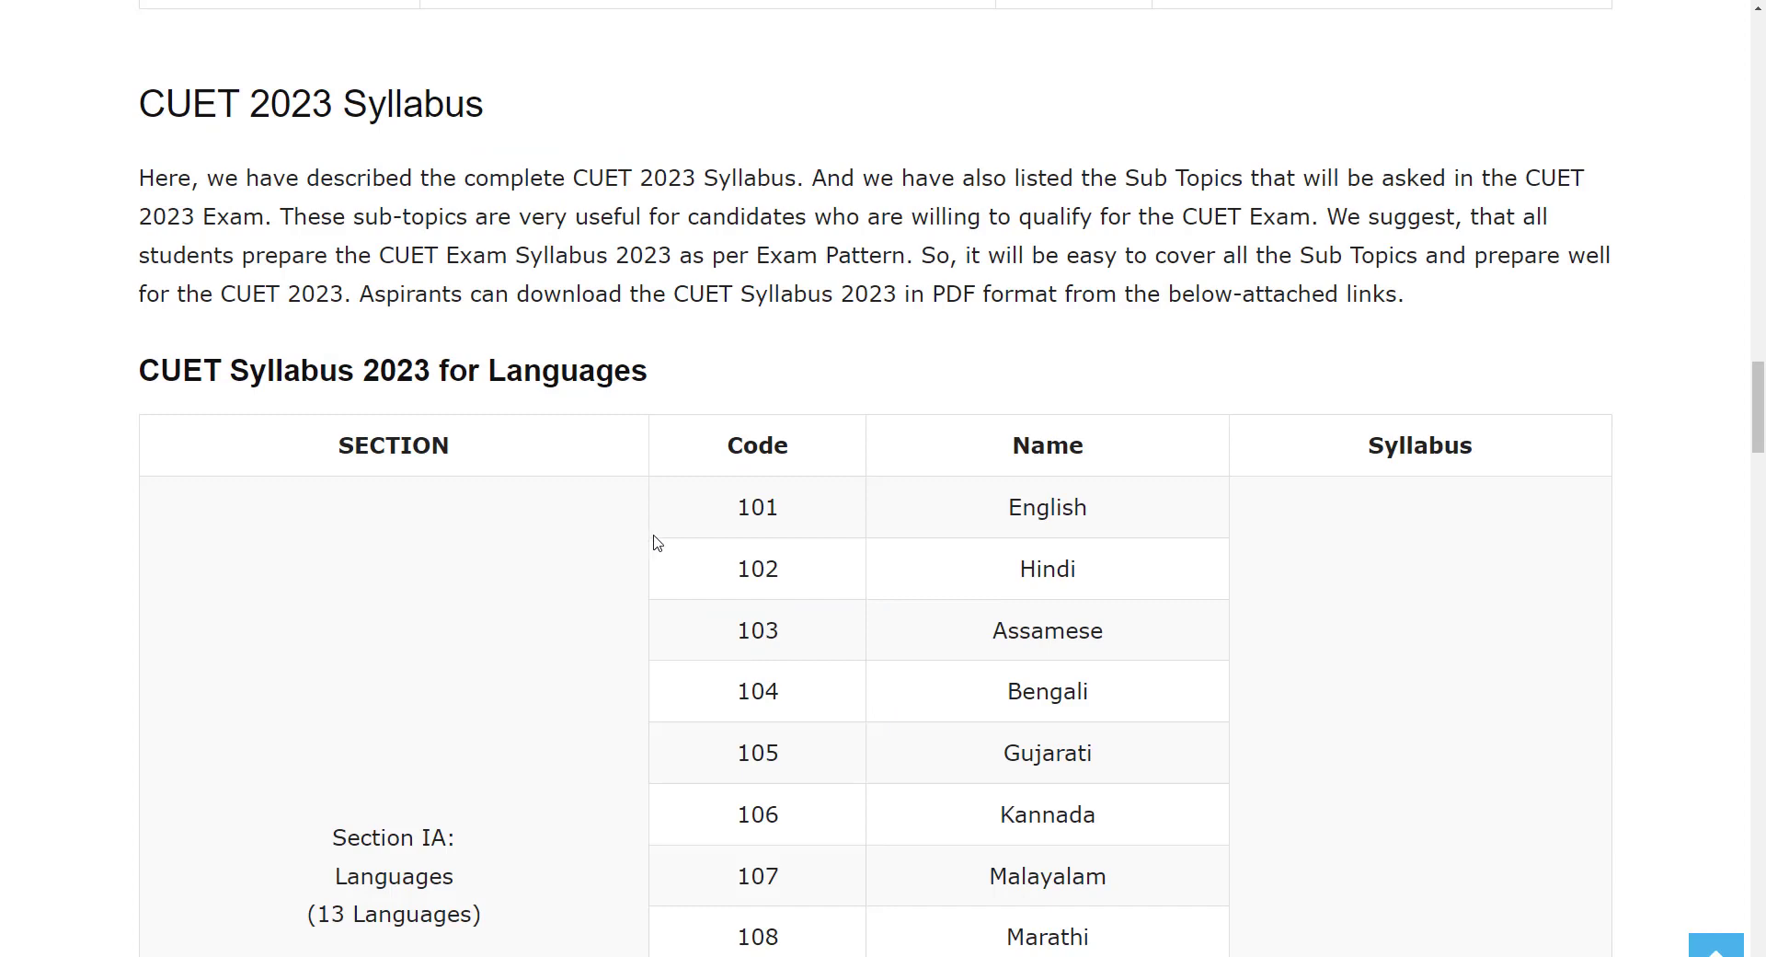
scroll("down", 3)
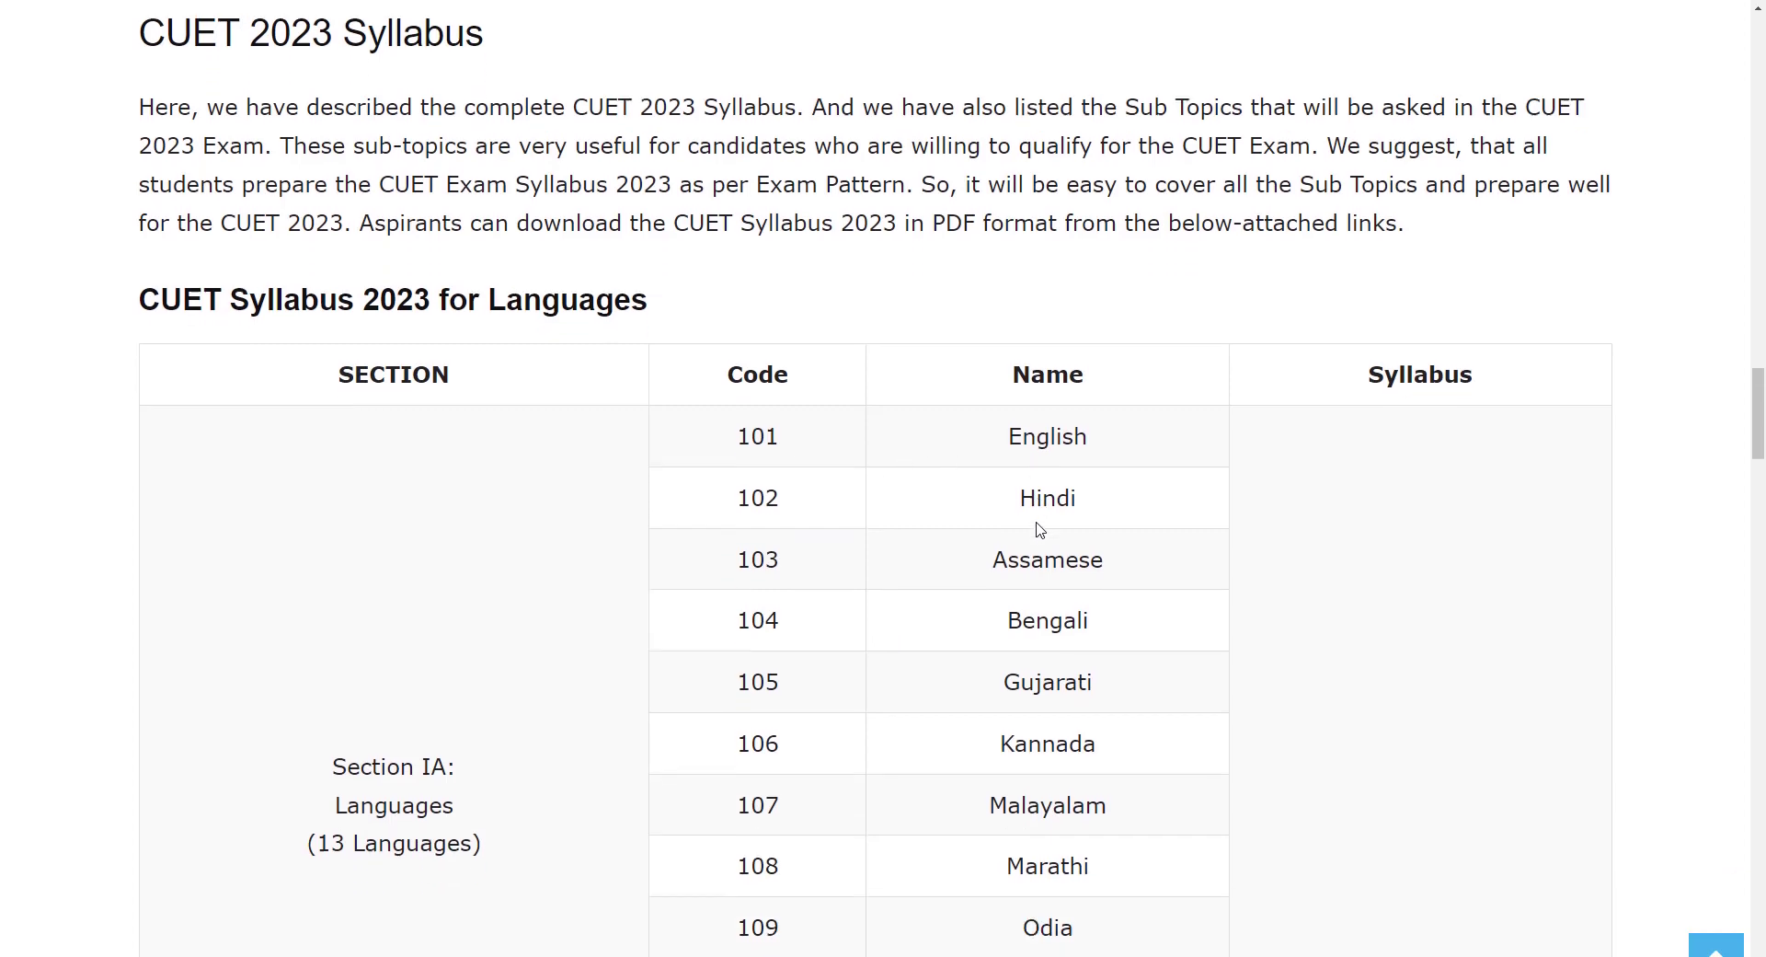
scroll("down", 3)
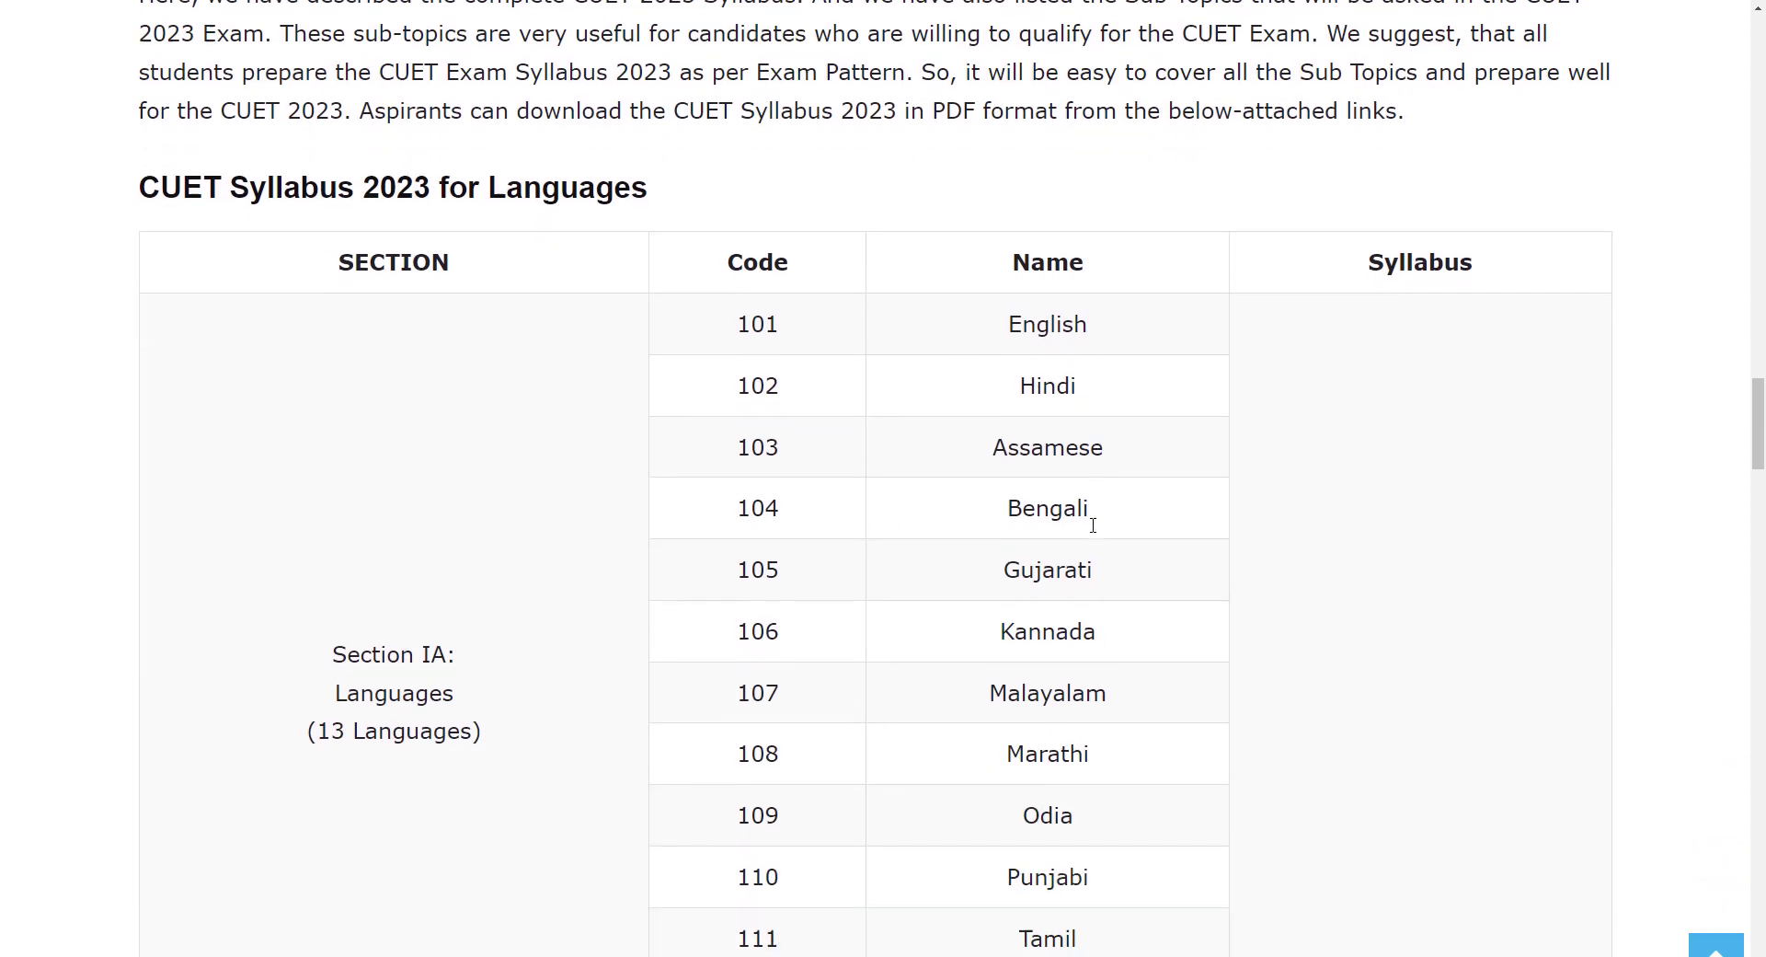
scroll("down", 3)
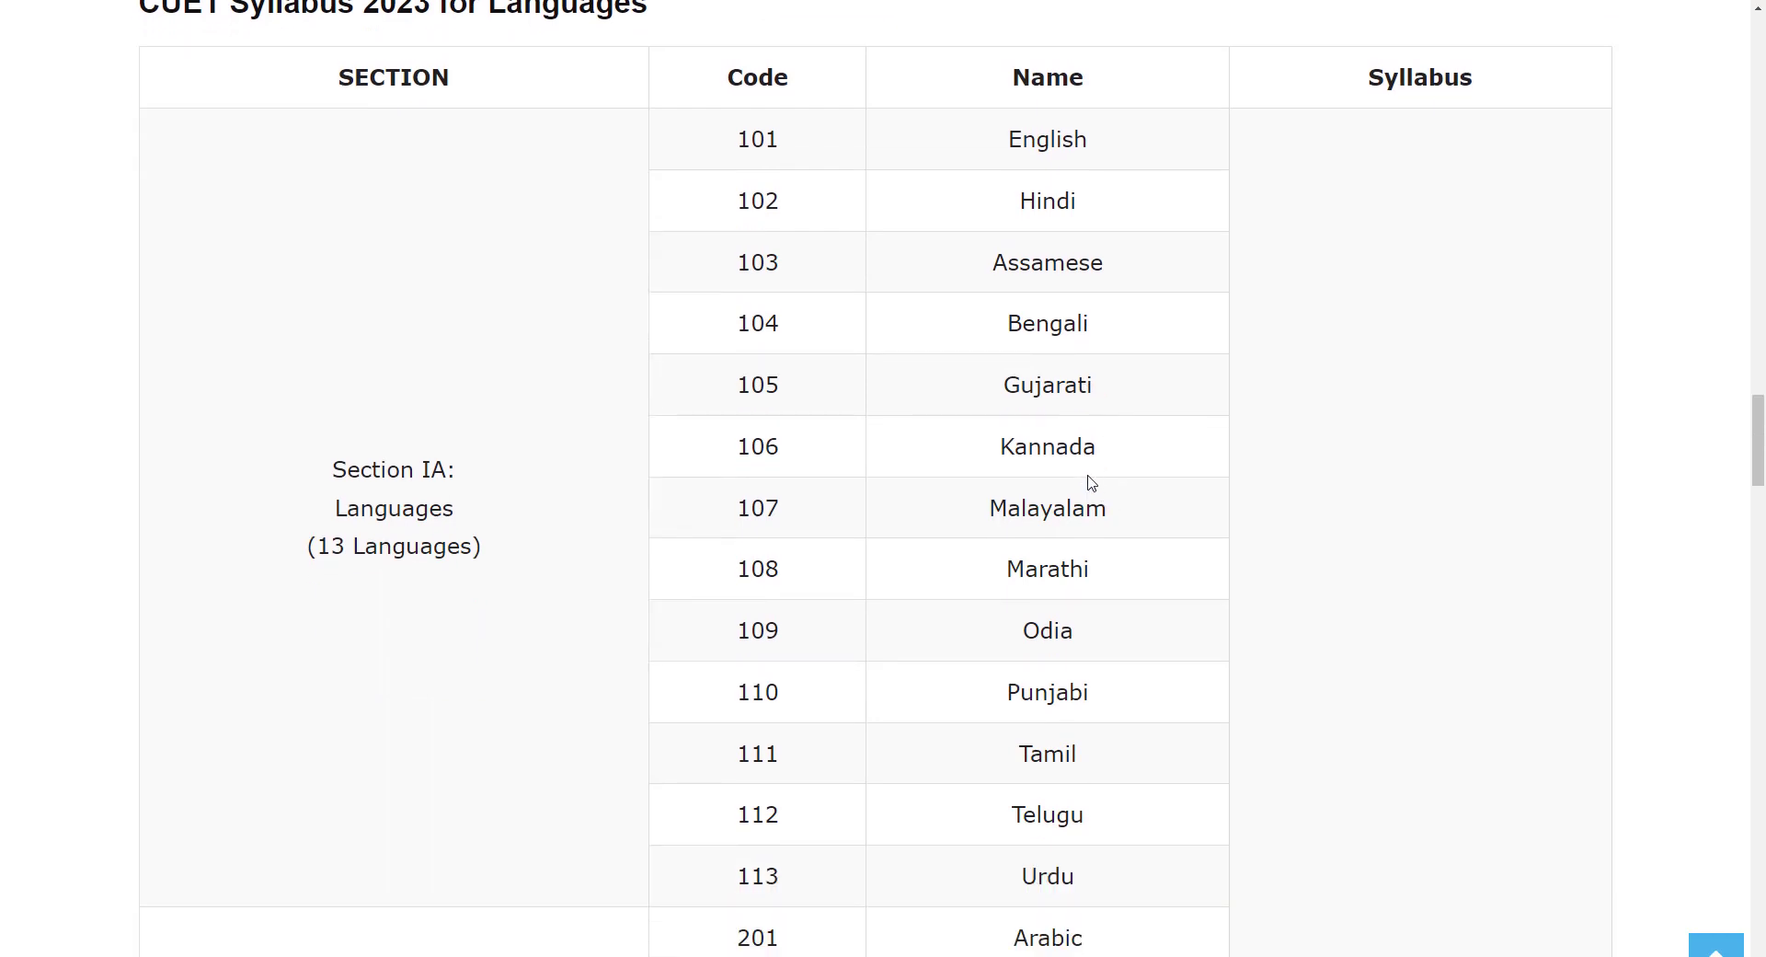
scroll("down", 3)
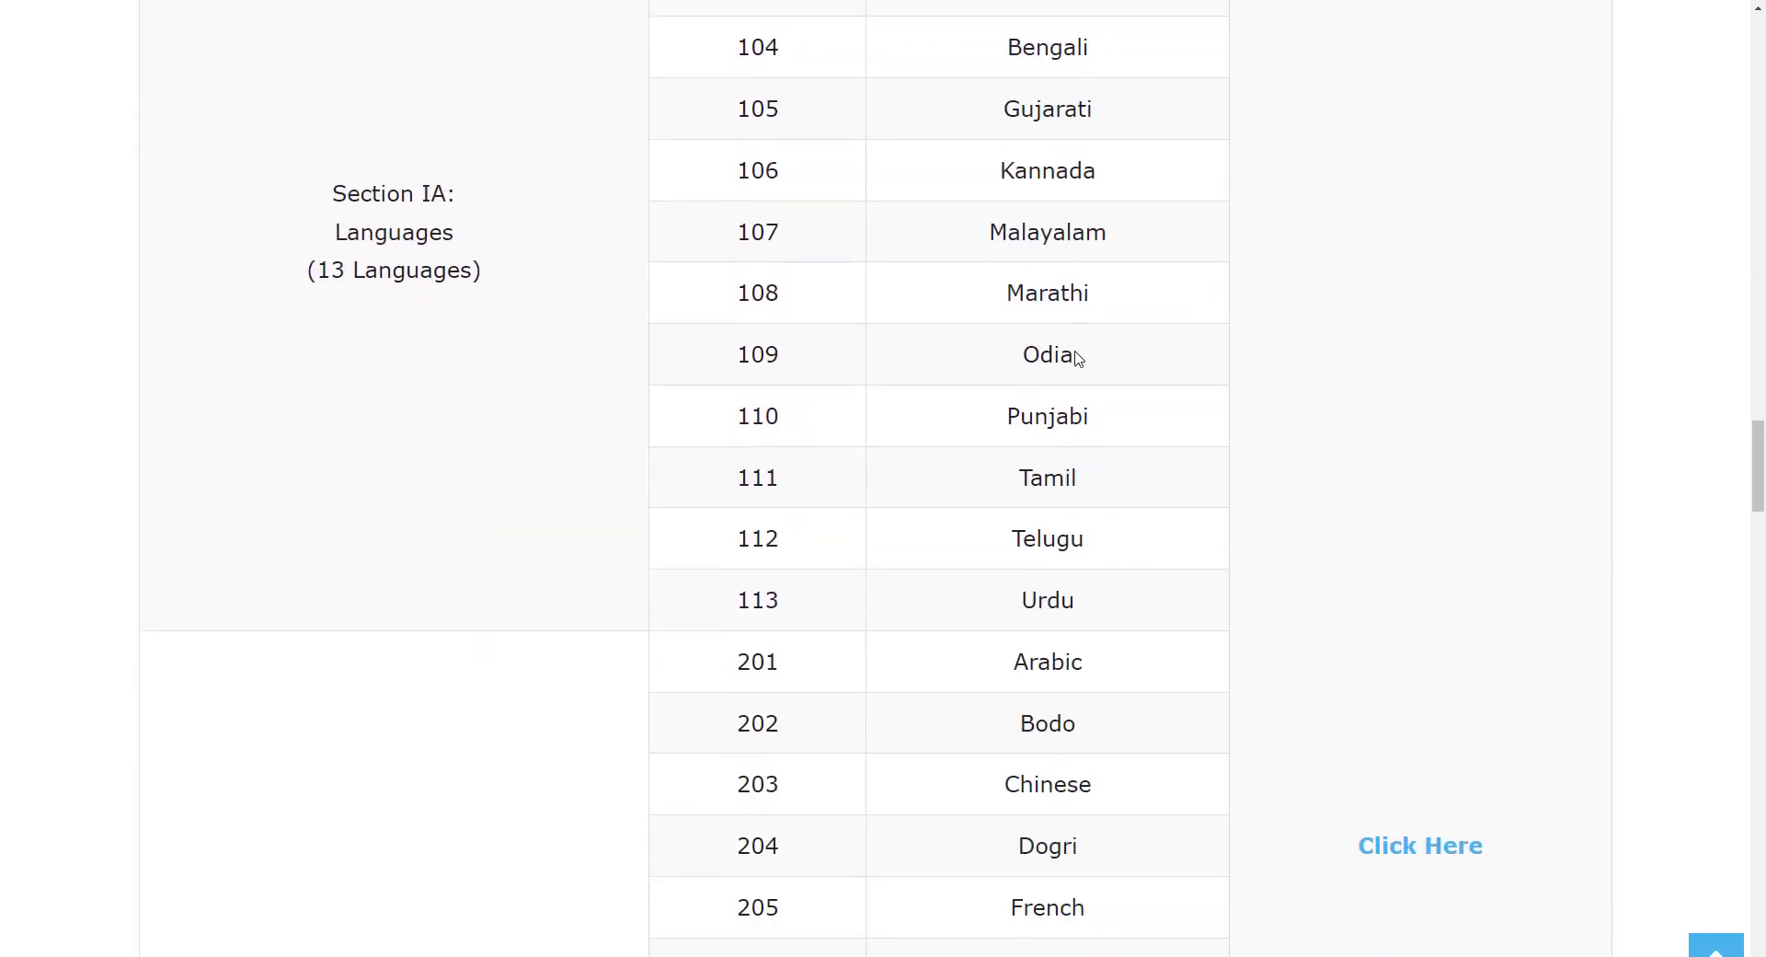
mouse_move(1100, 568)
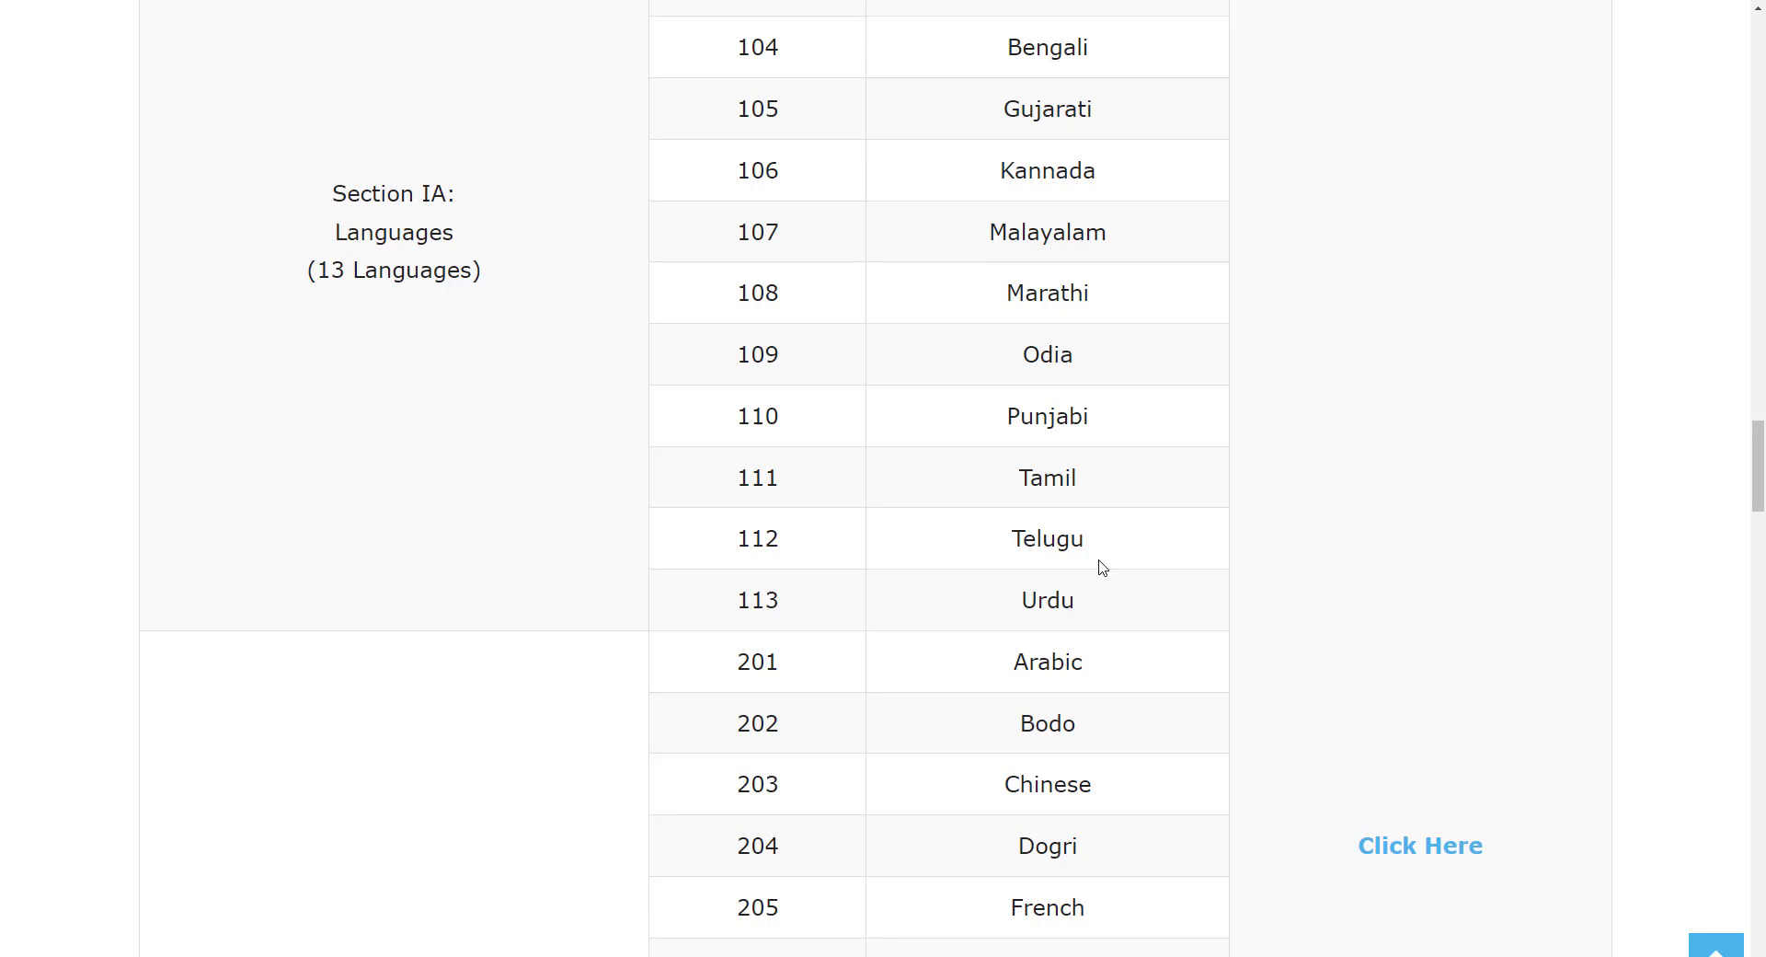
scroll("down", 3)
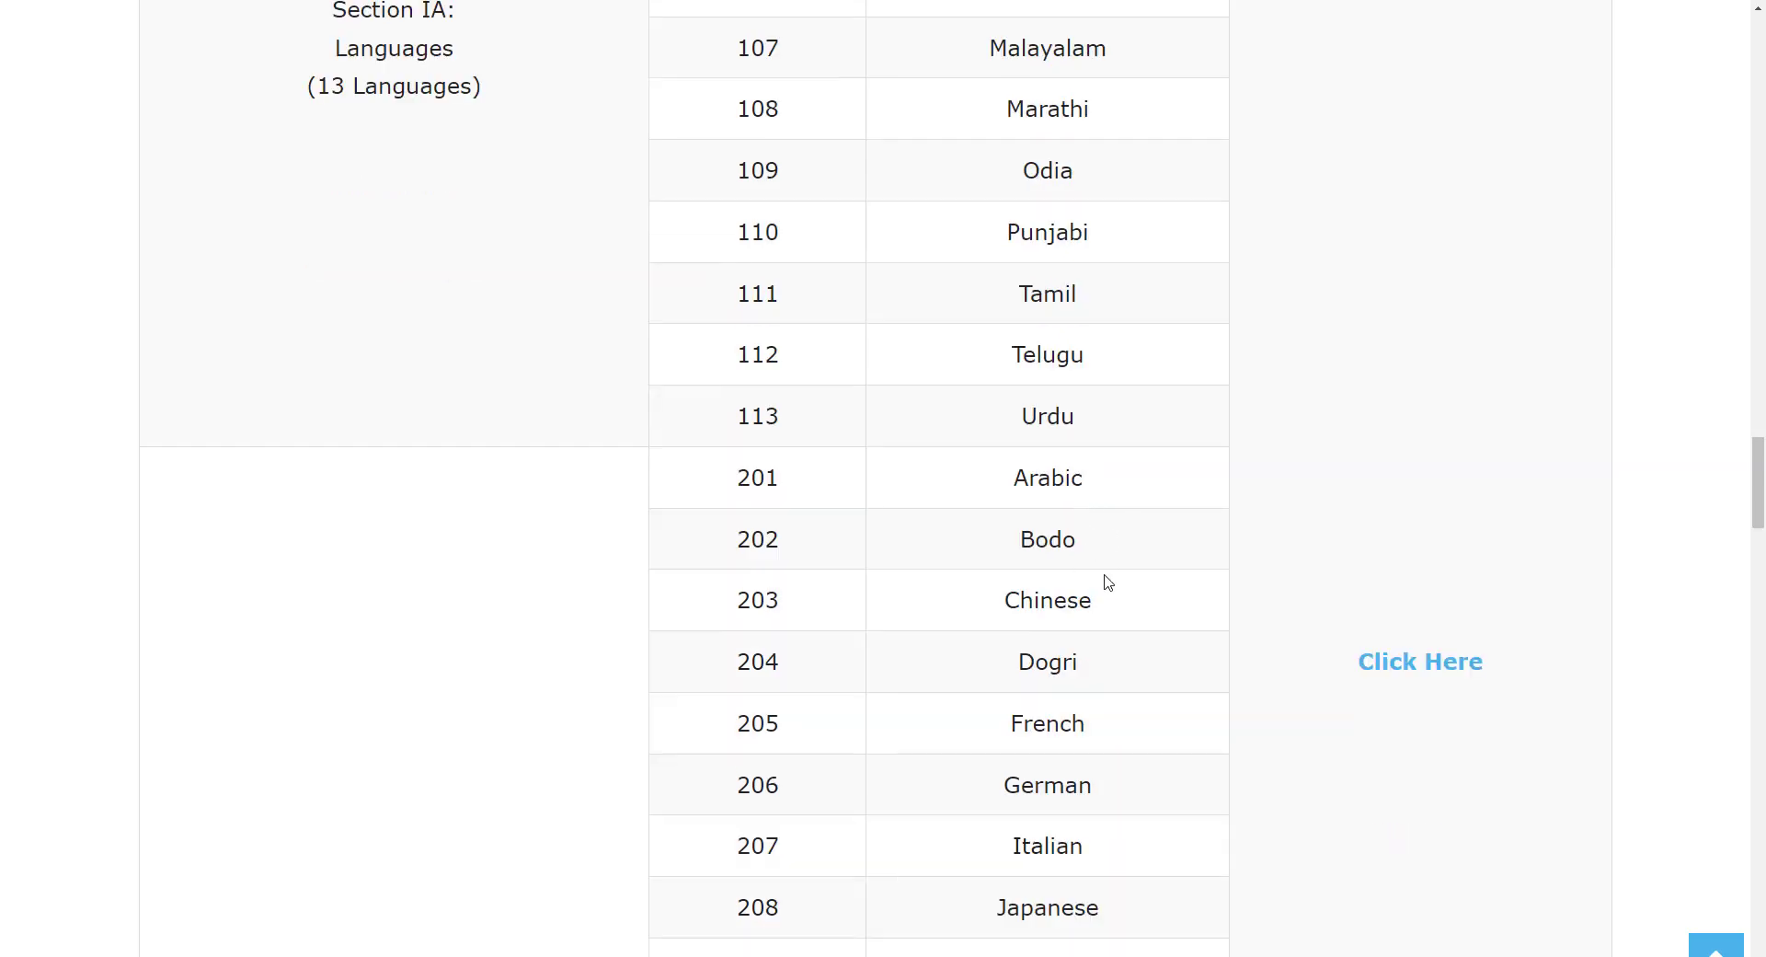
scroll("down", 3)
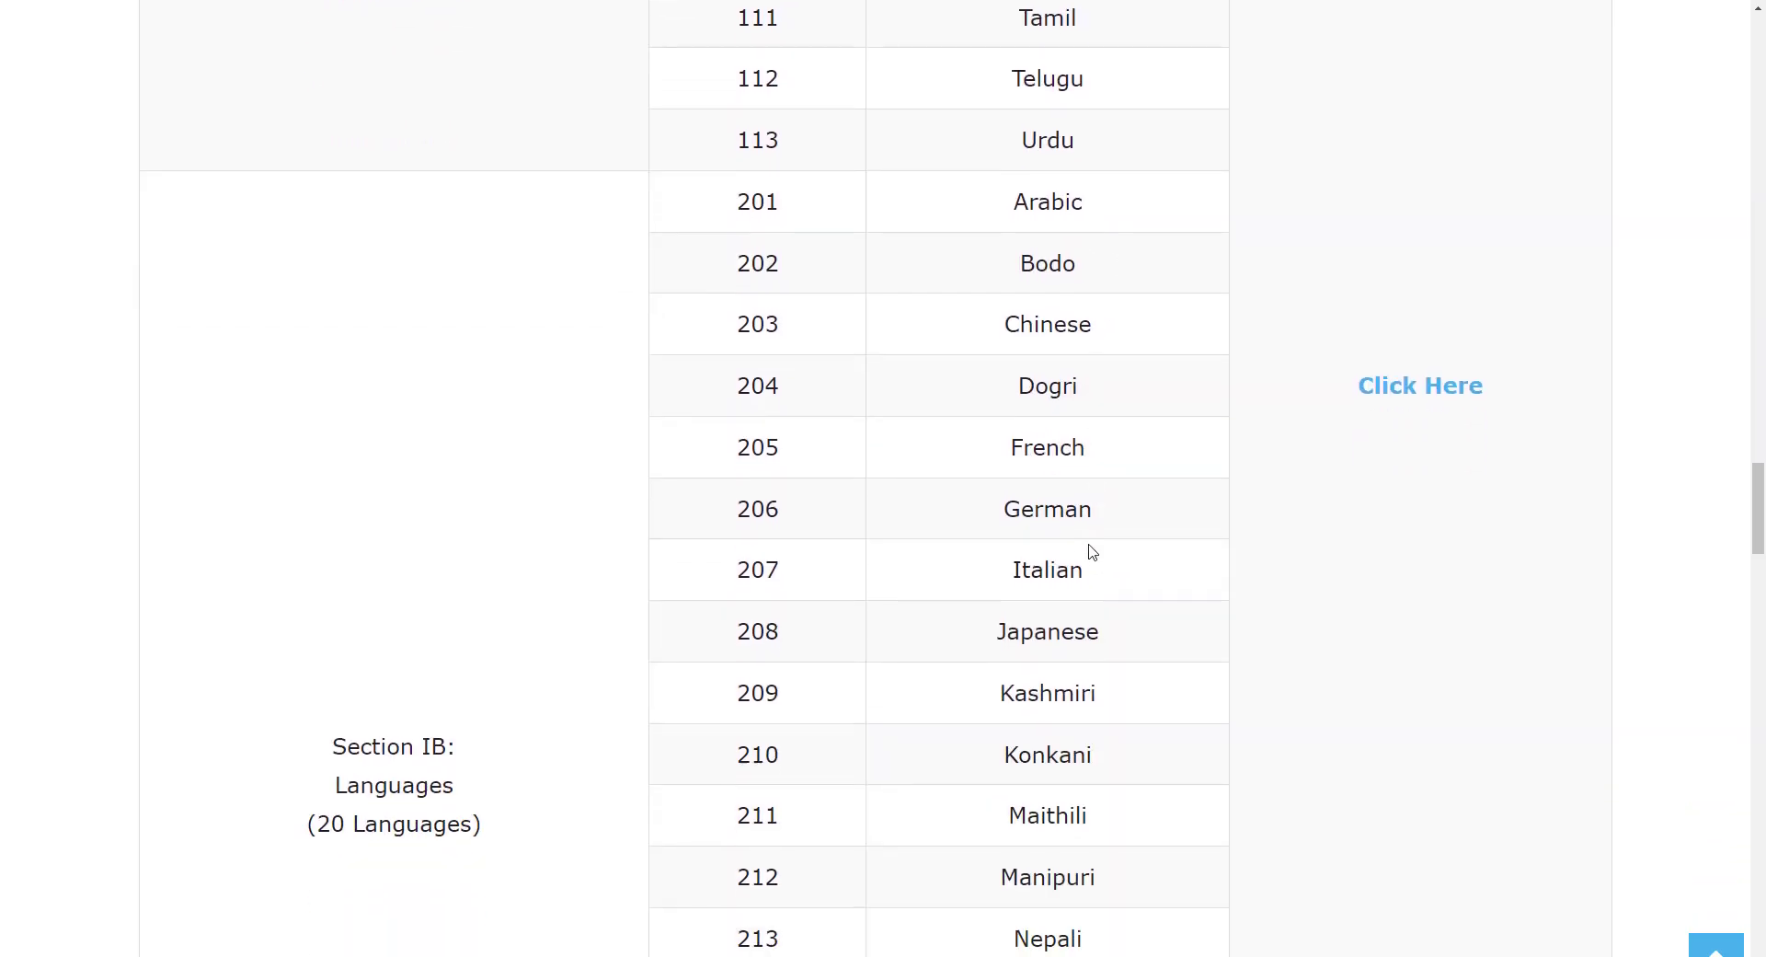
scroll("down", 3)
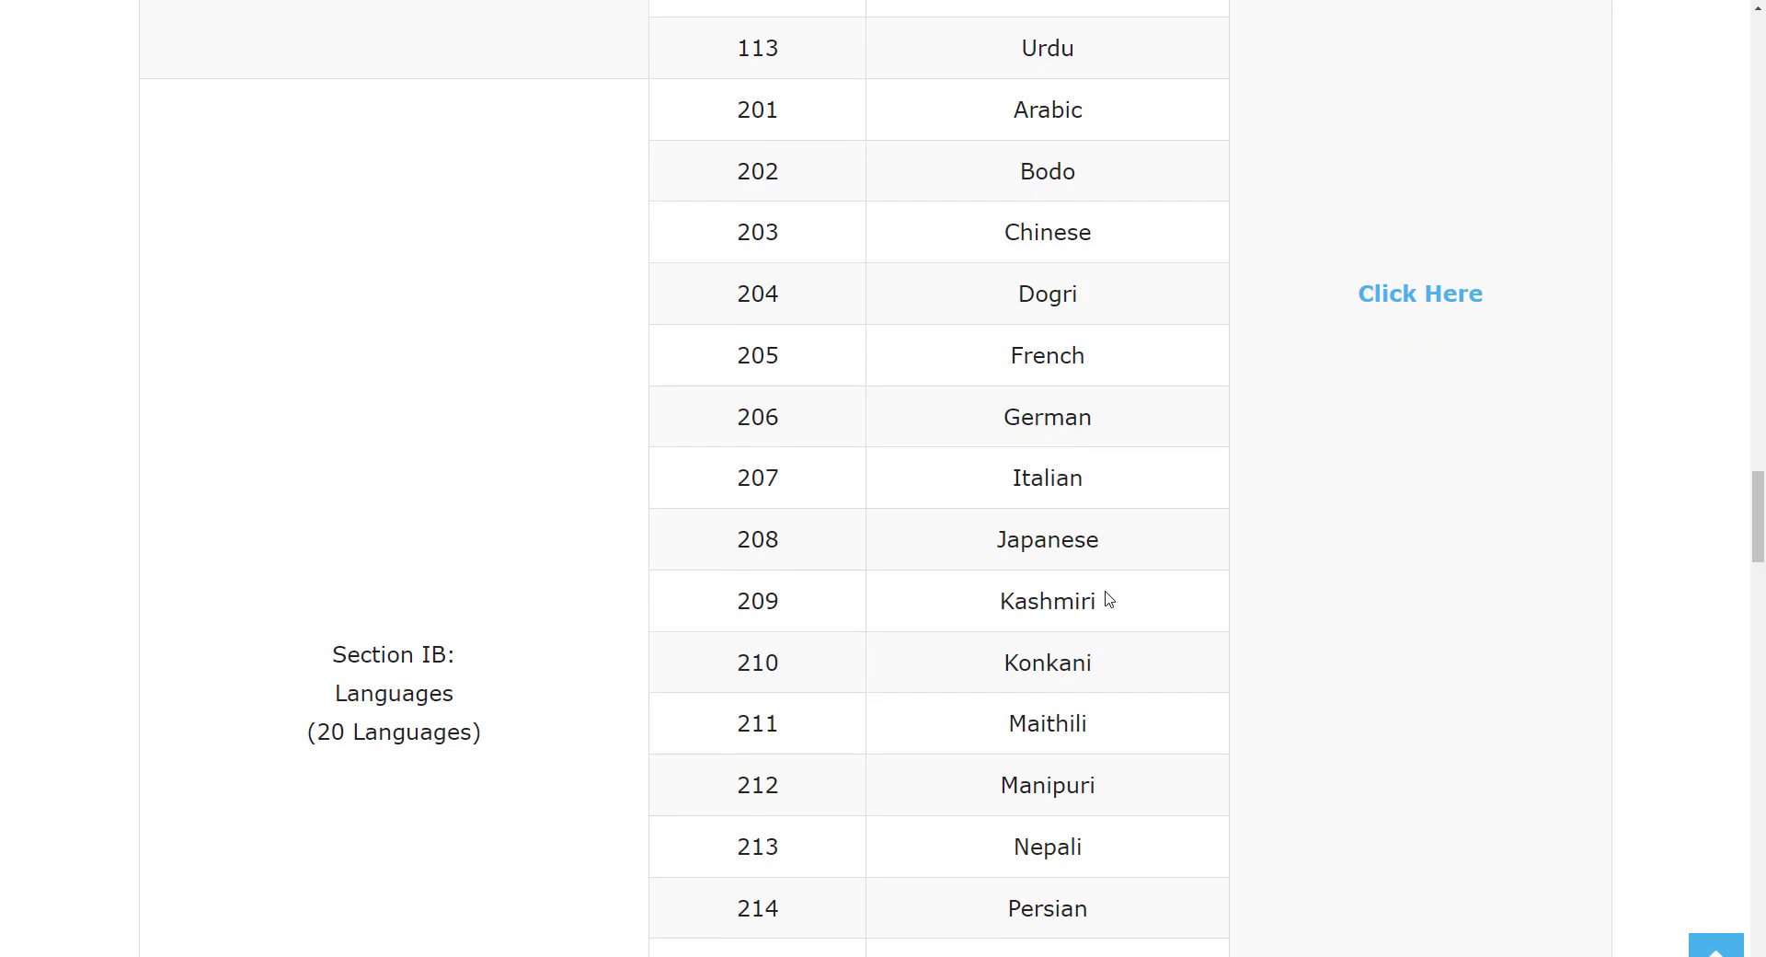
scroll("down", 3)
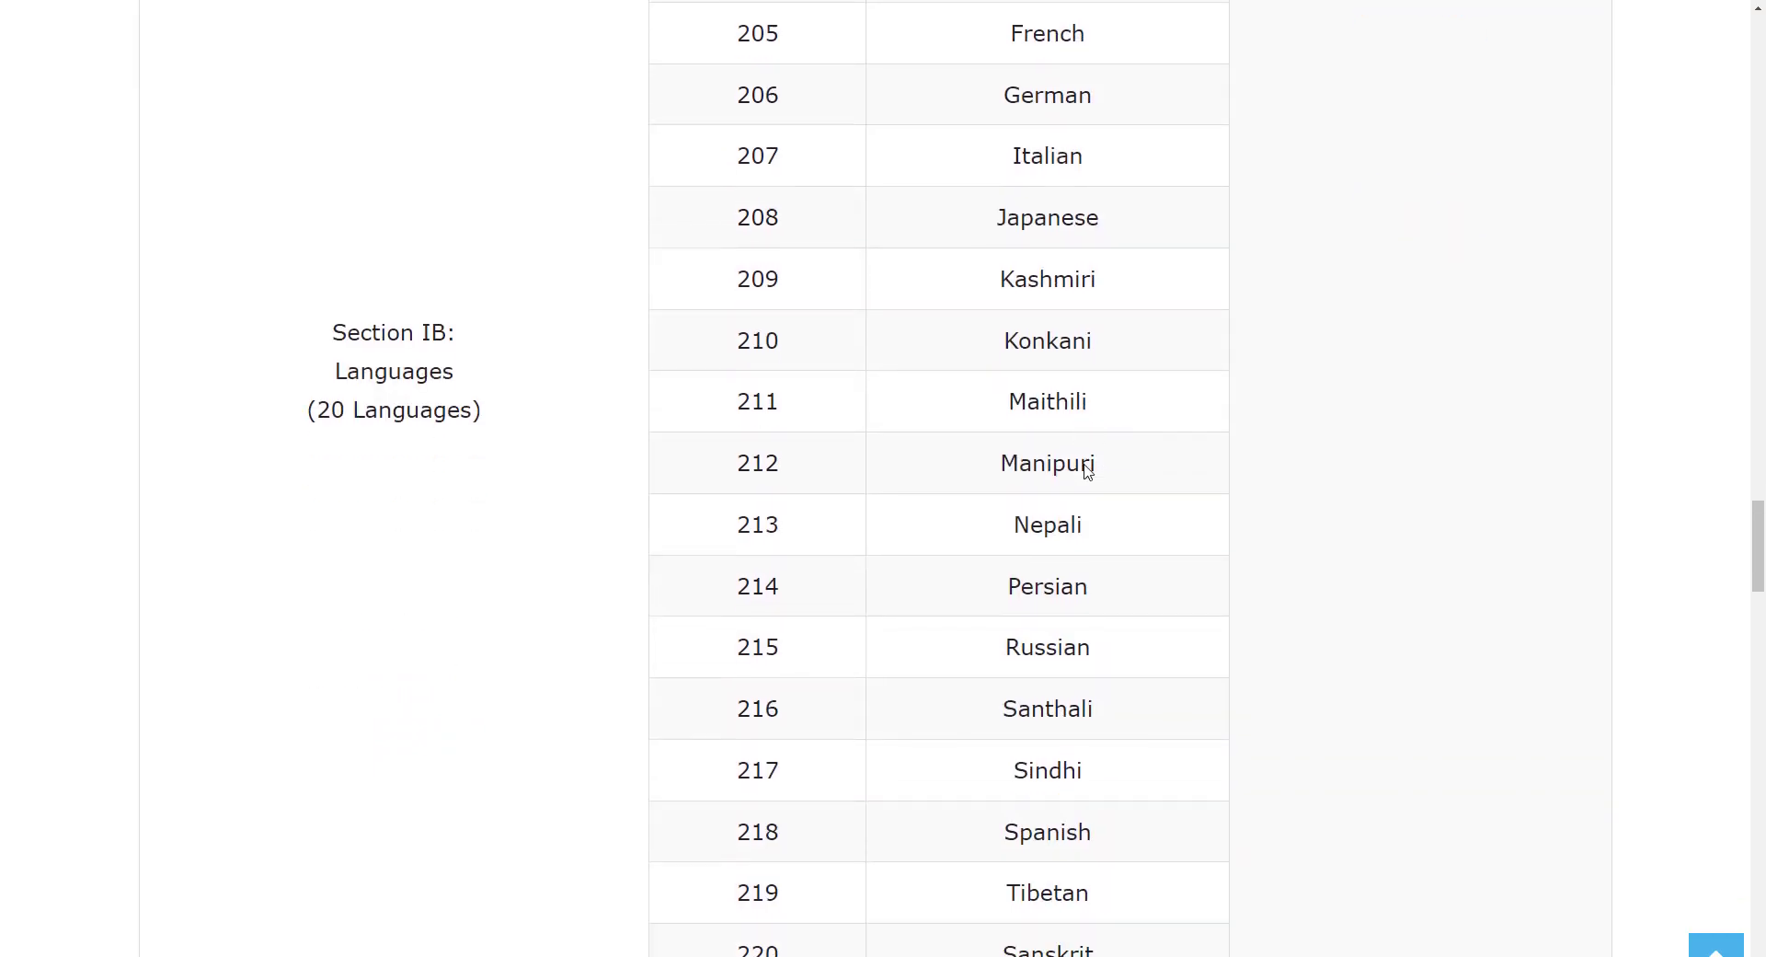
scroll("down", 3)
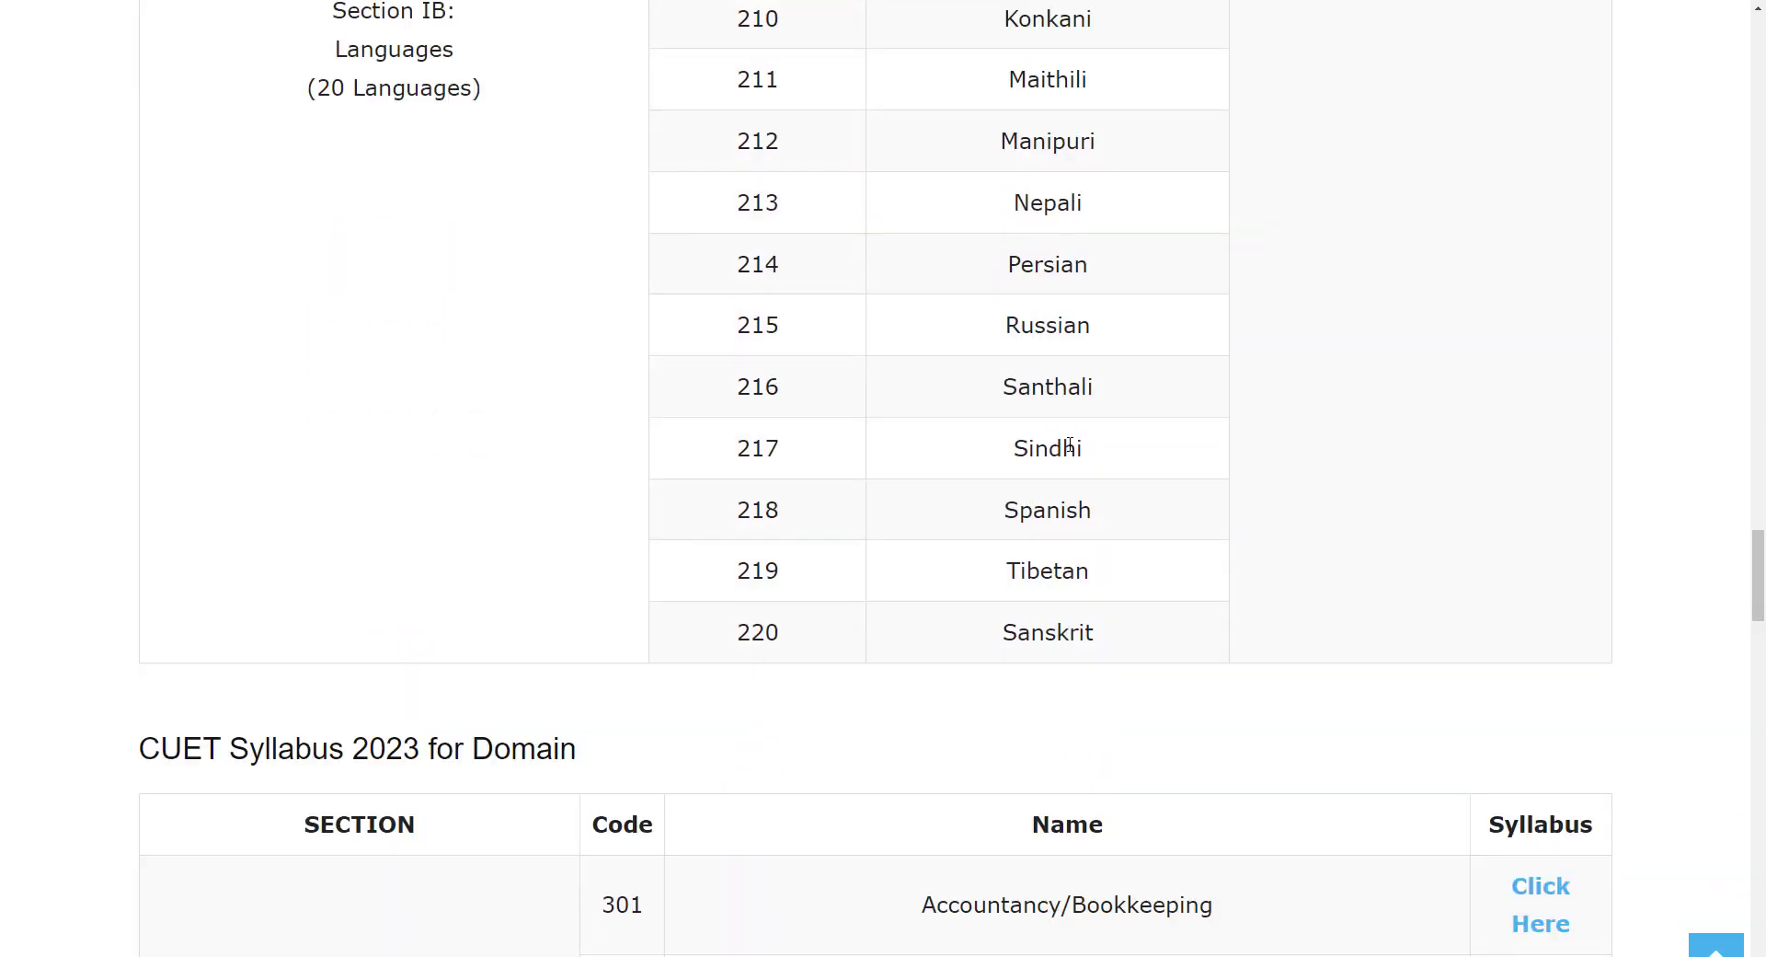
scroll("down", 3)
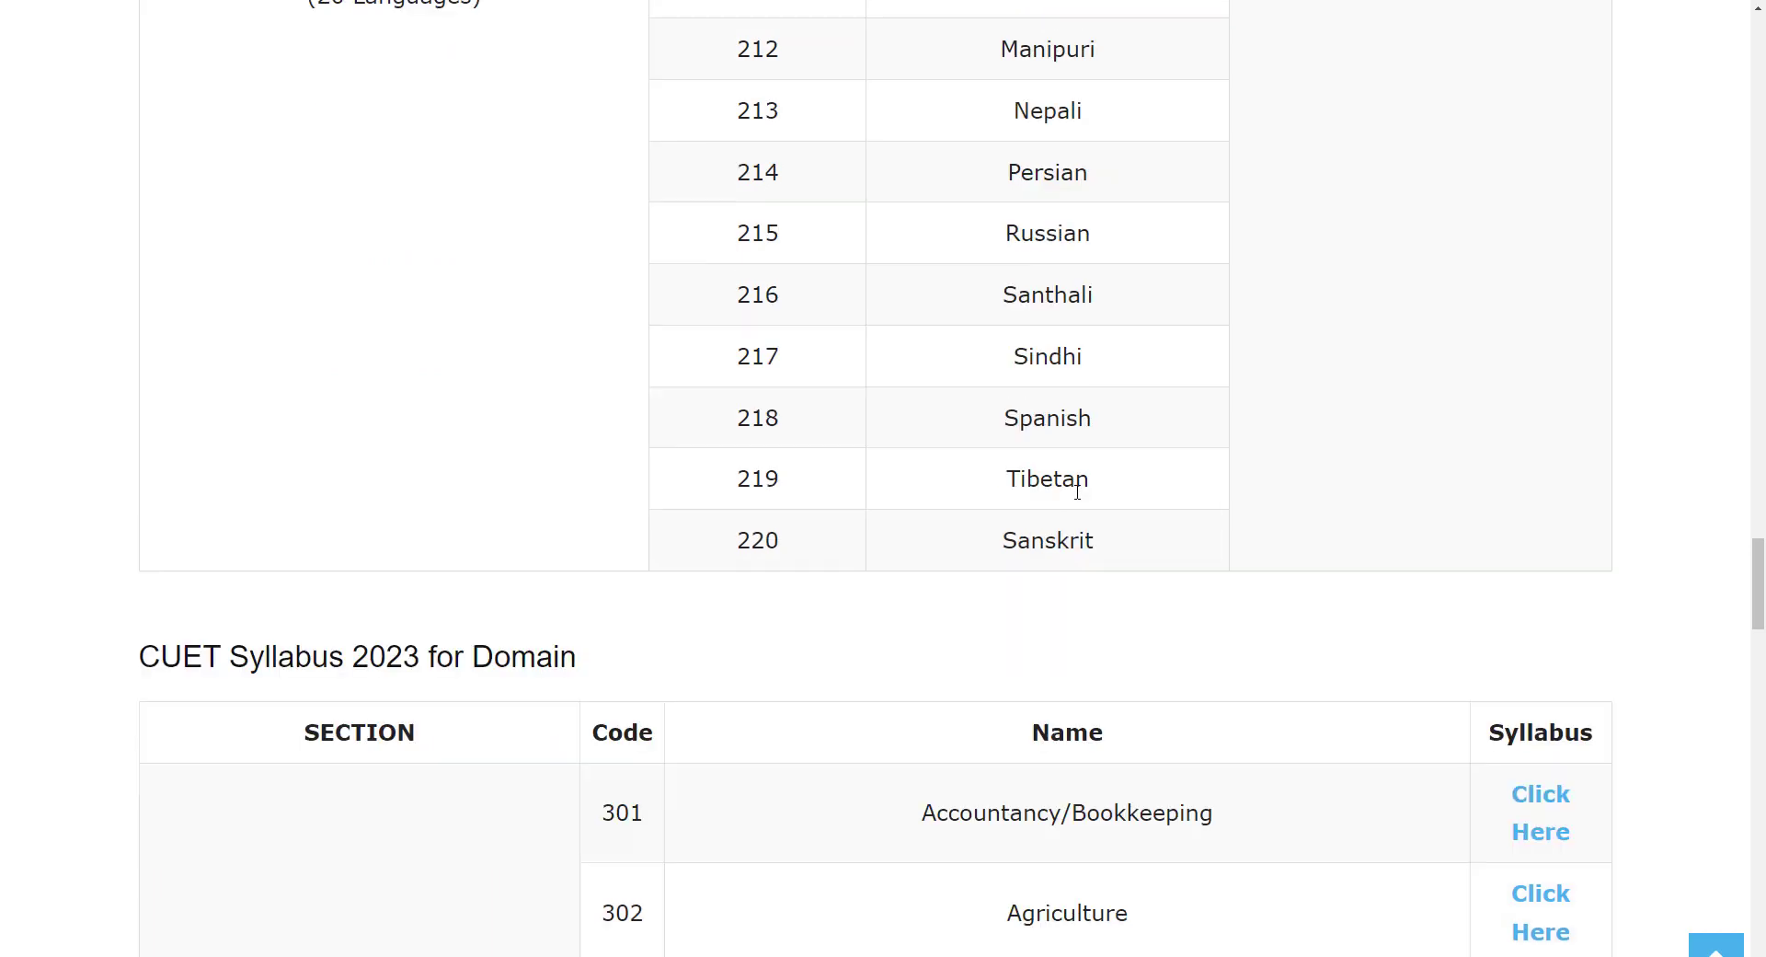
scroll("down", 3)
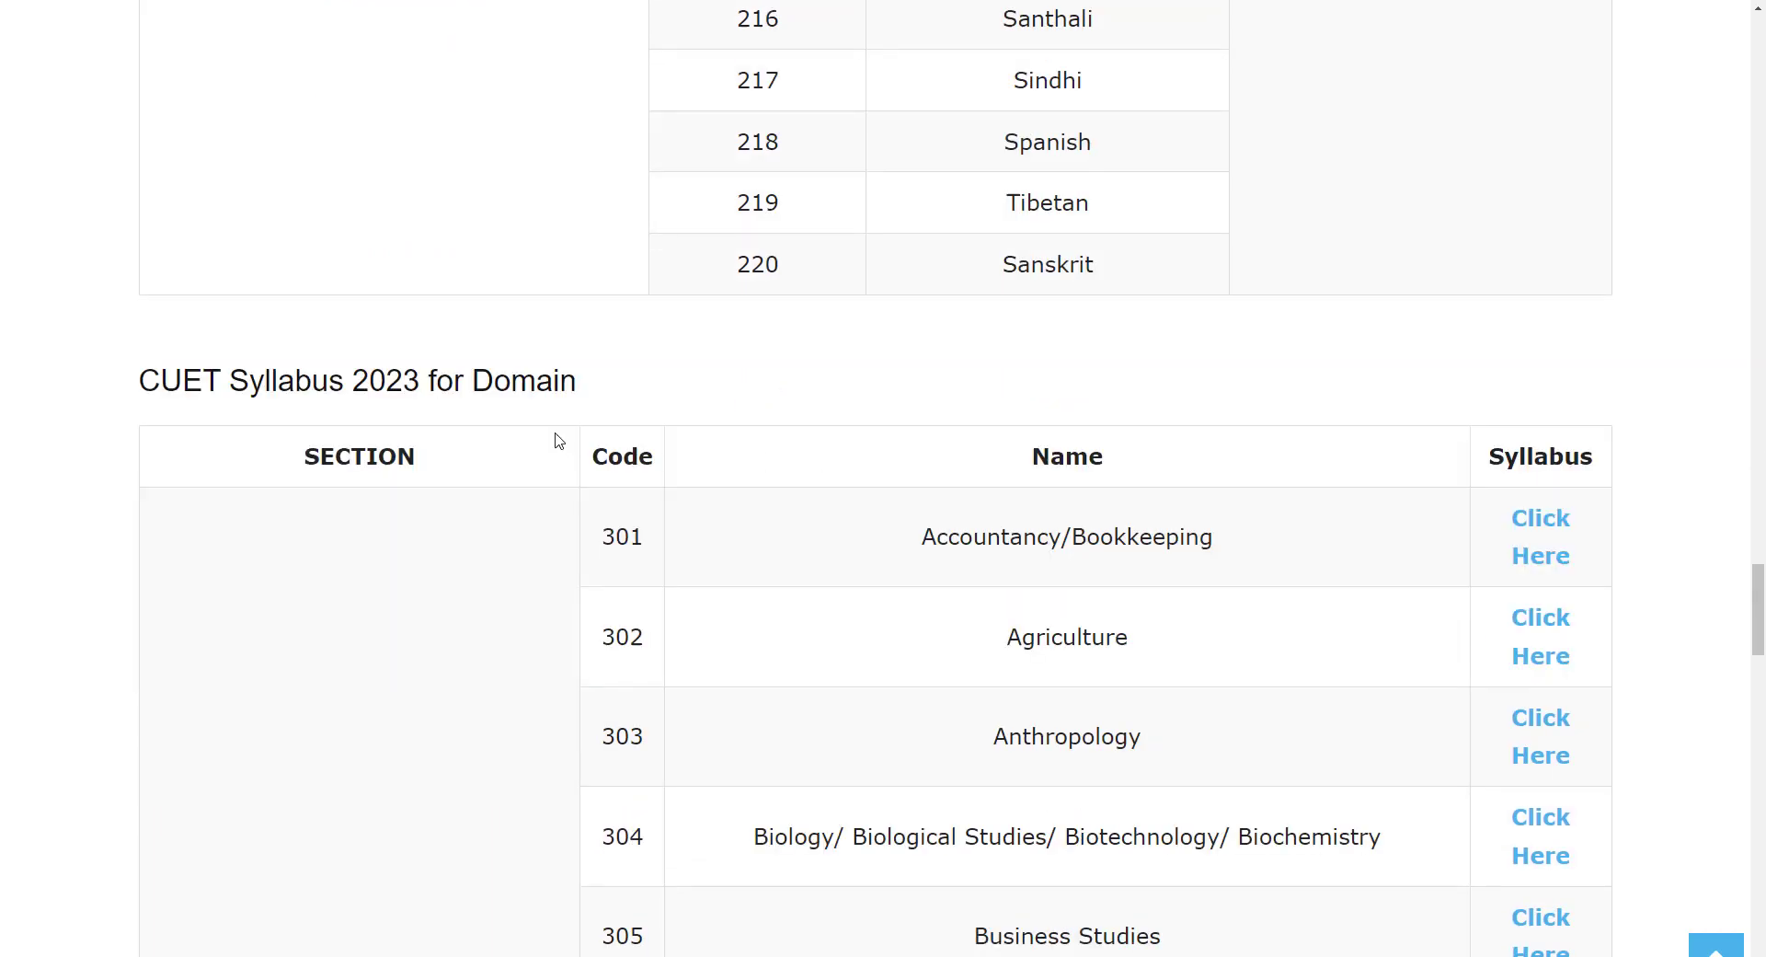
scroll("down", 3)
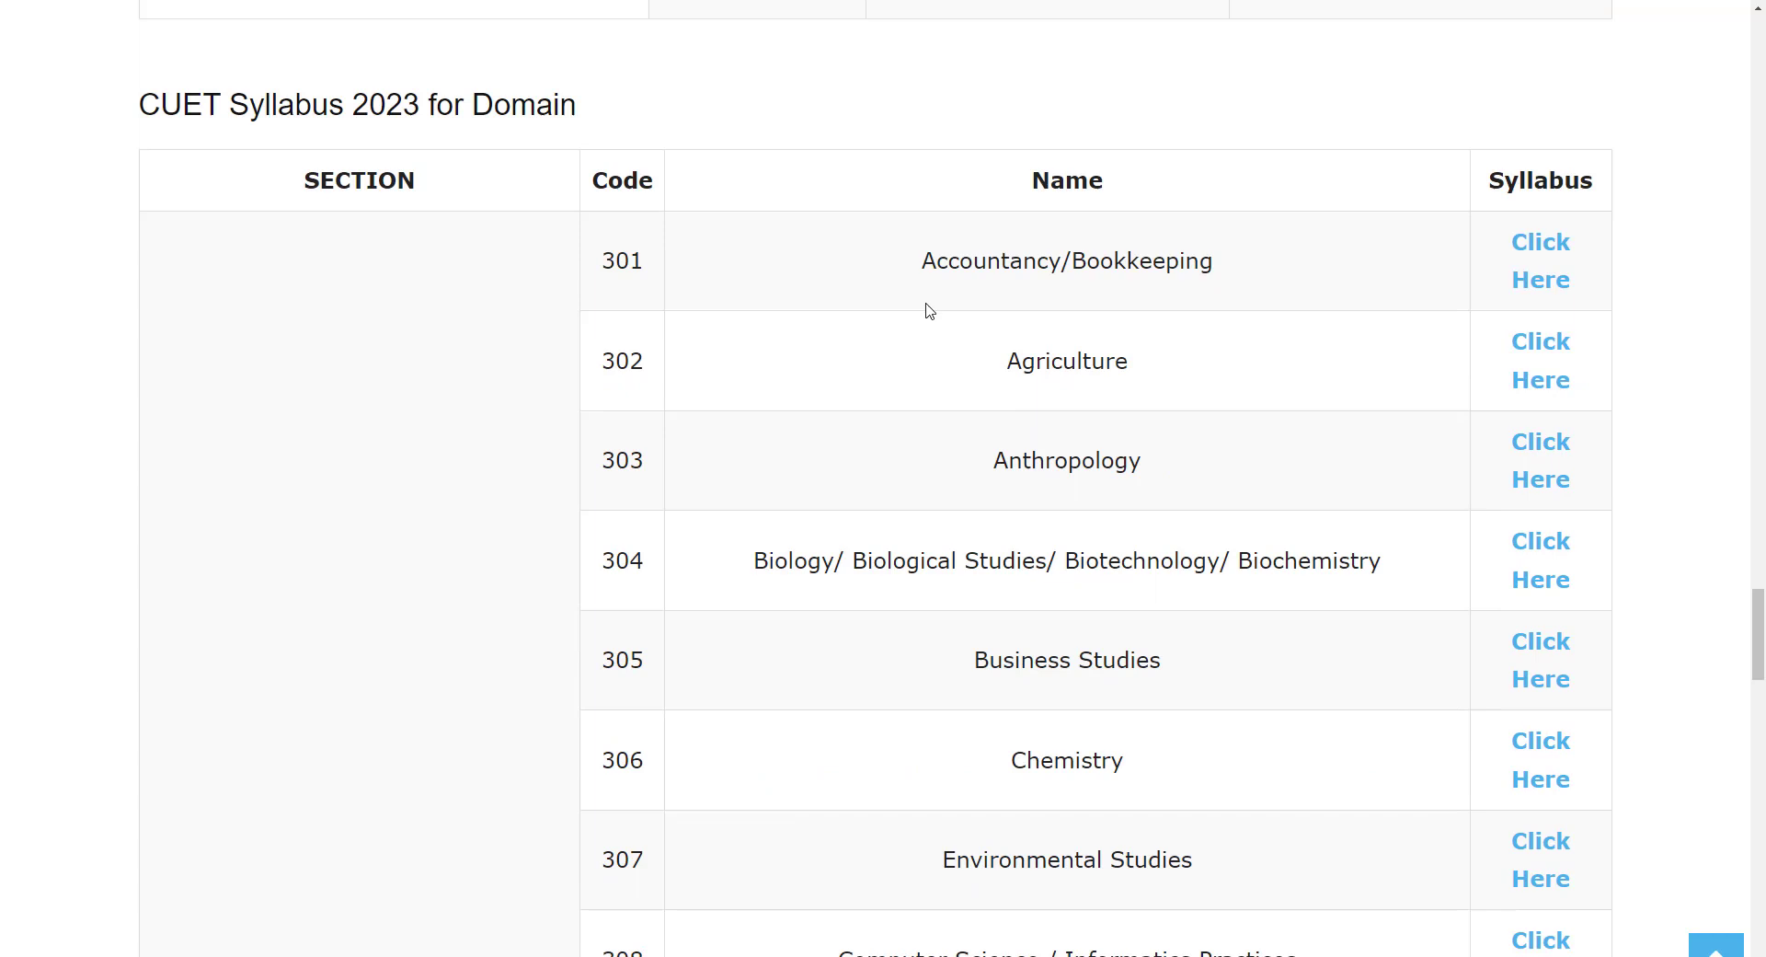
mouse_move(1051, 393)
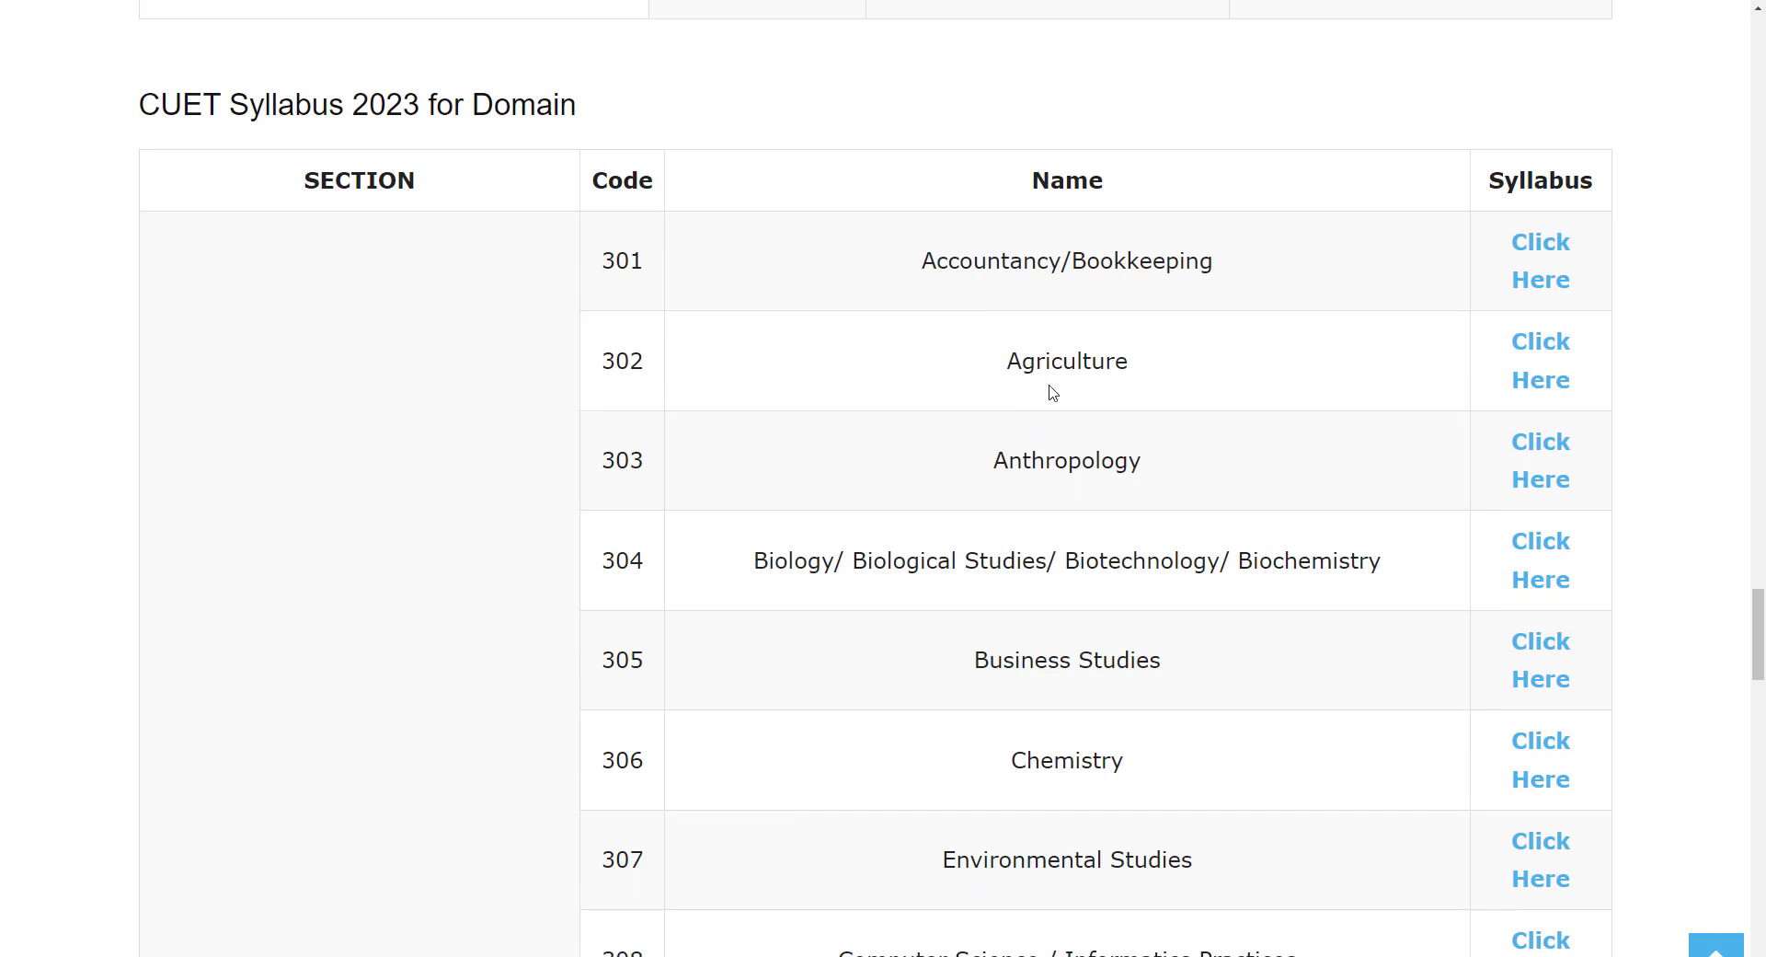
mouse_move(824, 599)
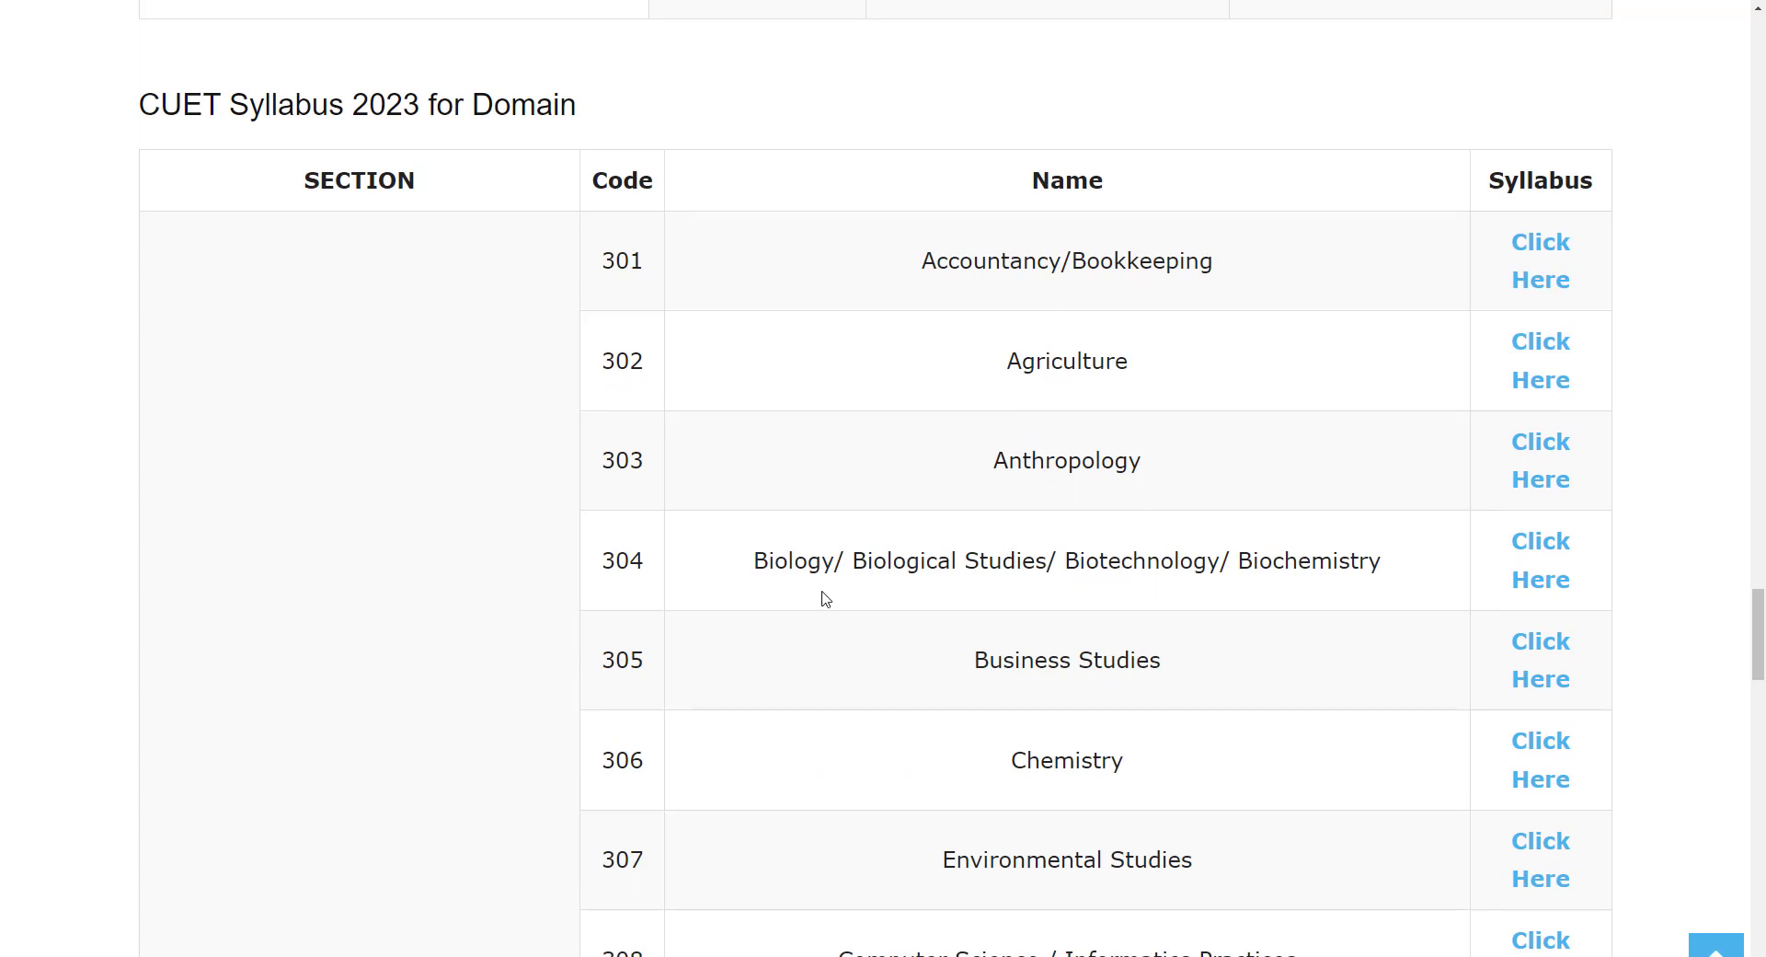
mouse_move(1089, 587)
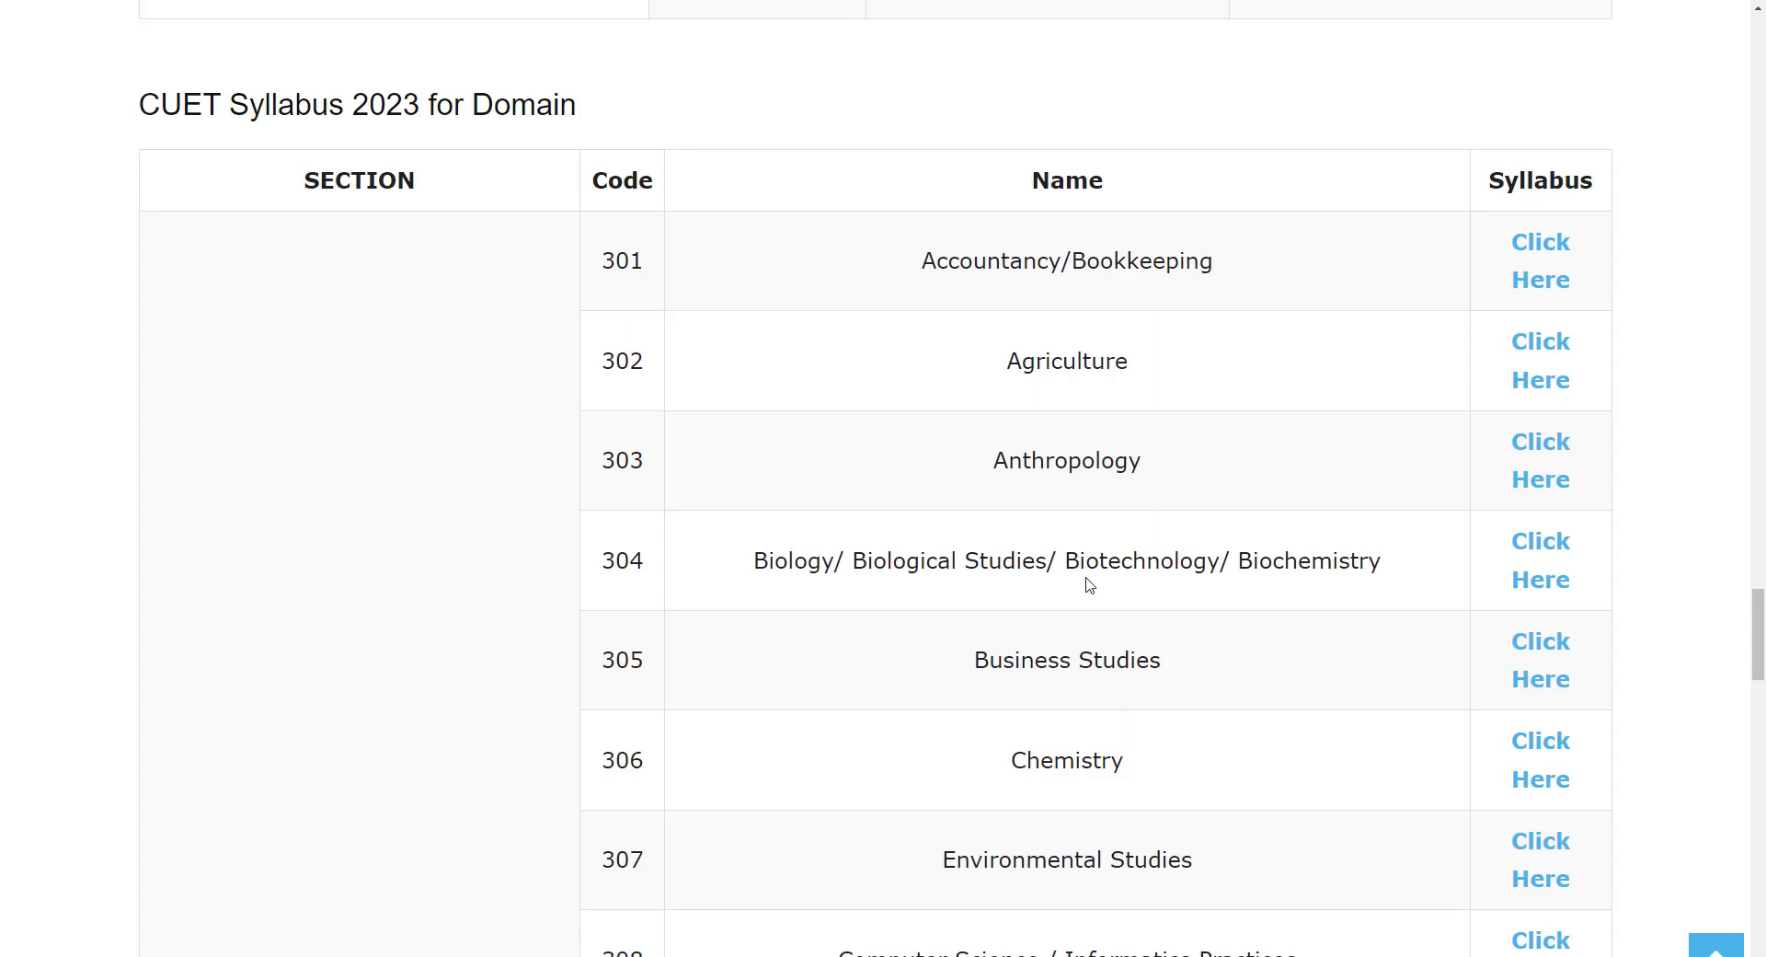
scroll("down", 3)
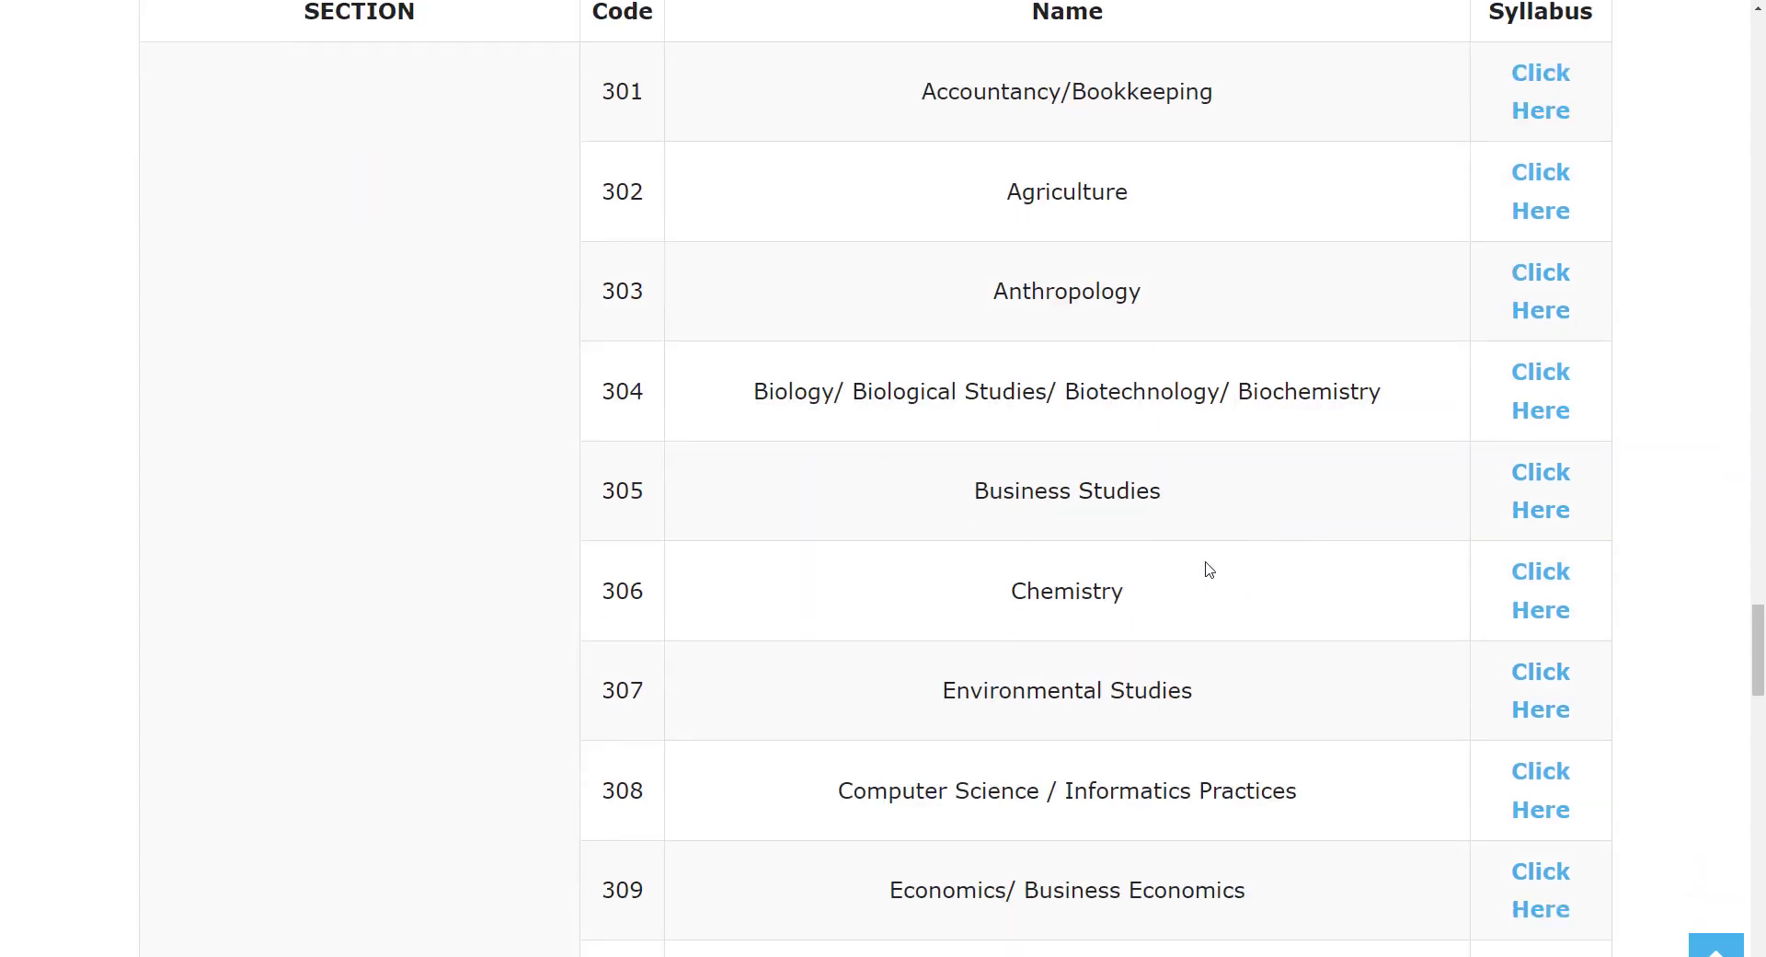
scroll("down", 3)
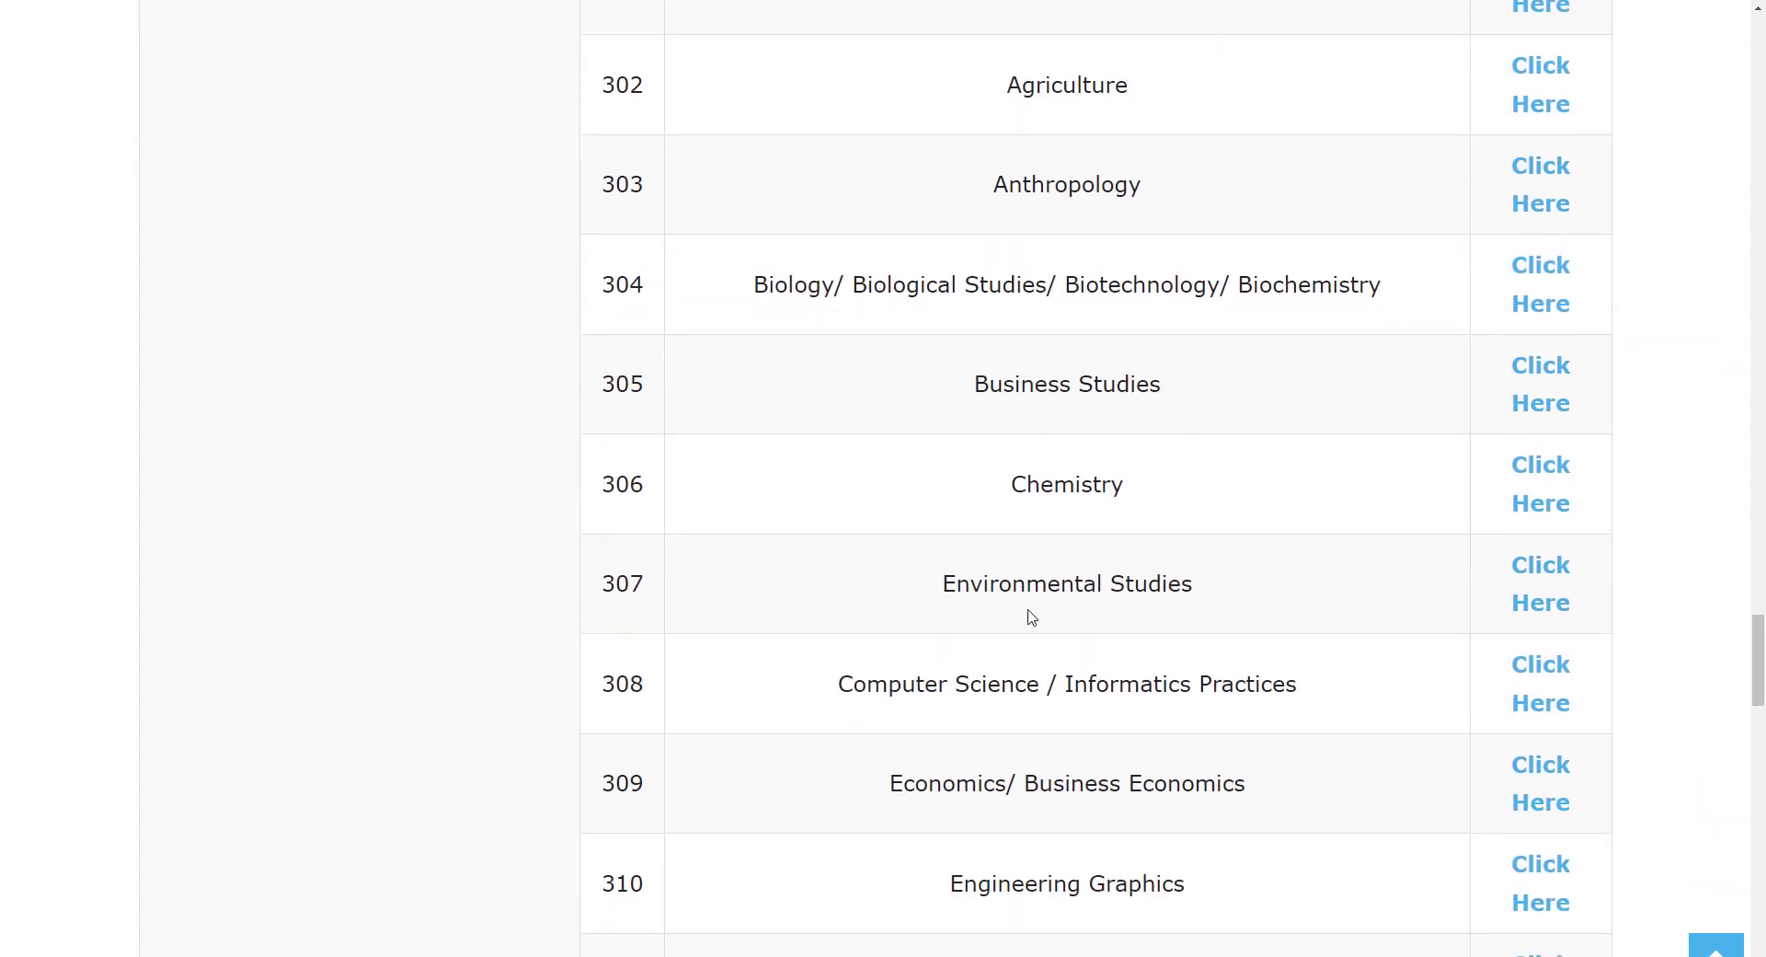
scroll("down", 3)
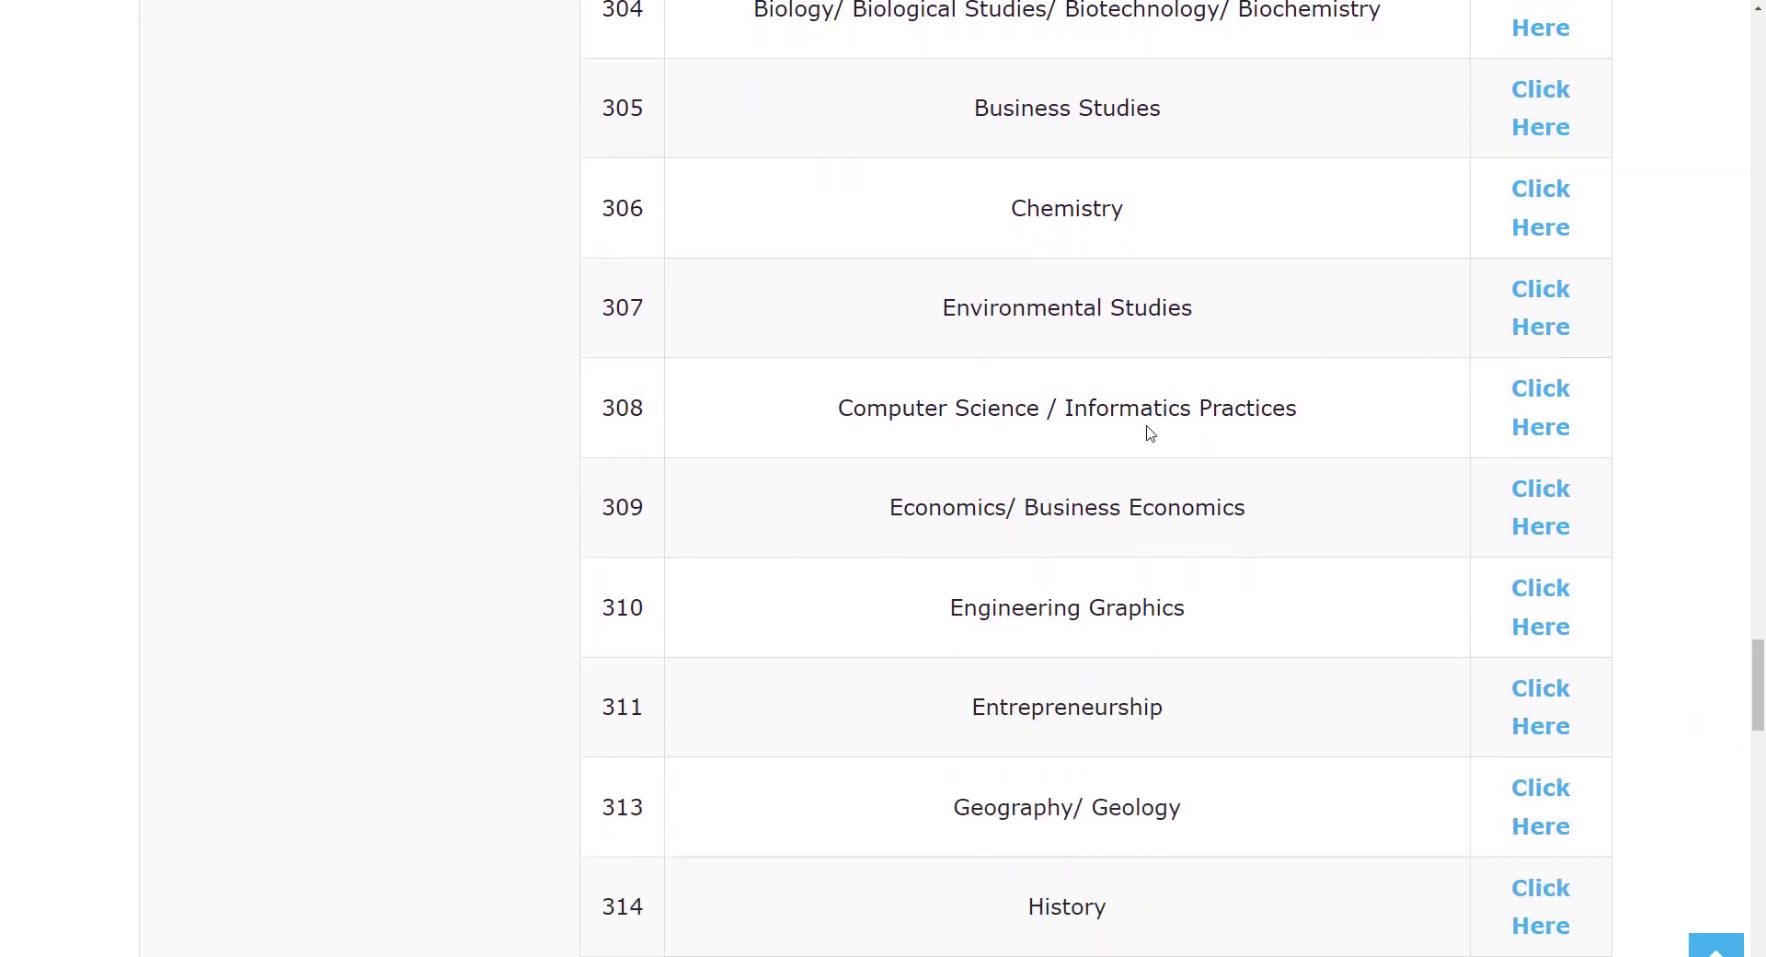
scroll("down", 3)
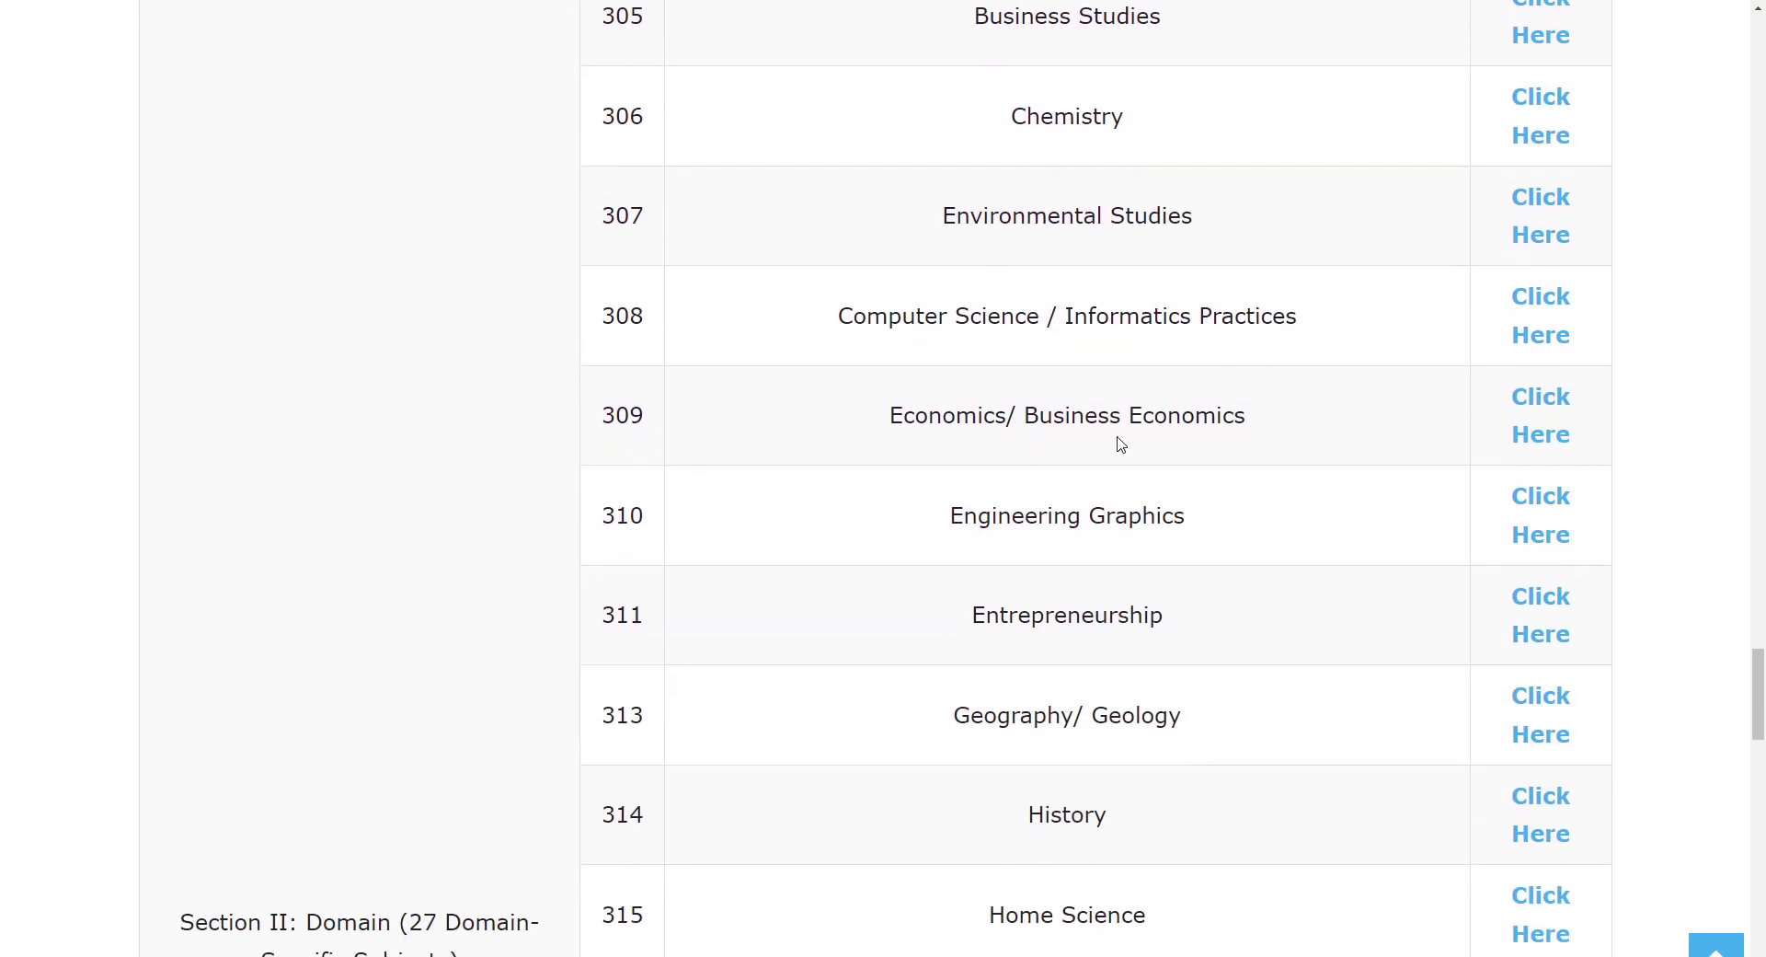
scroll("down", 3)
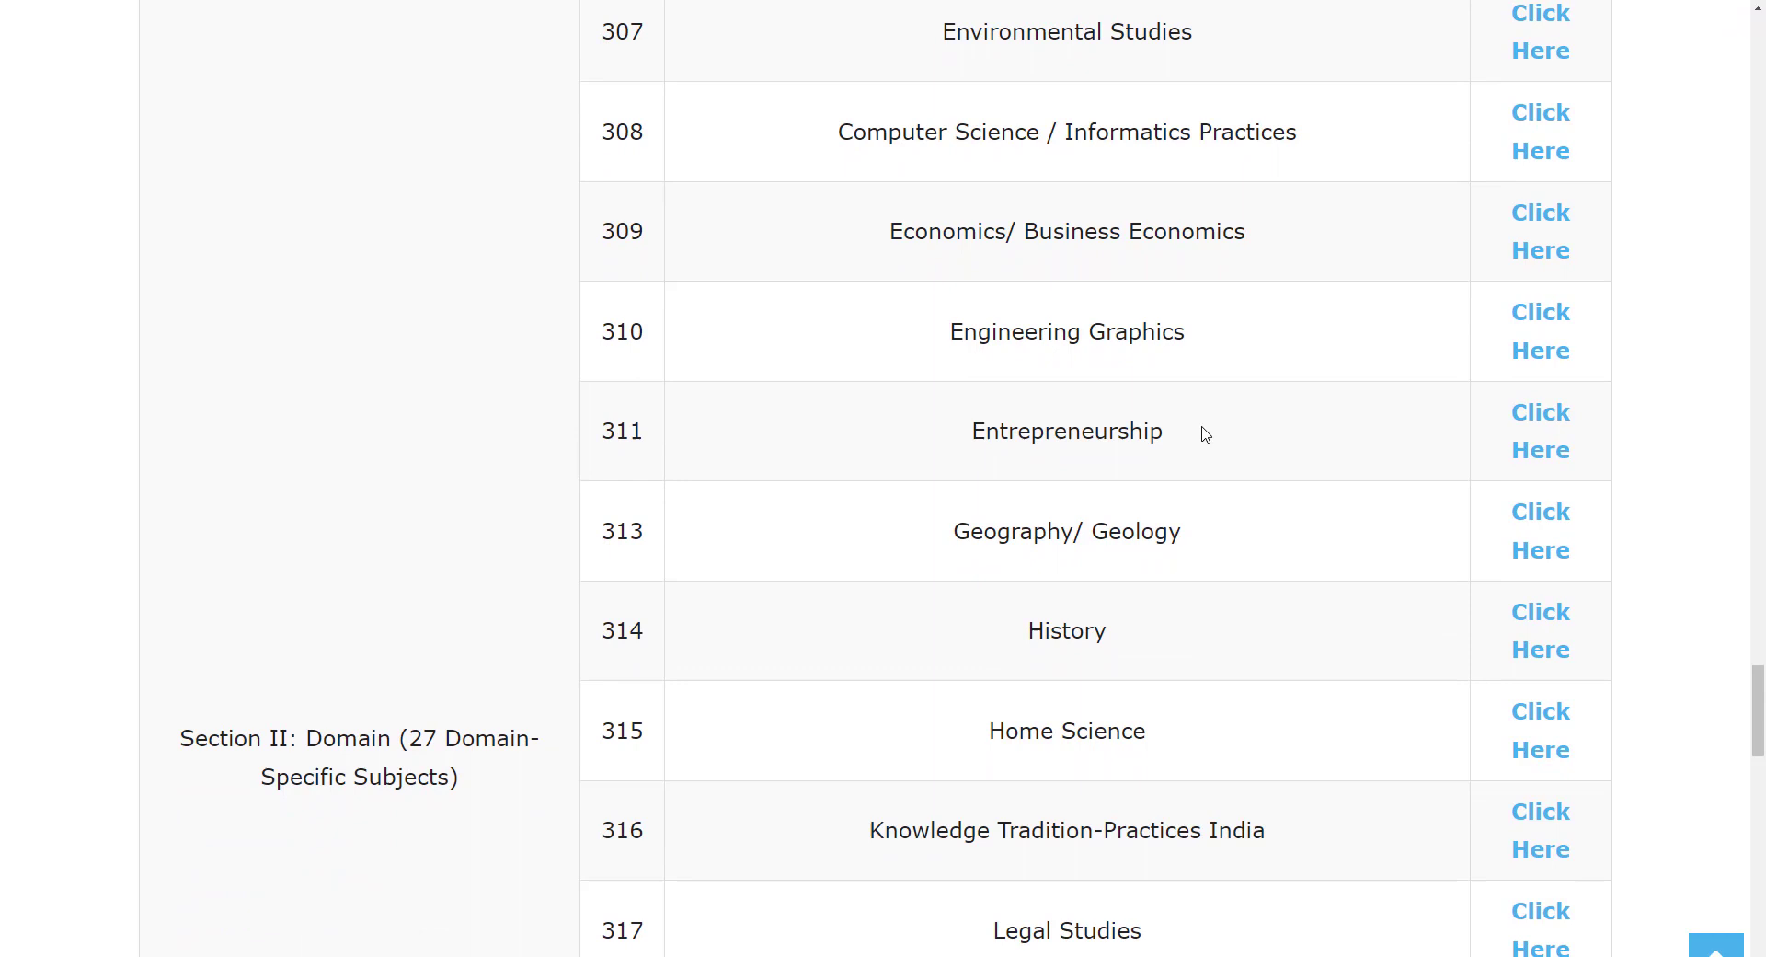
scroll("down", 3)
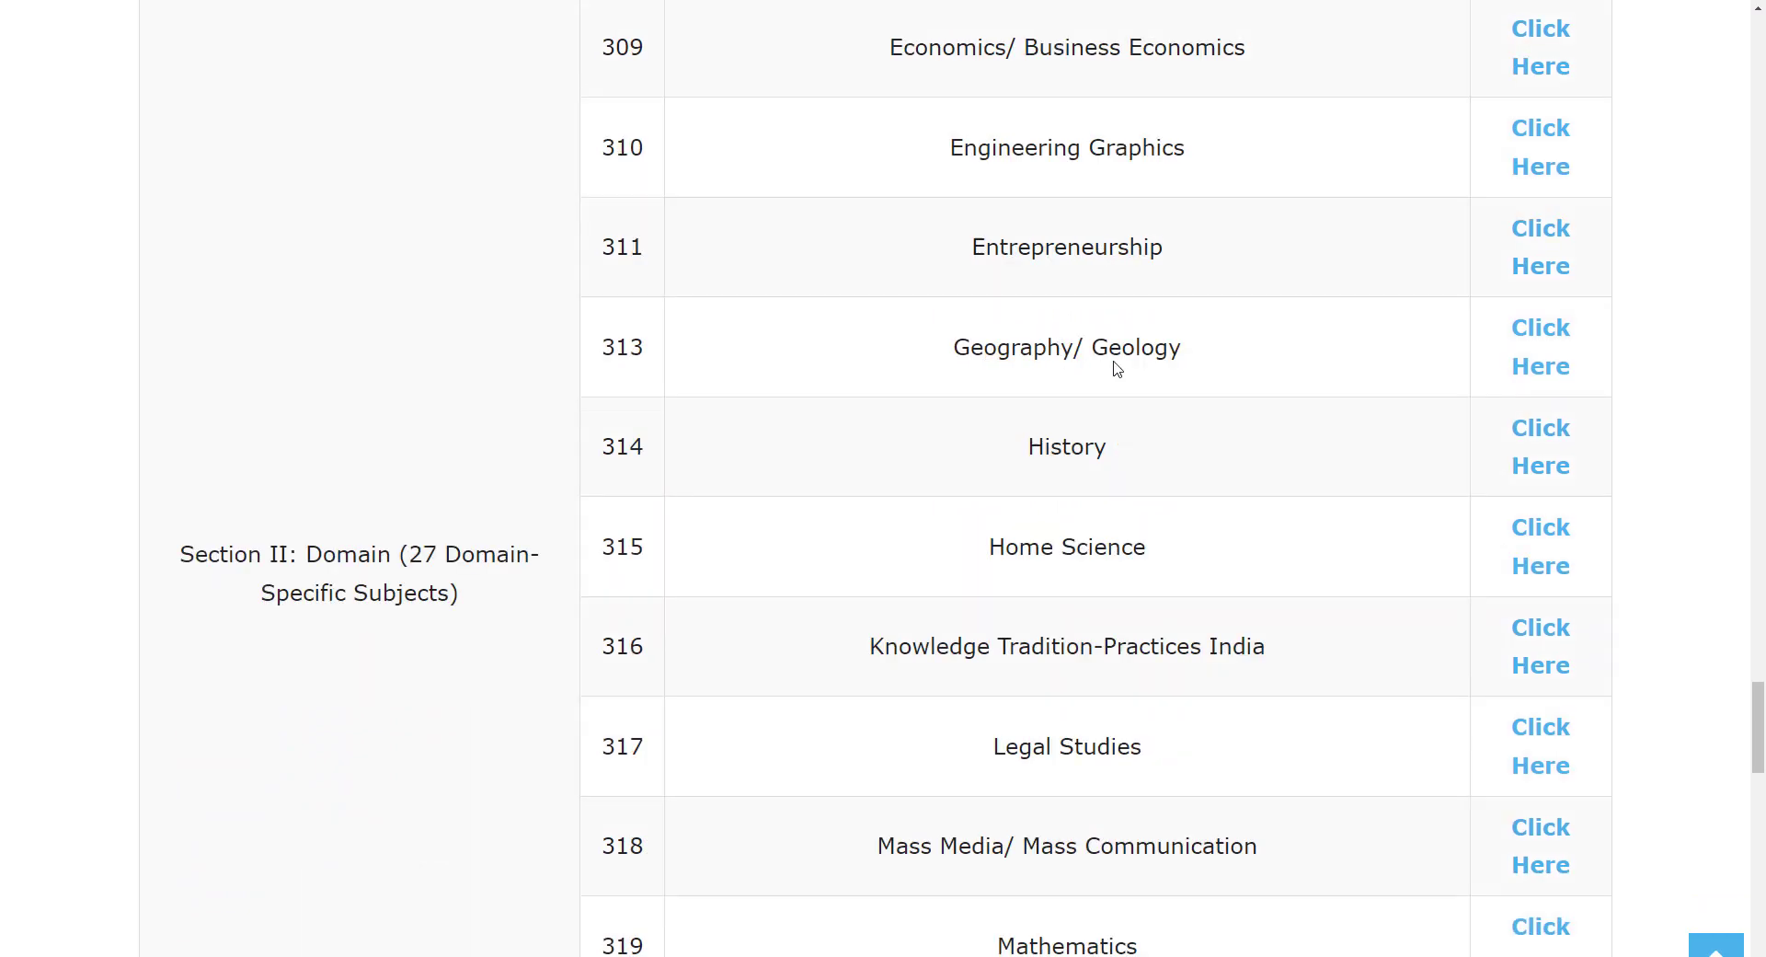
scroll("down", 3)
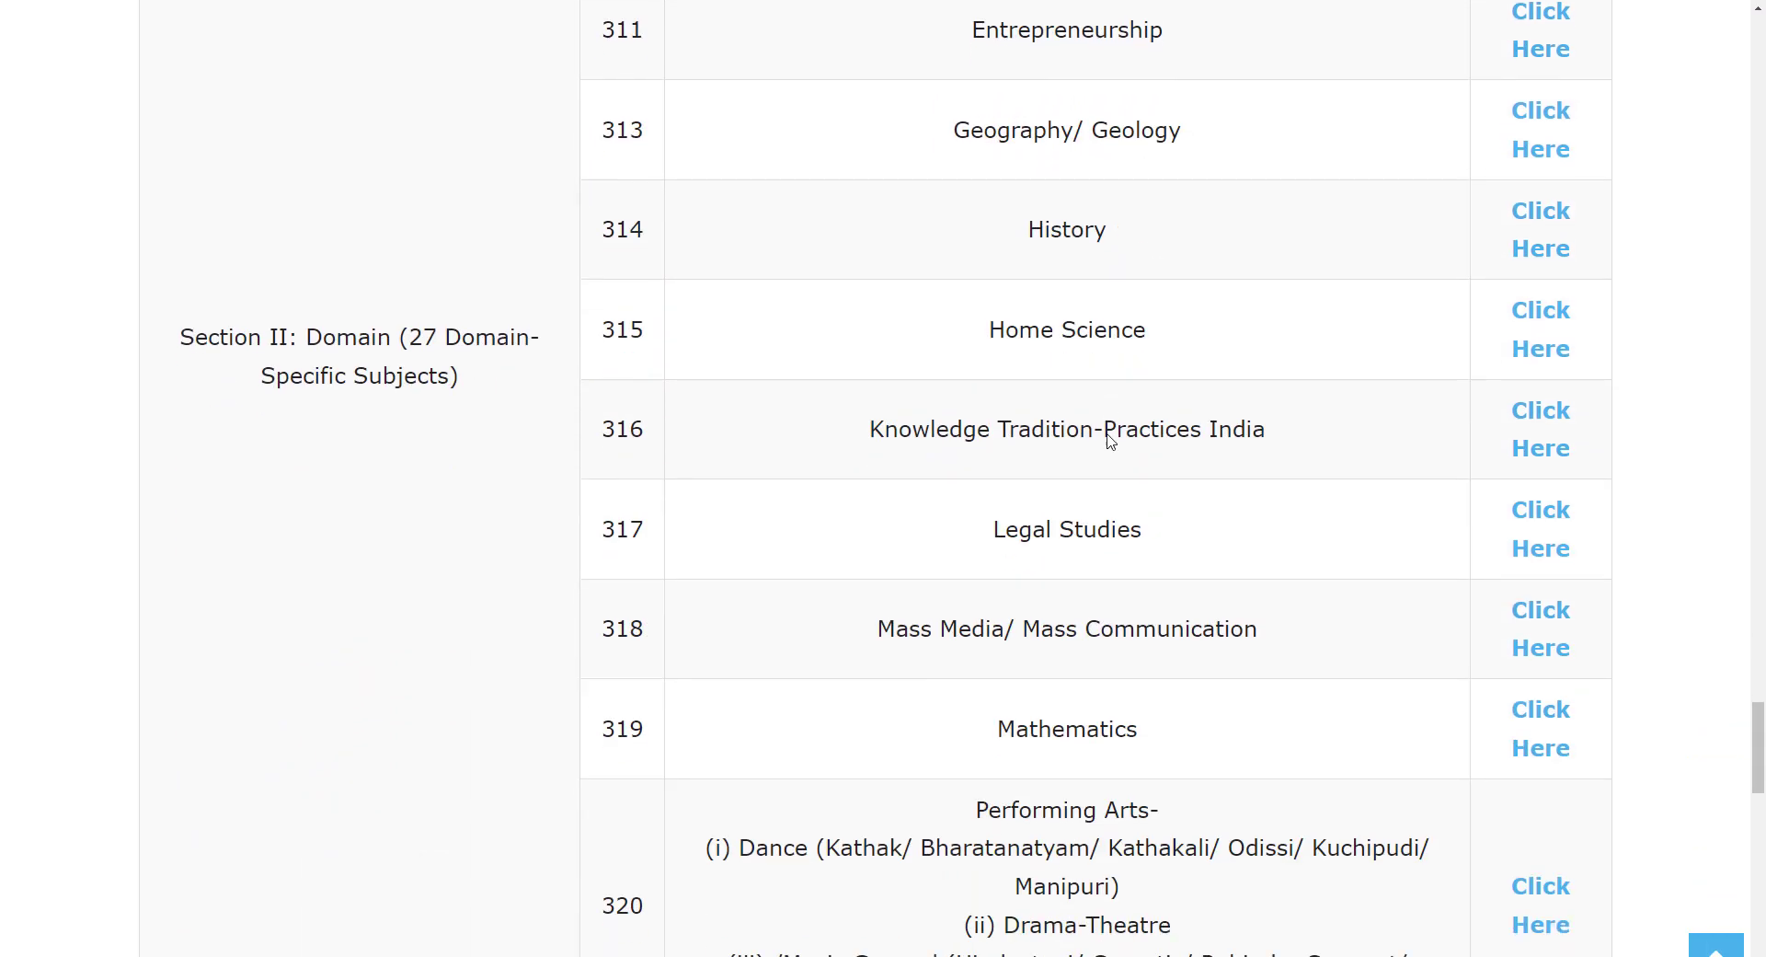
scroll("down", 3)
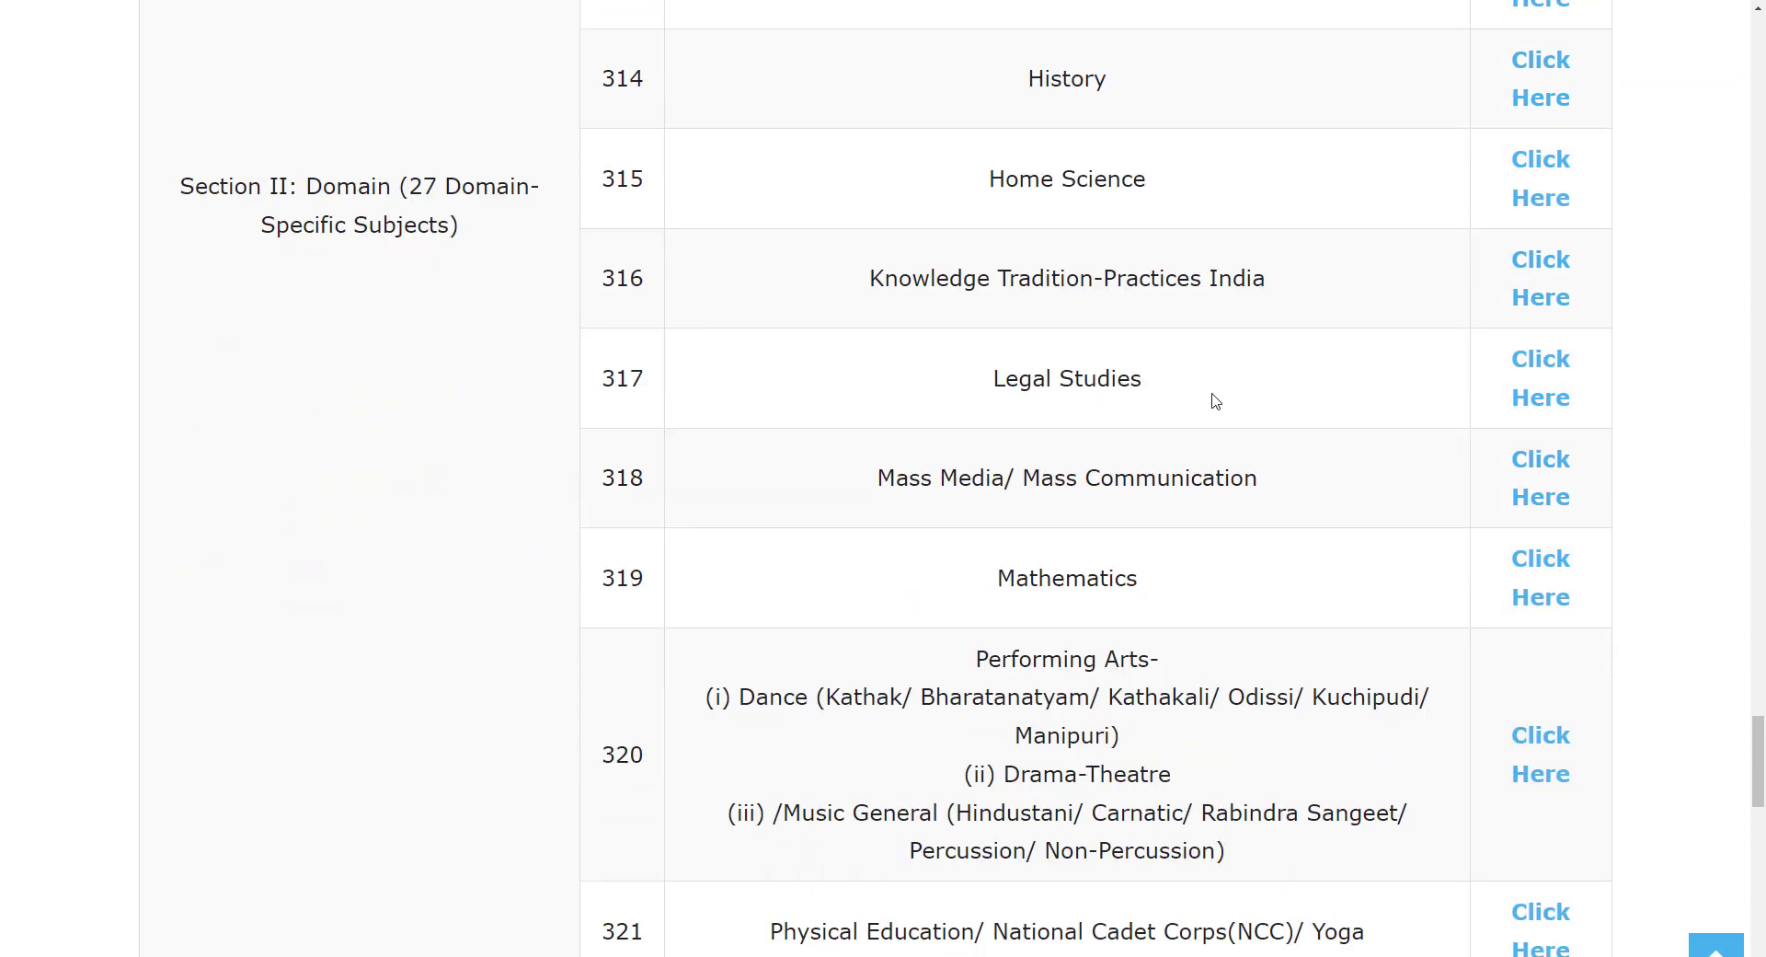
scroll("down", 3)
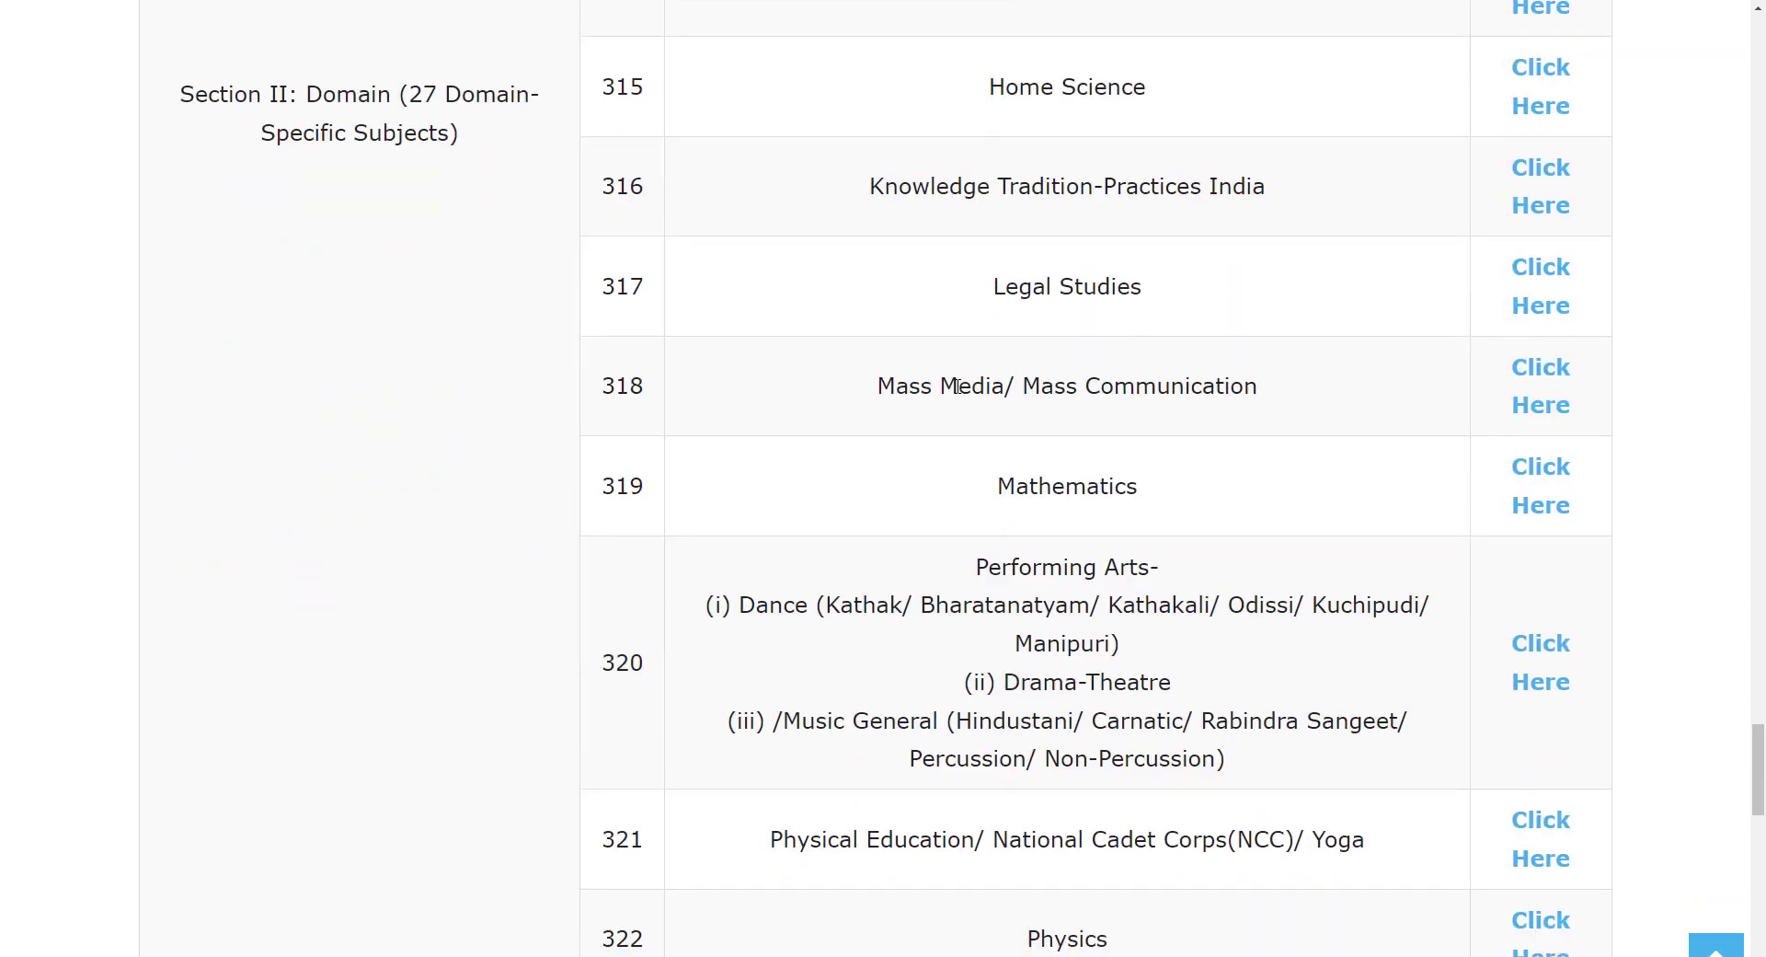
scroll("down", 3)
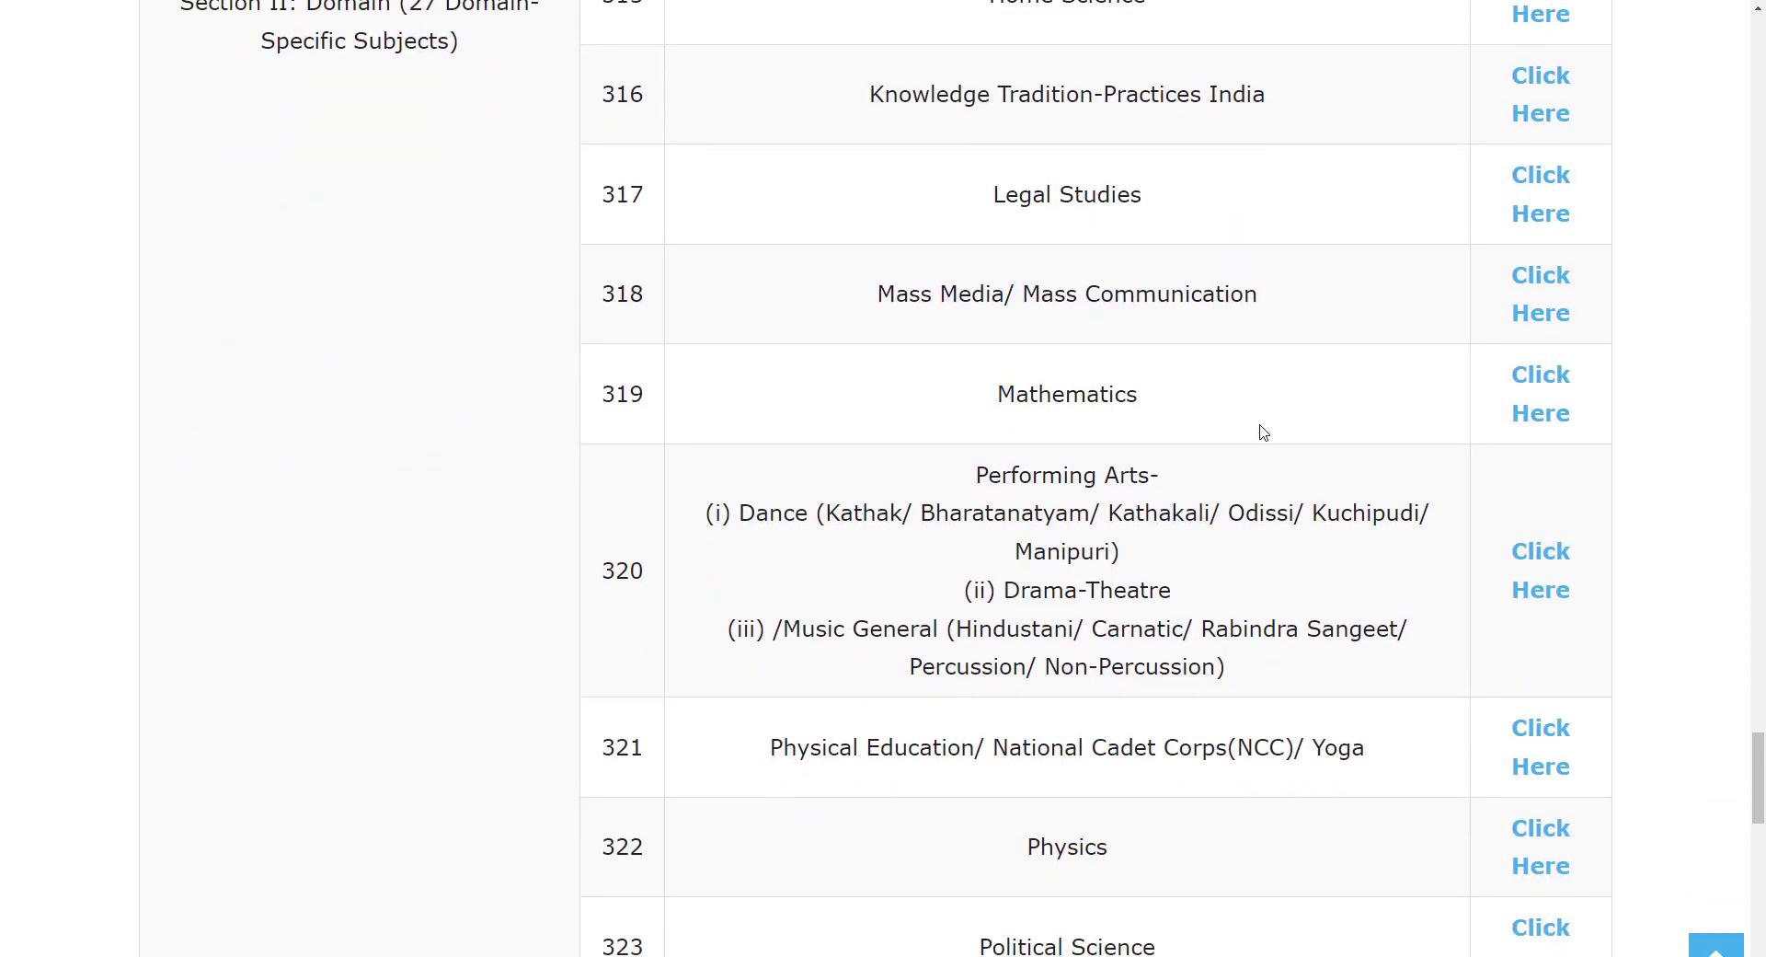
scroll("down", 3)
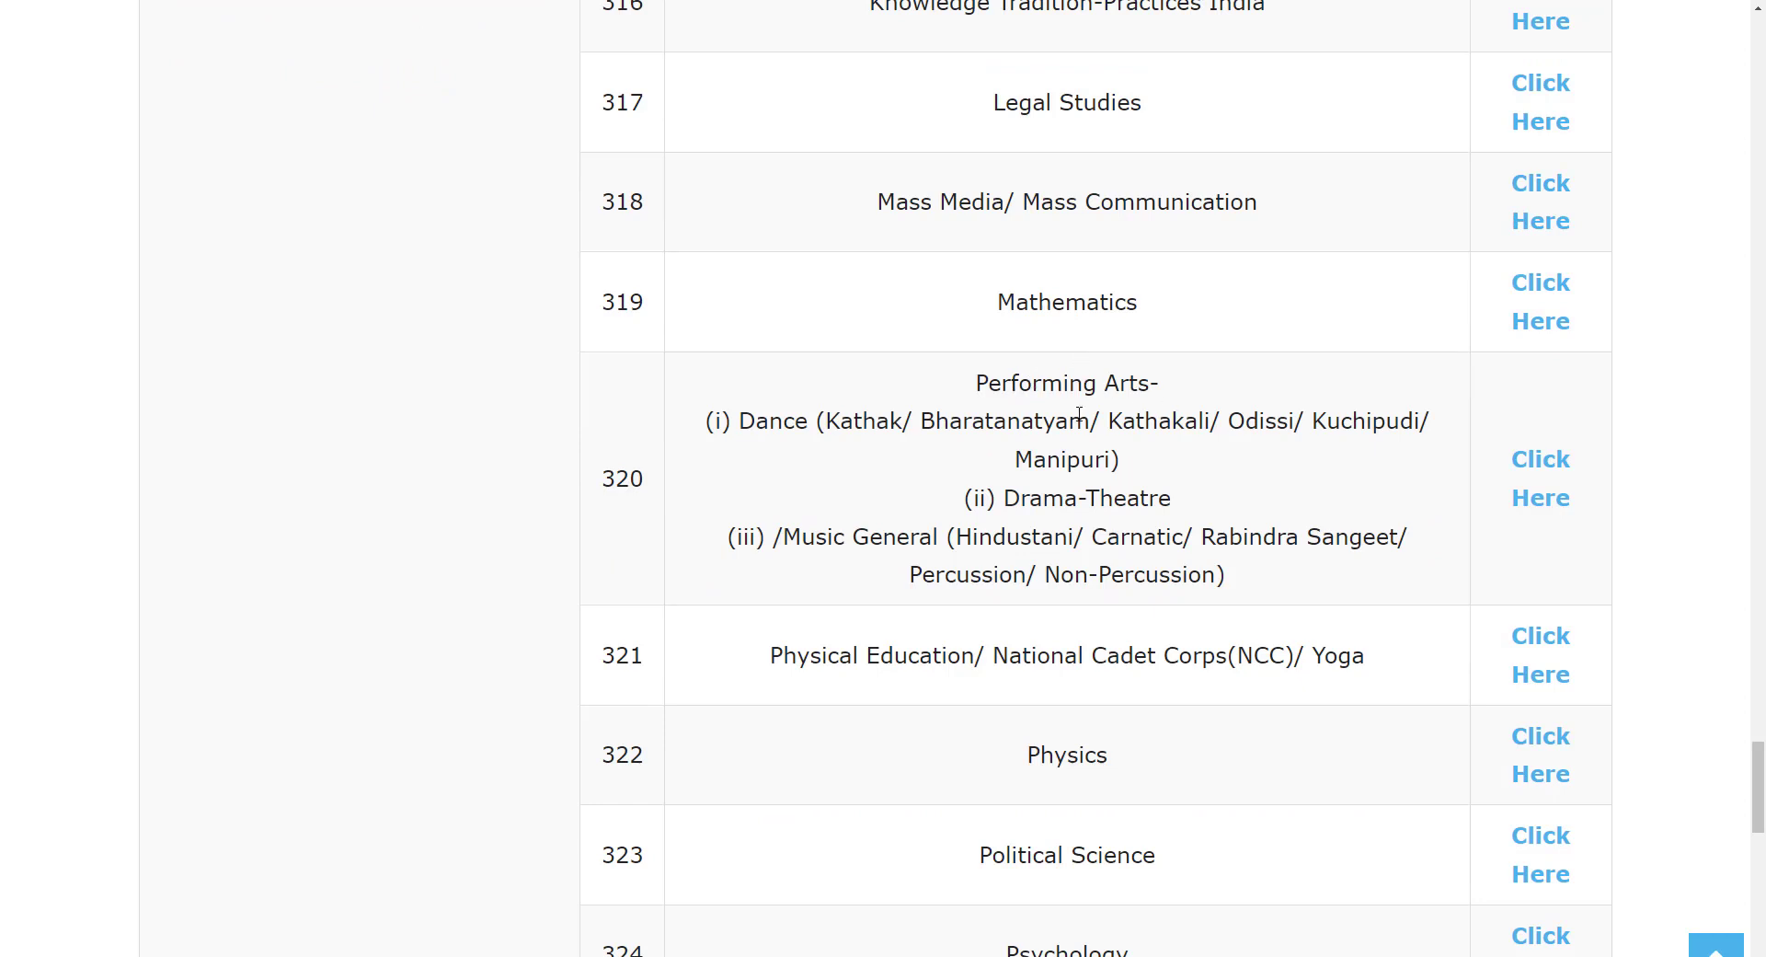
mouse_move(1060, 451)
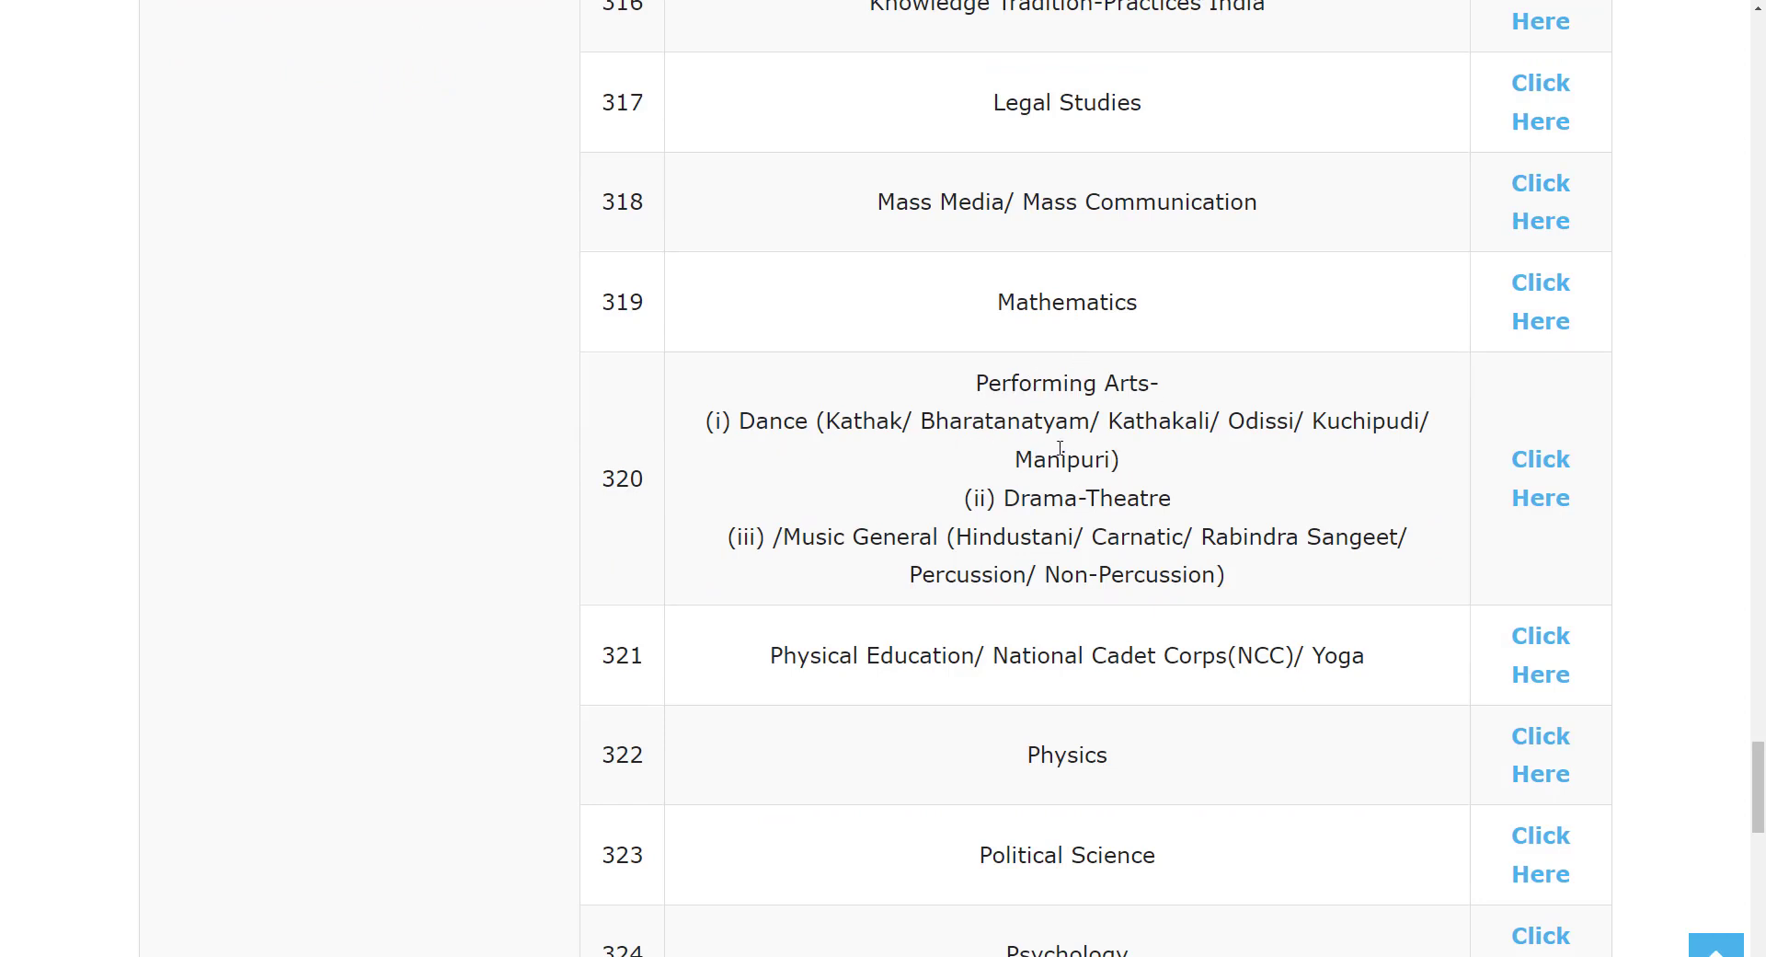
mouse_move(1317, 475)
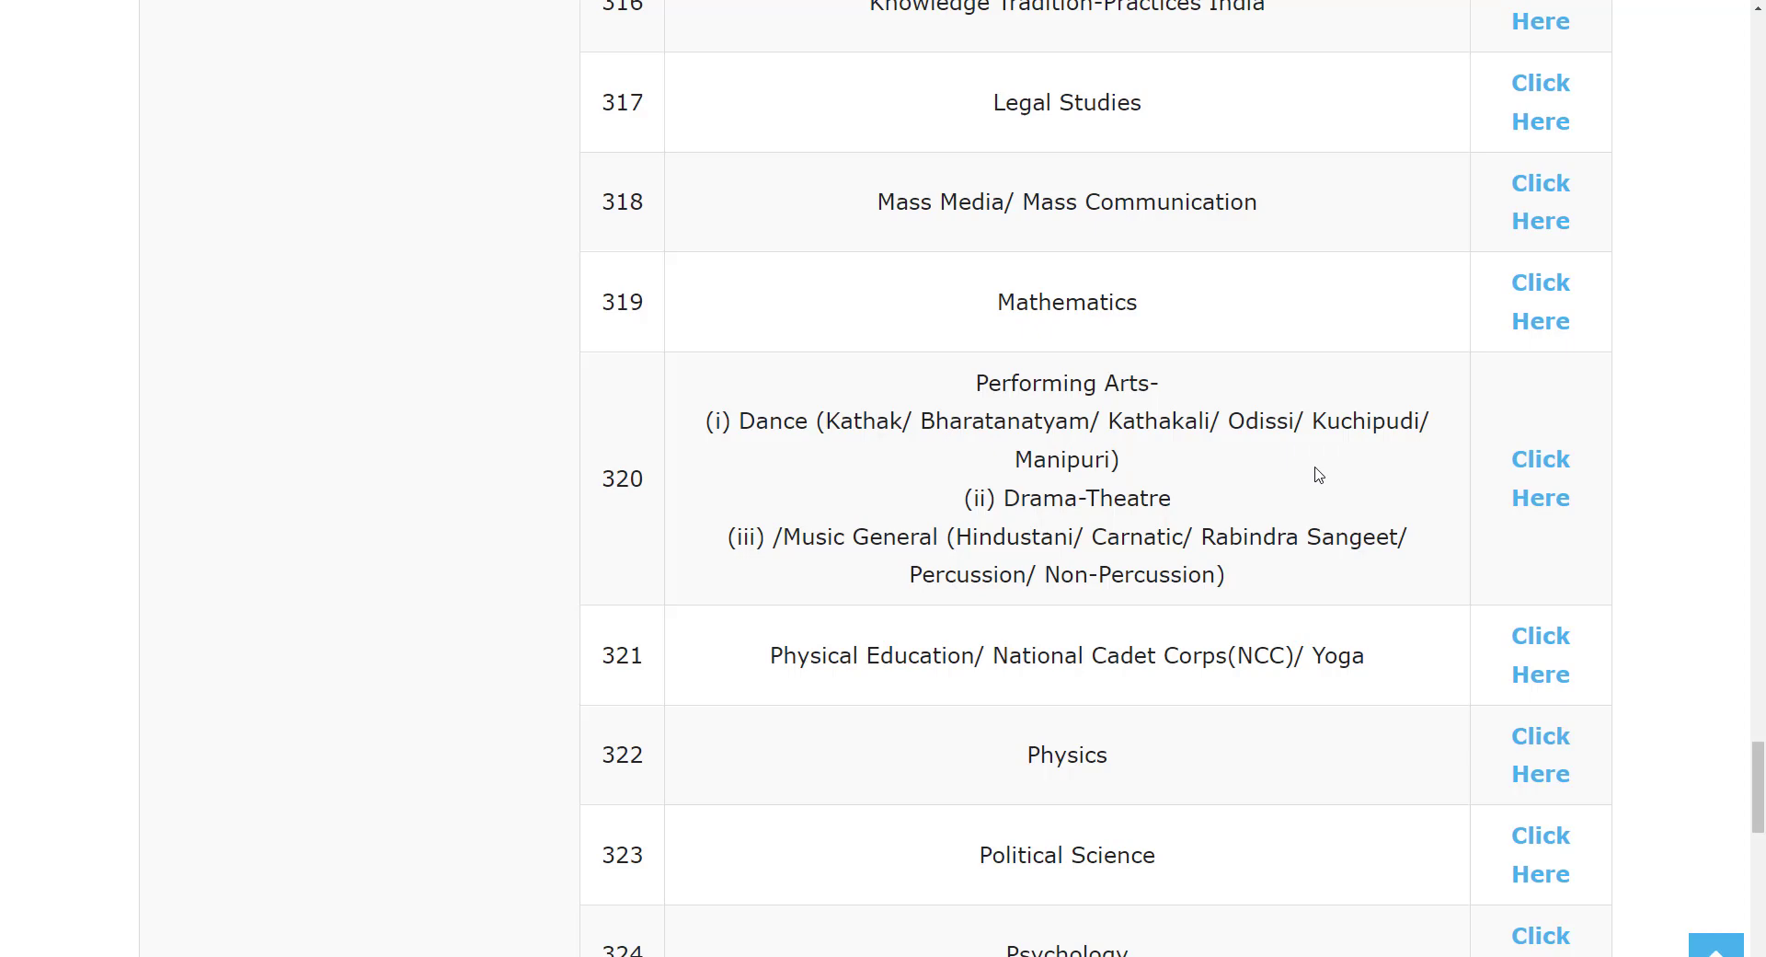
scroll("down", 3)
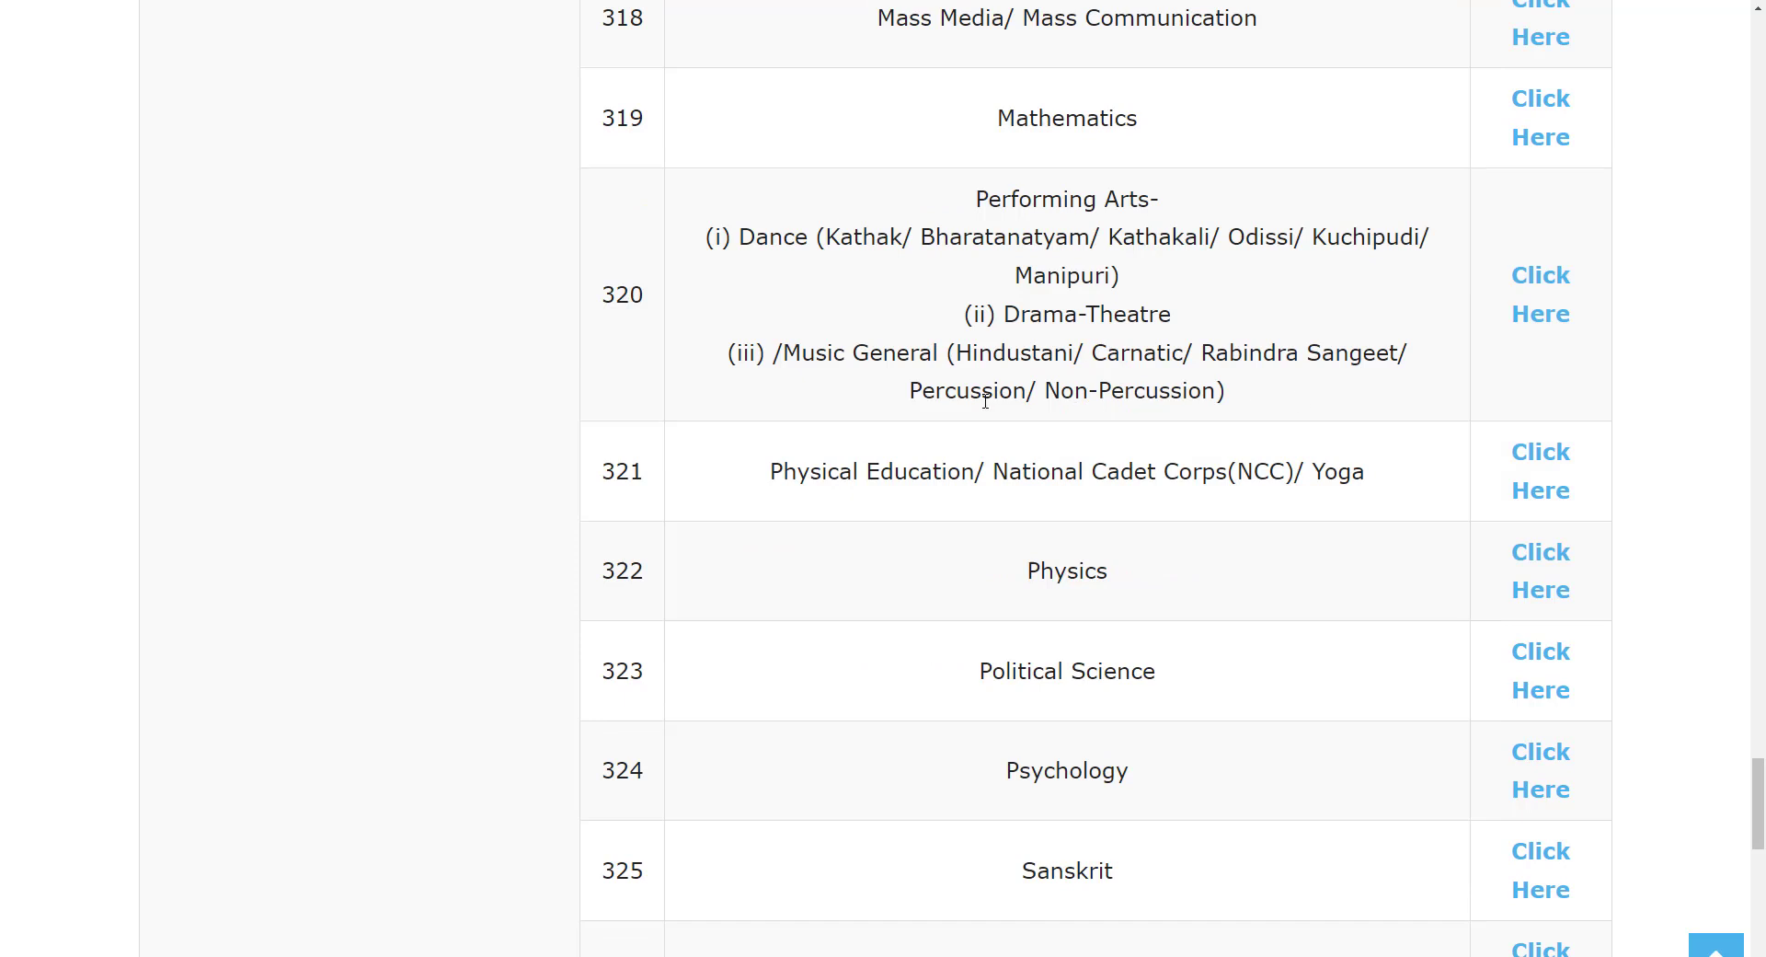
scroll("down", 3)
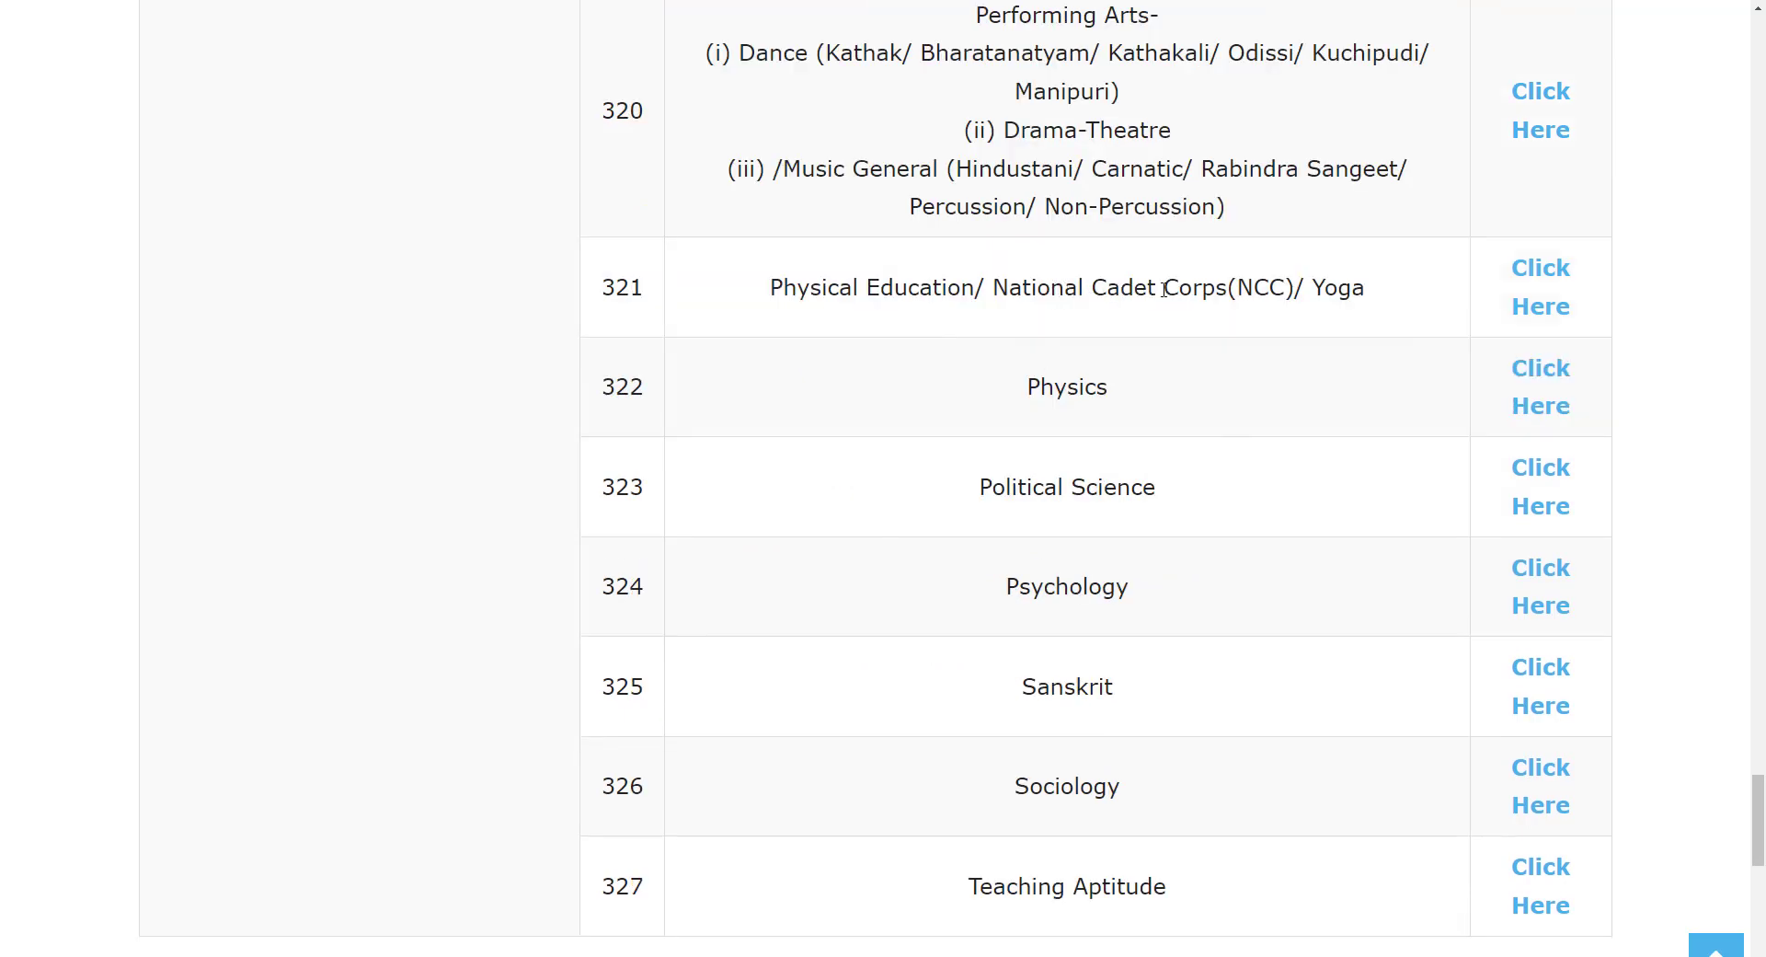
scroll("down", 3)
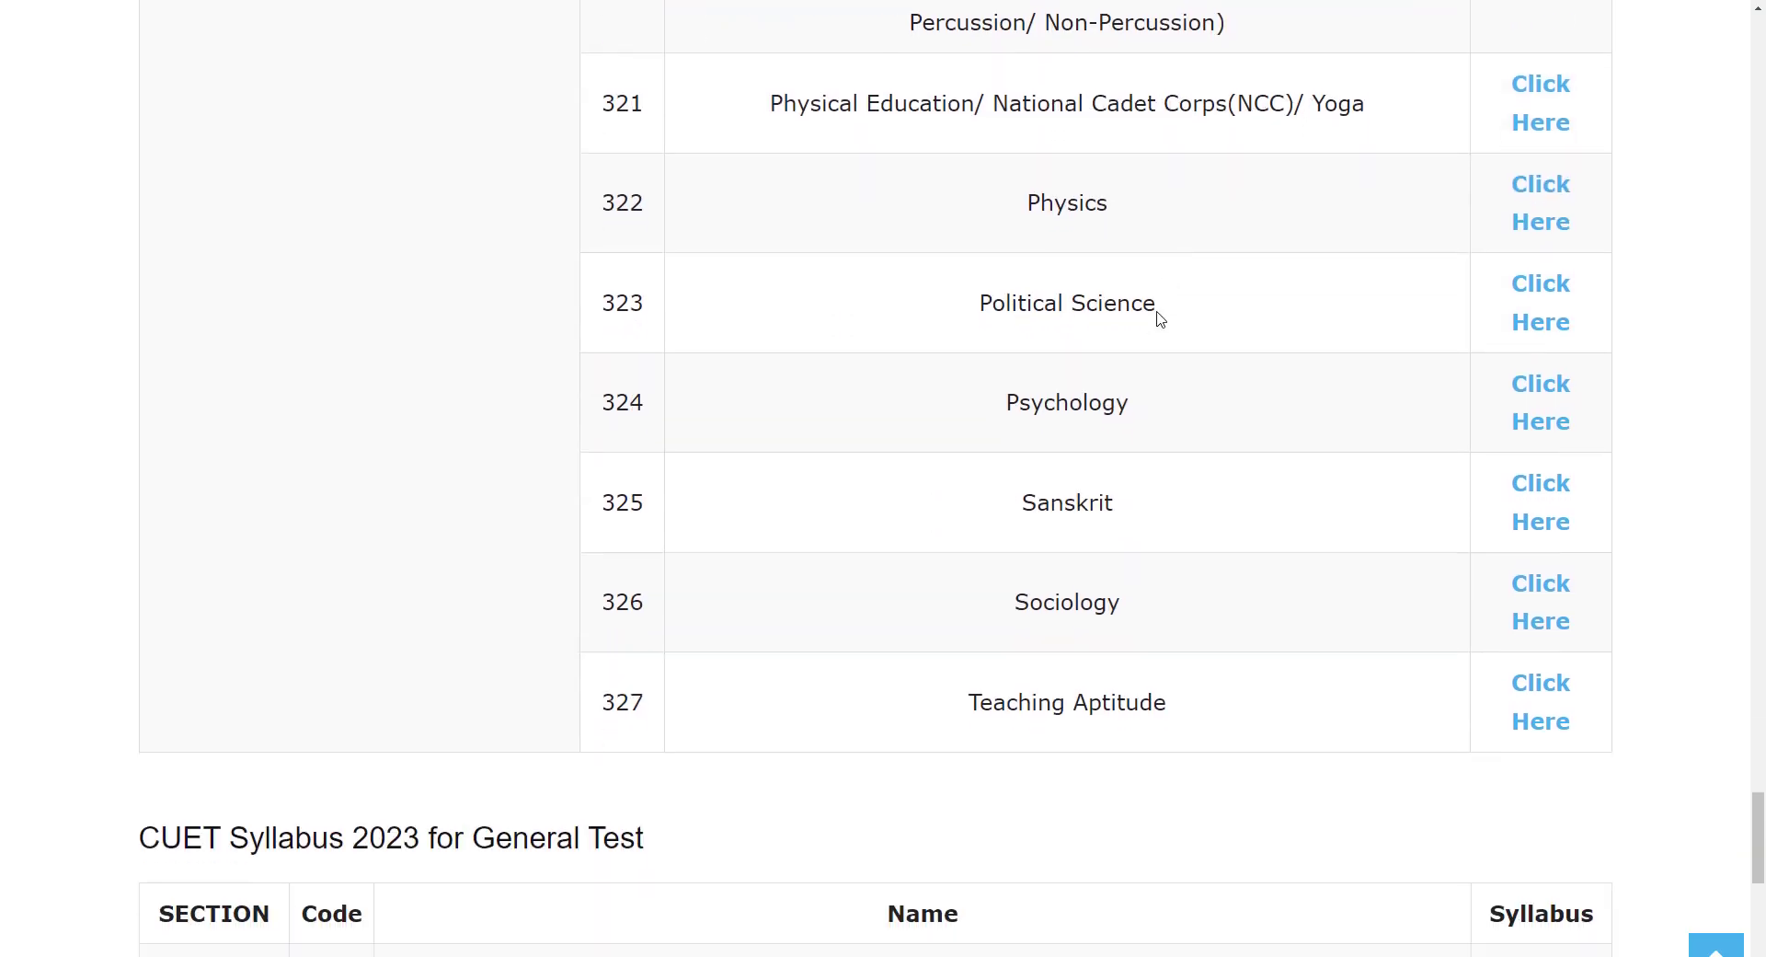
scroll("down", 3)
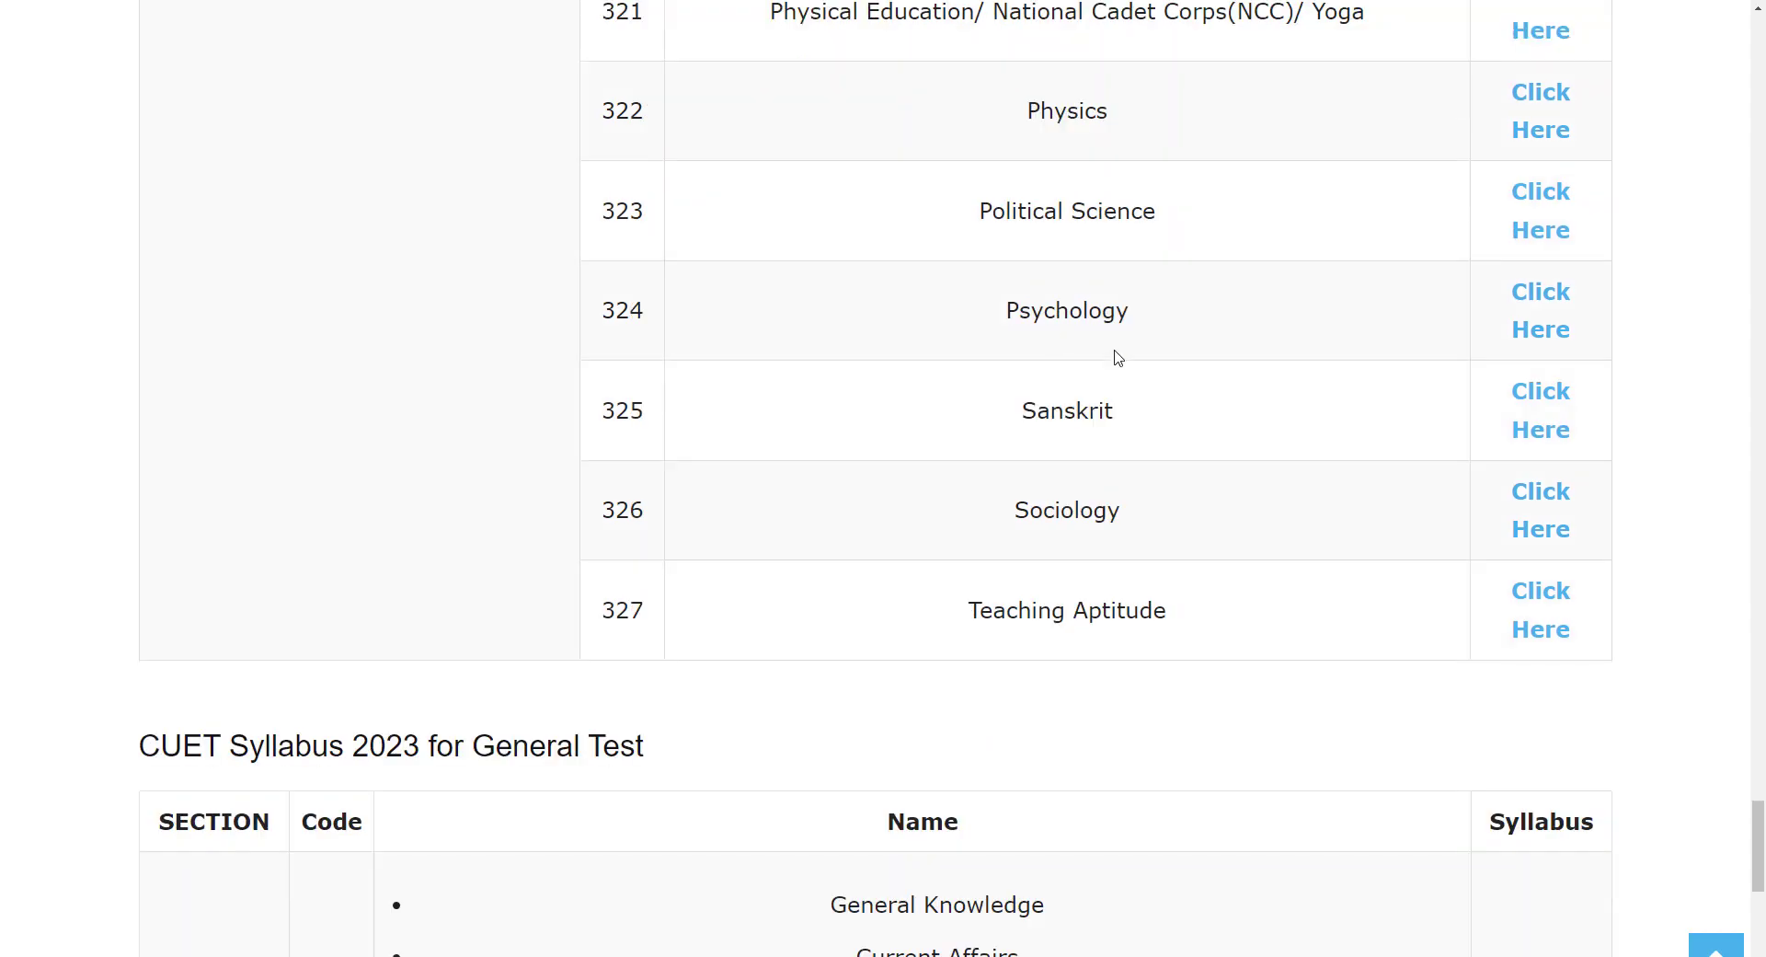
mouse_move(1133, 561)
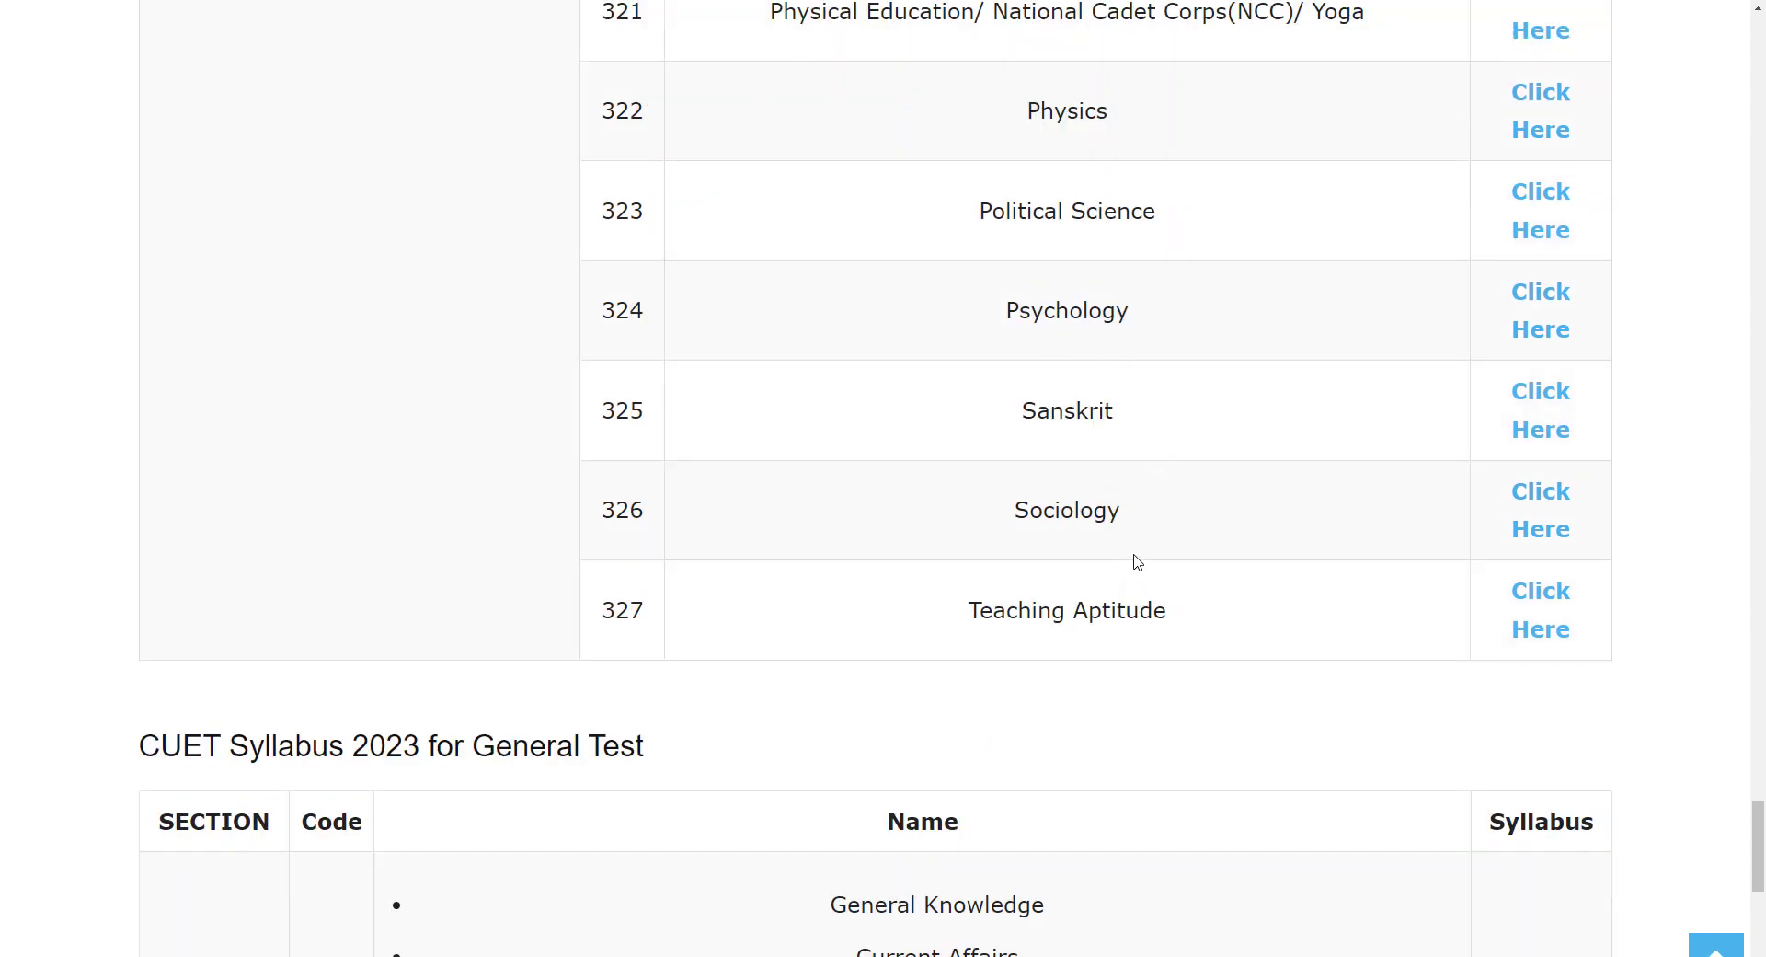
scroll("down", 3)
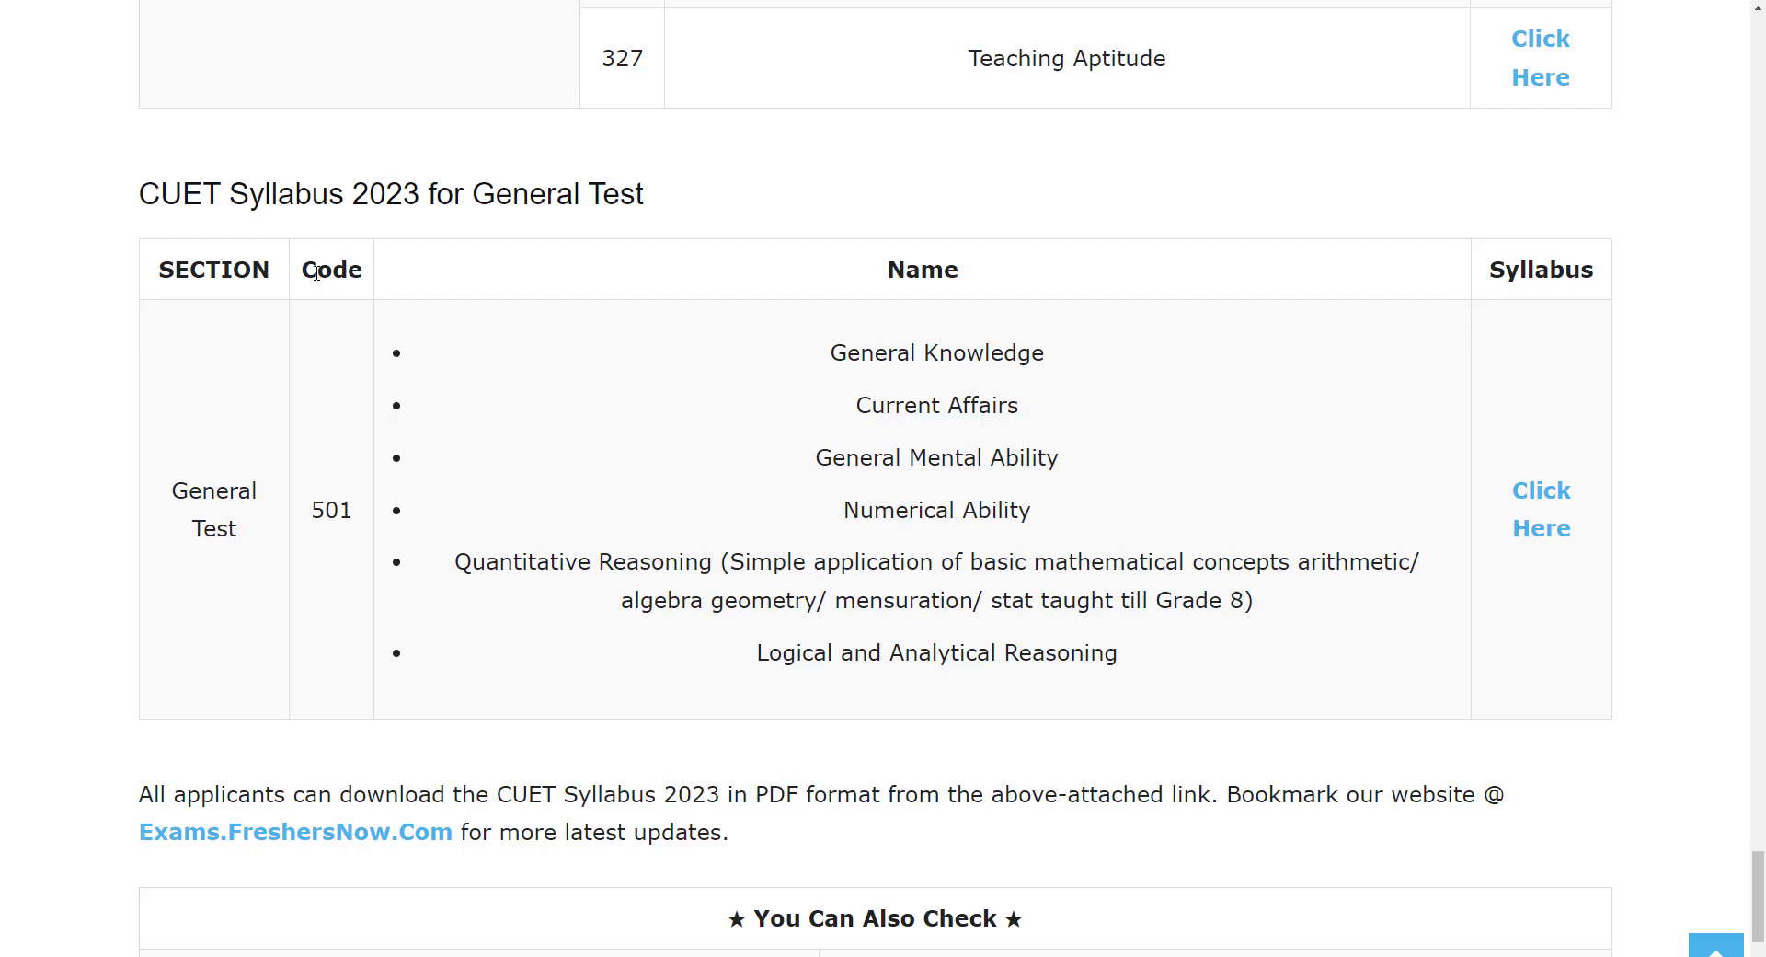
mouse_move(953, 410)
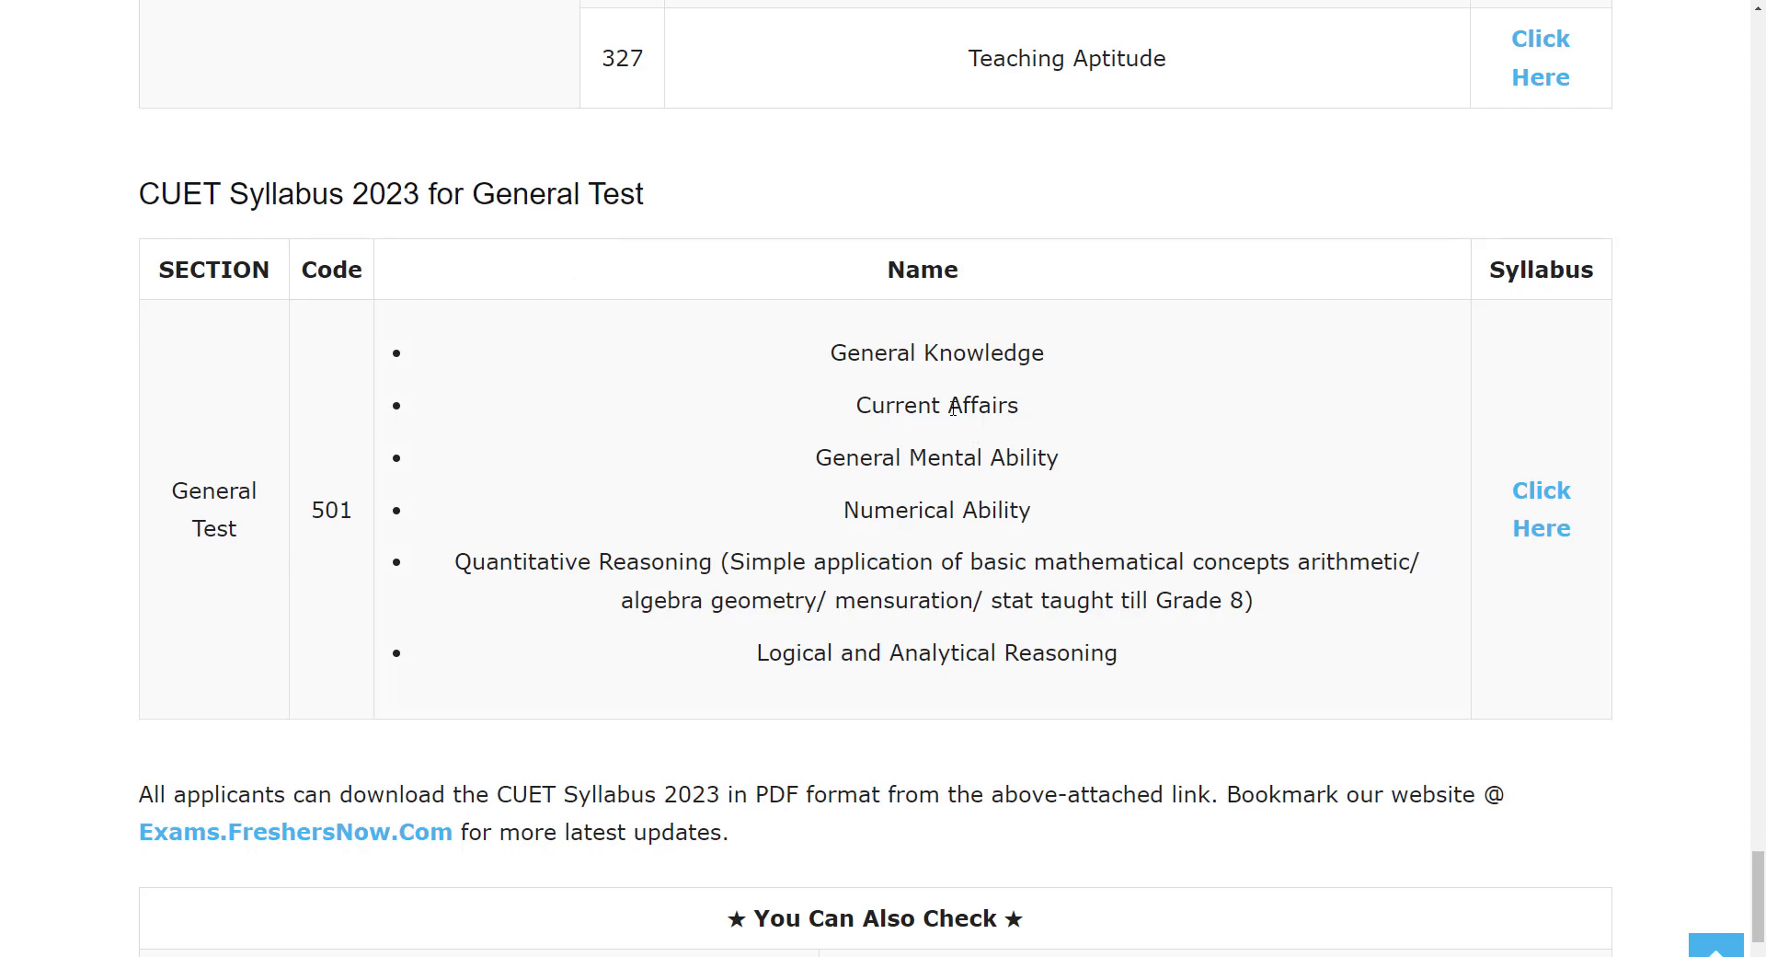
mouse_move(978, 487)
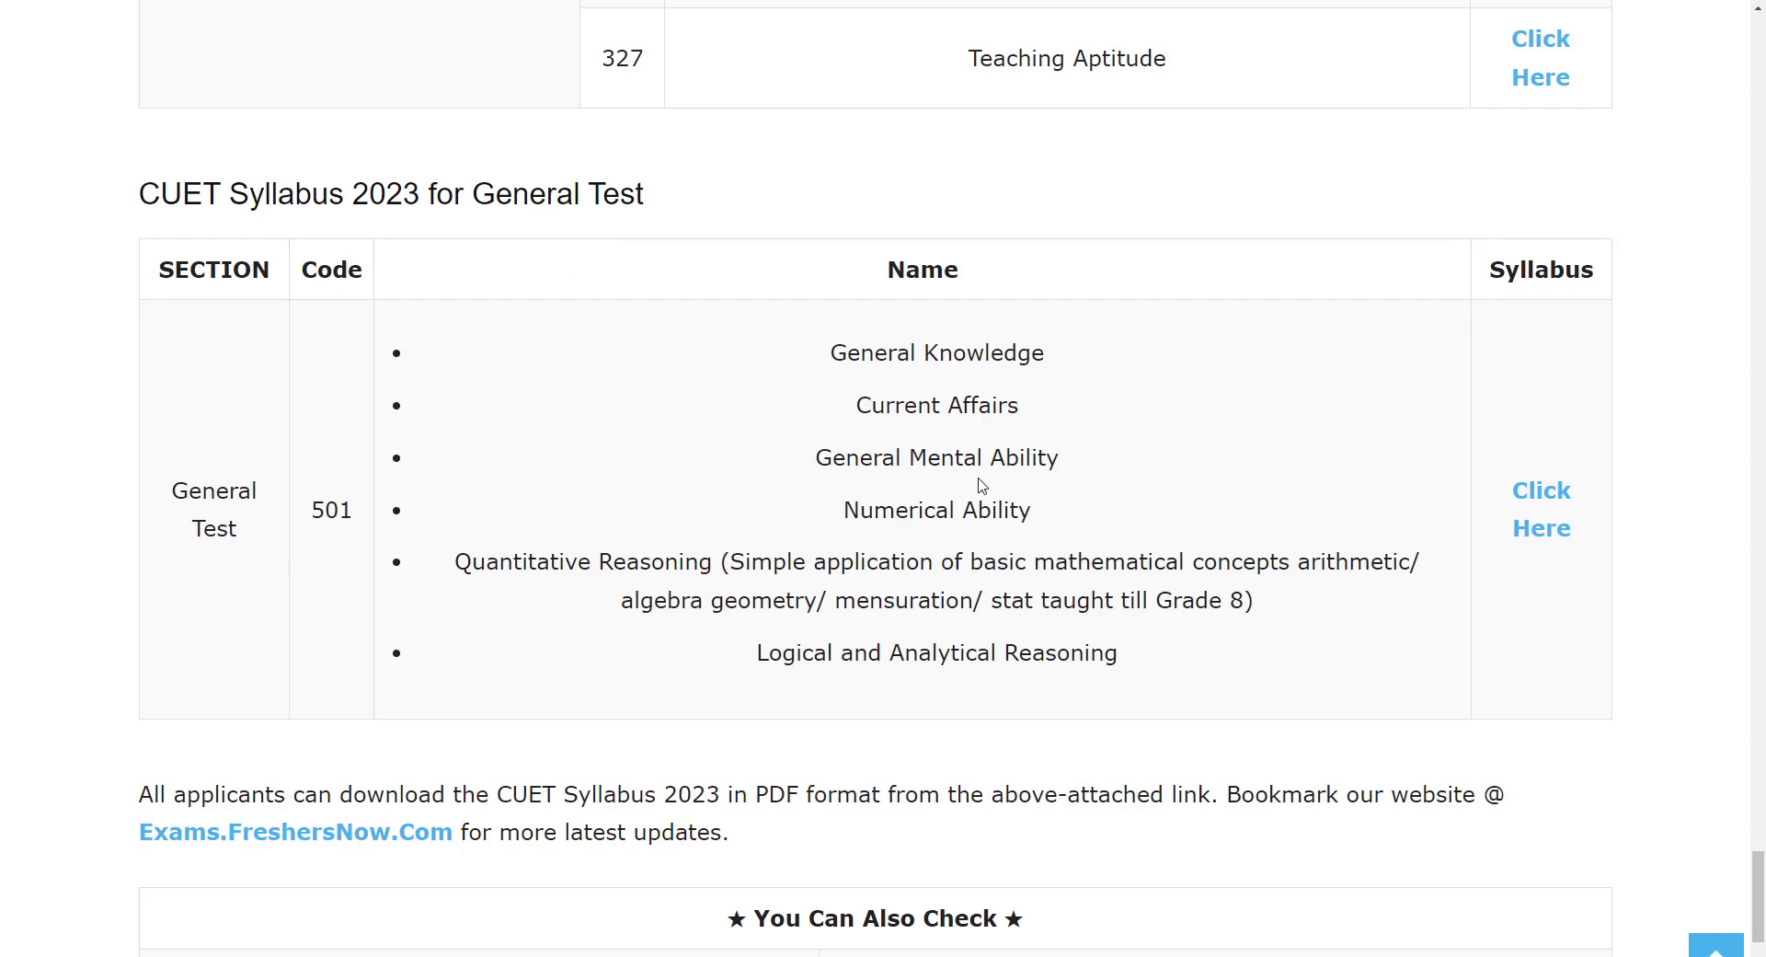
mouse_move(824, 575)
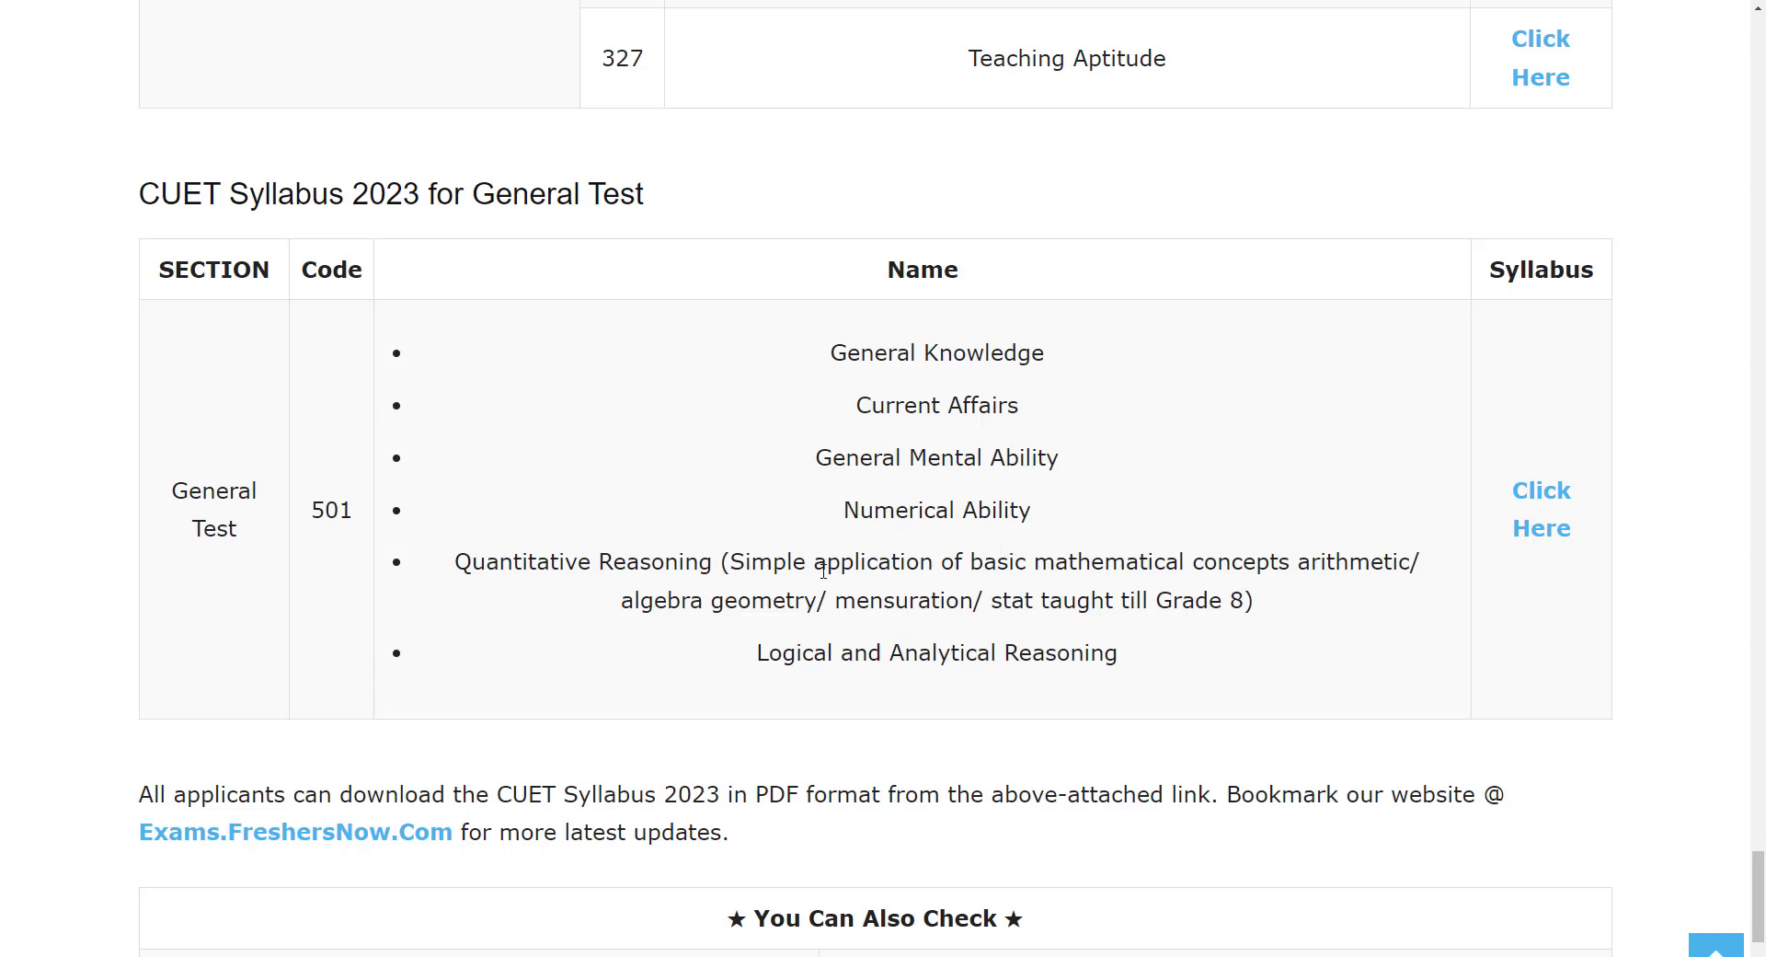
mouse_move(874, 624)
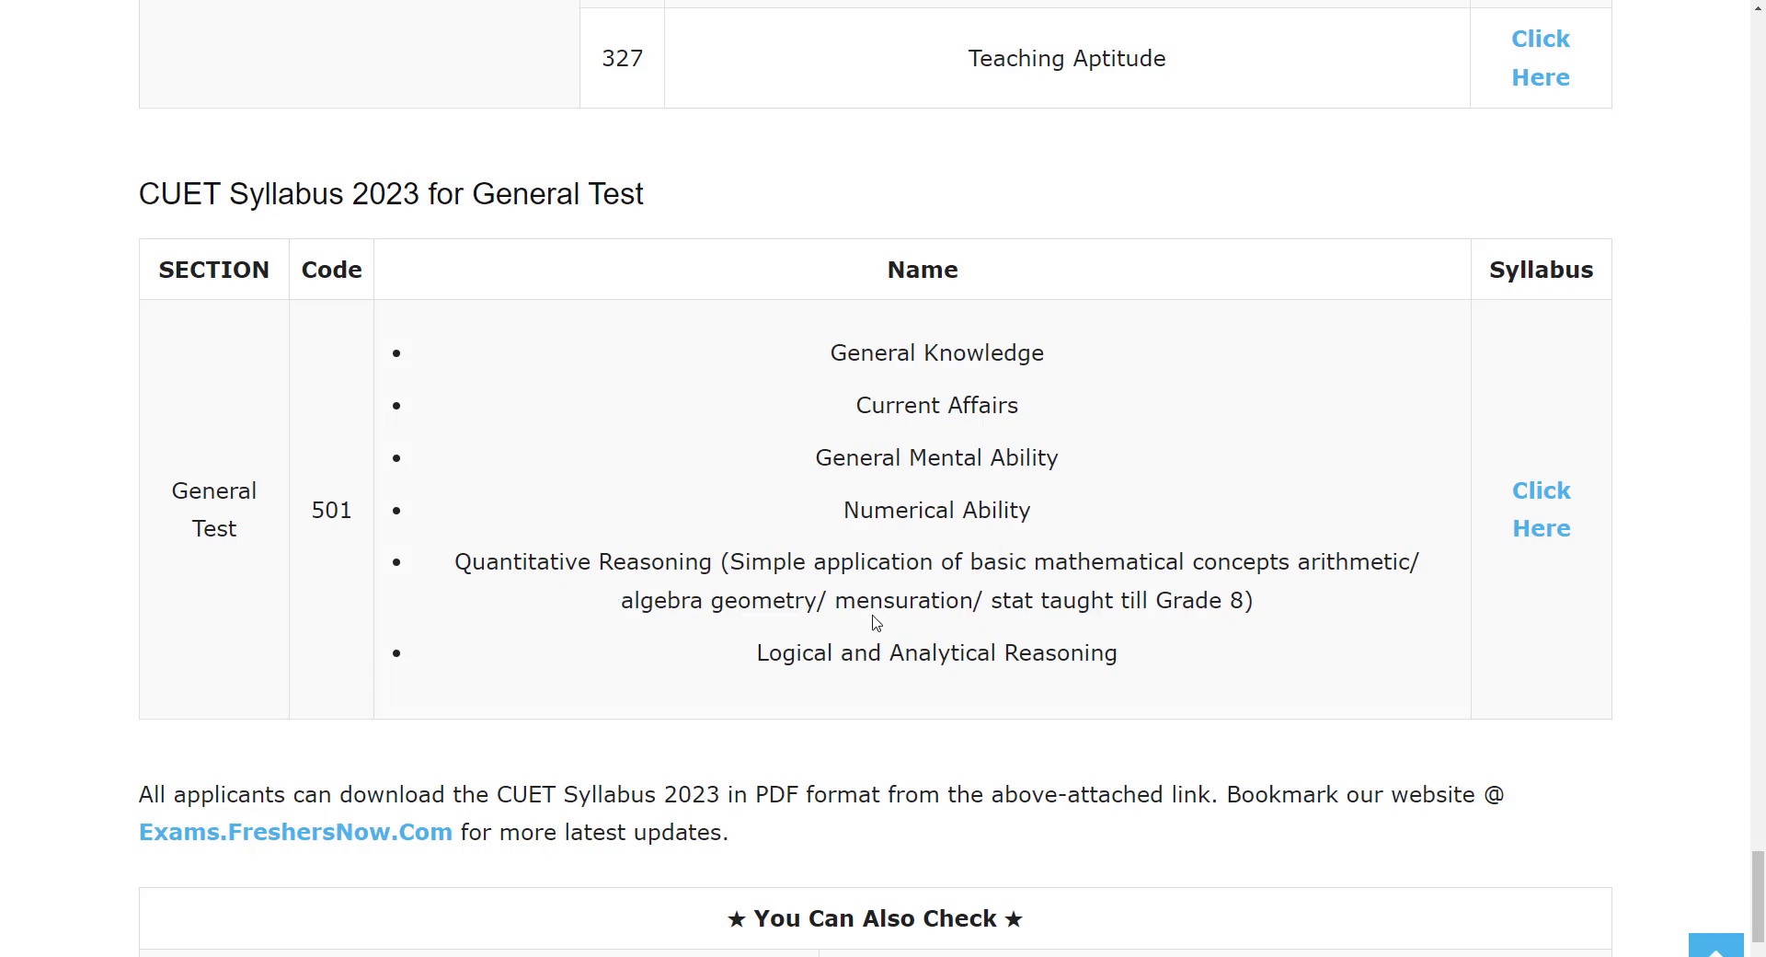
mouse_move(1148, 684)
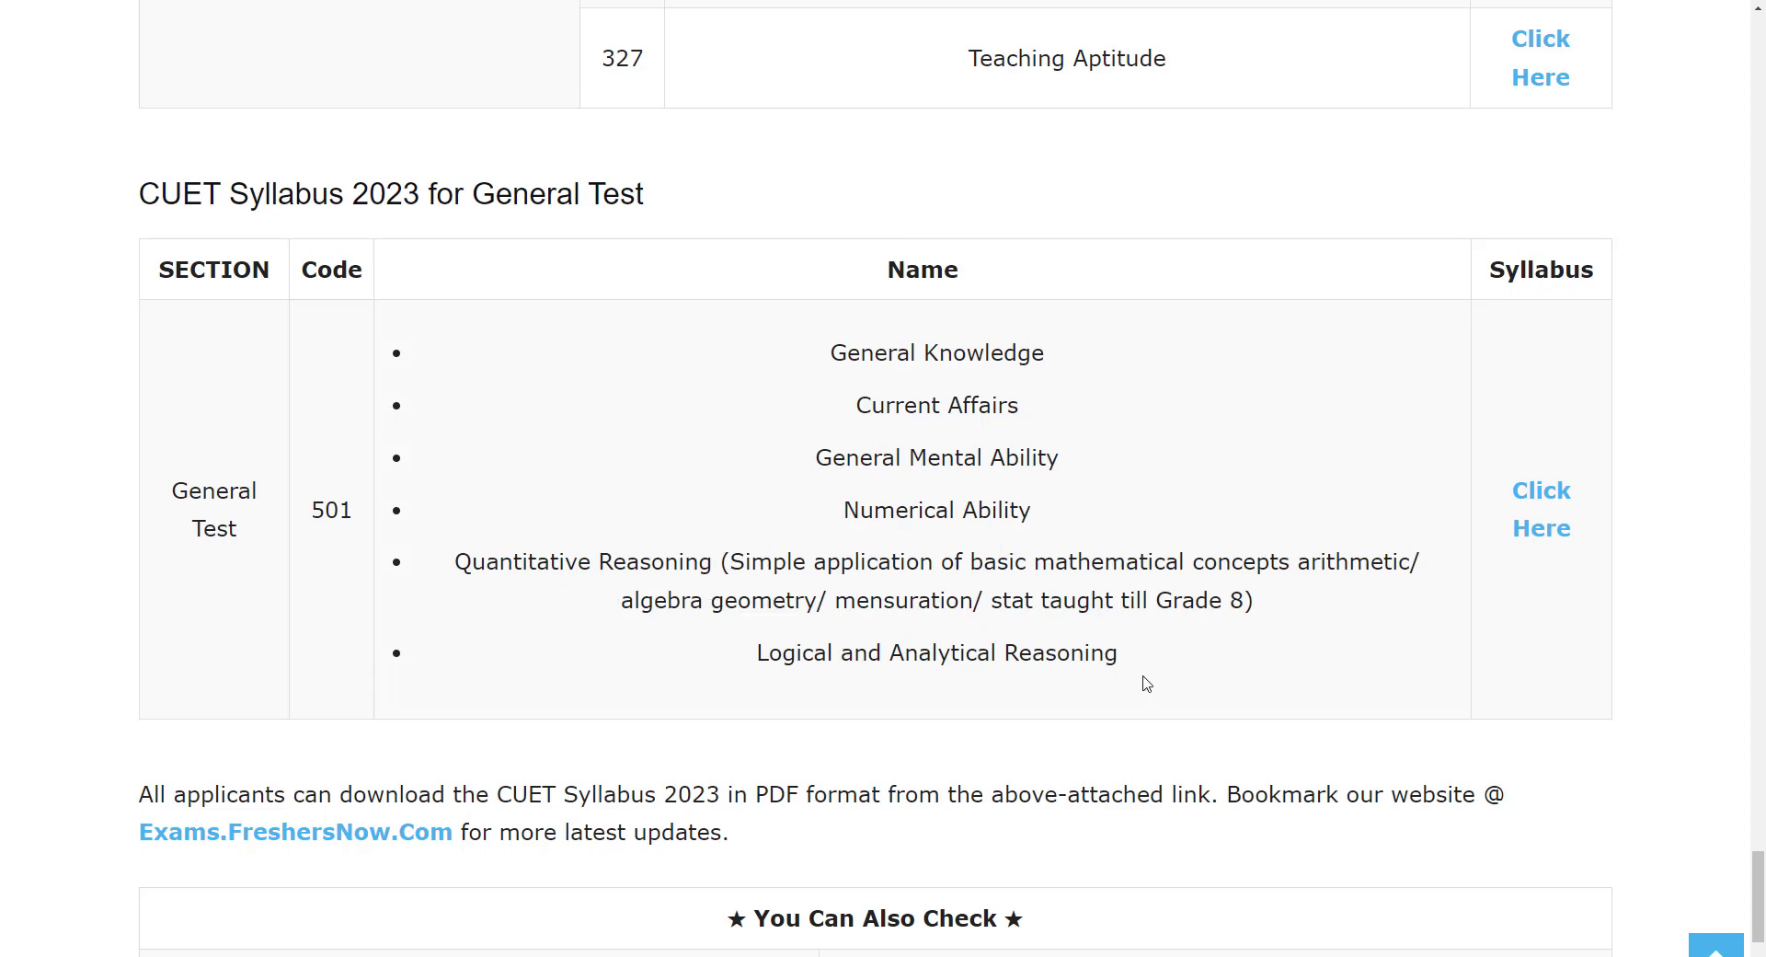
scroll("down", 3)
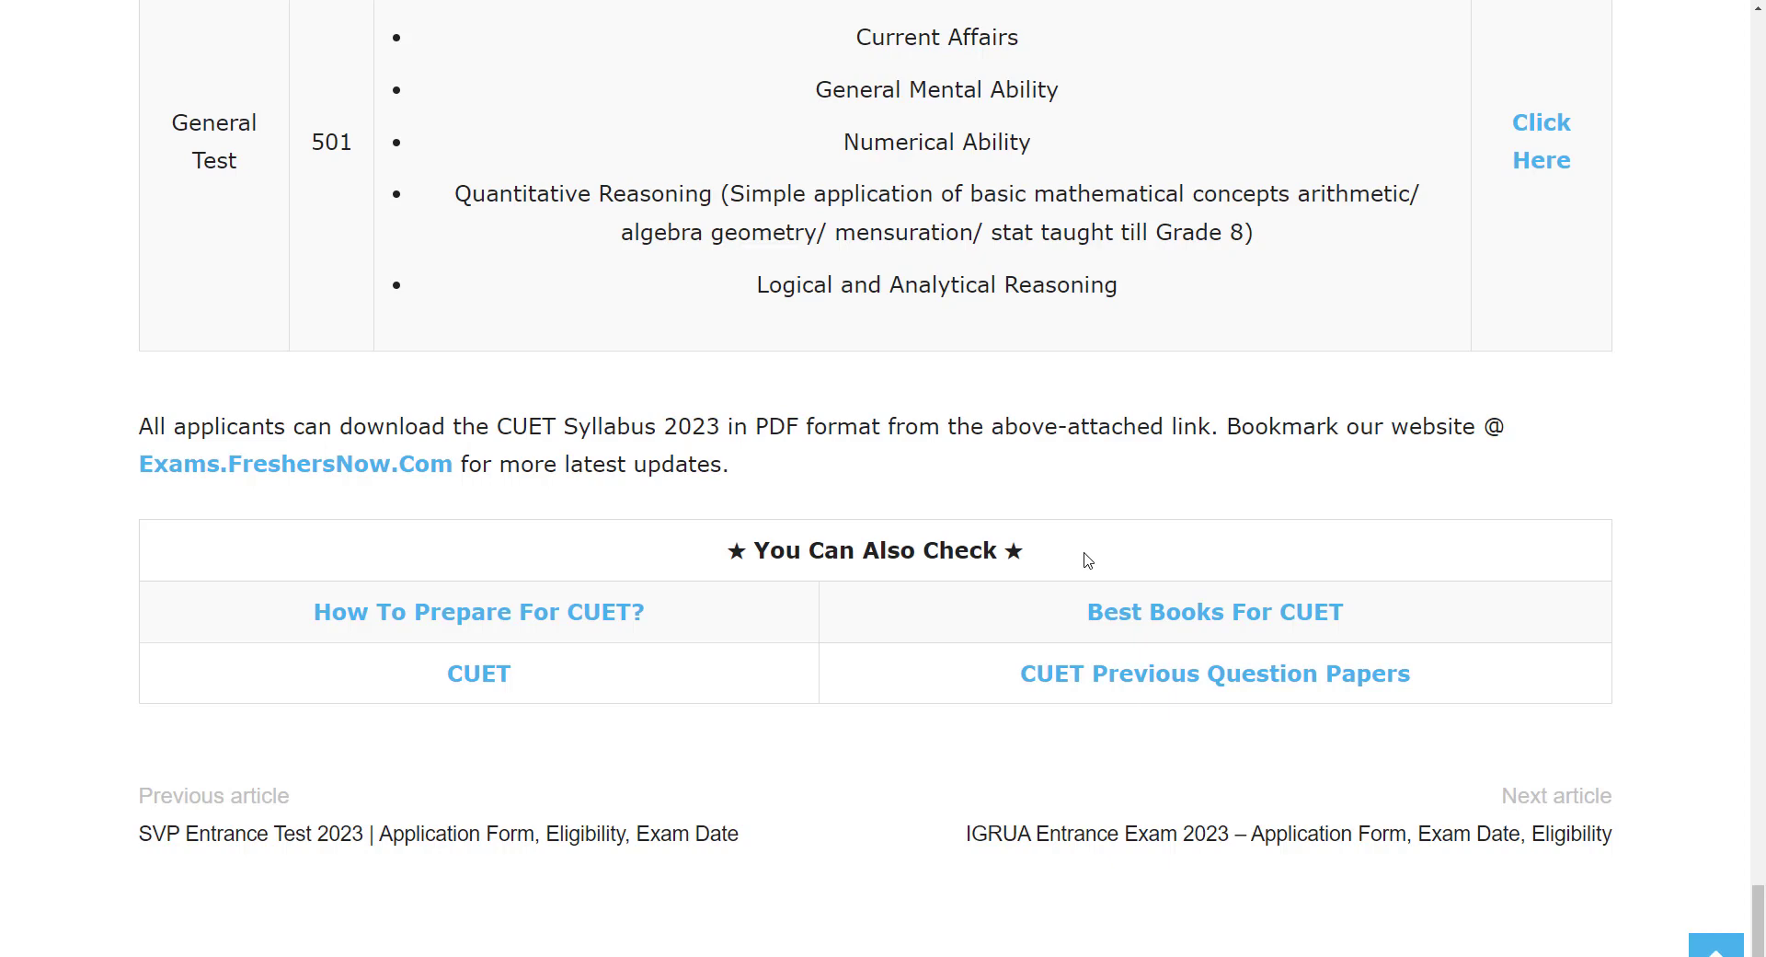
mouse_move(1063, 514)
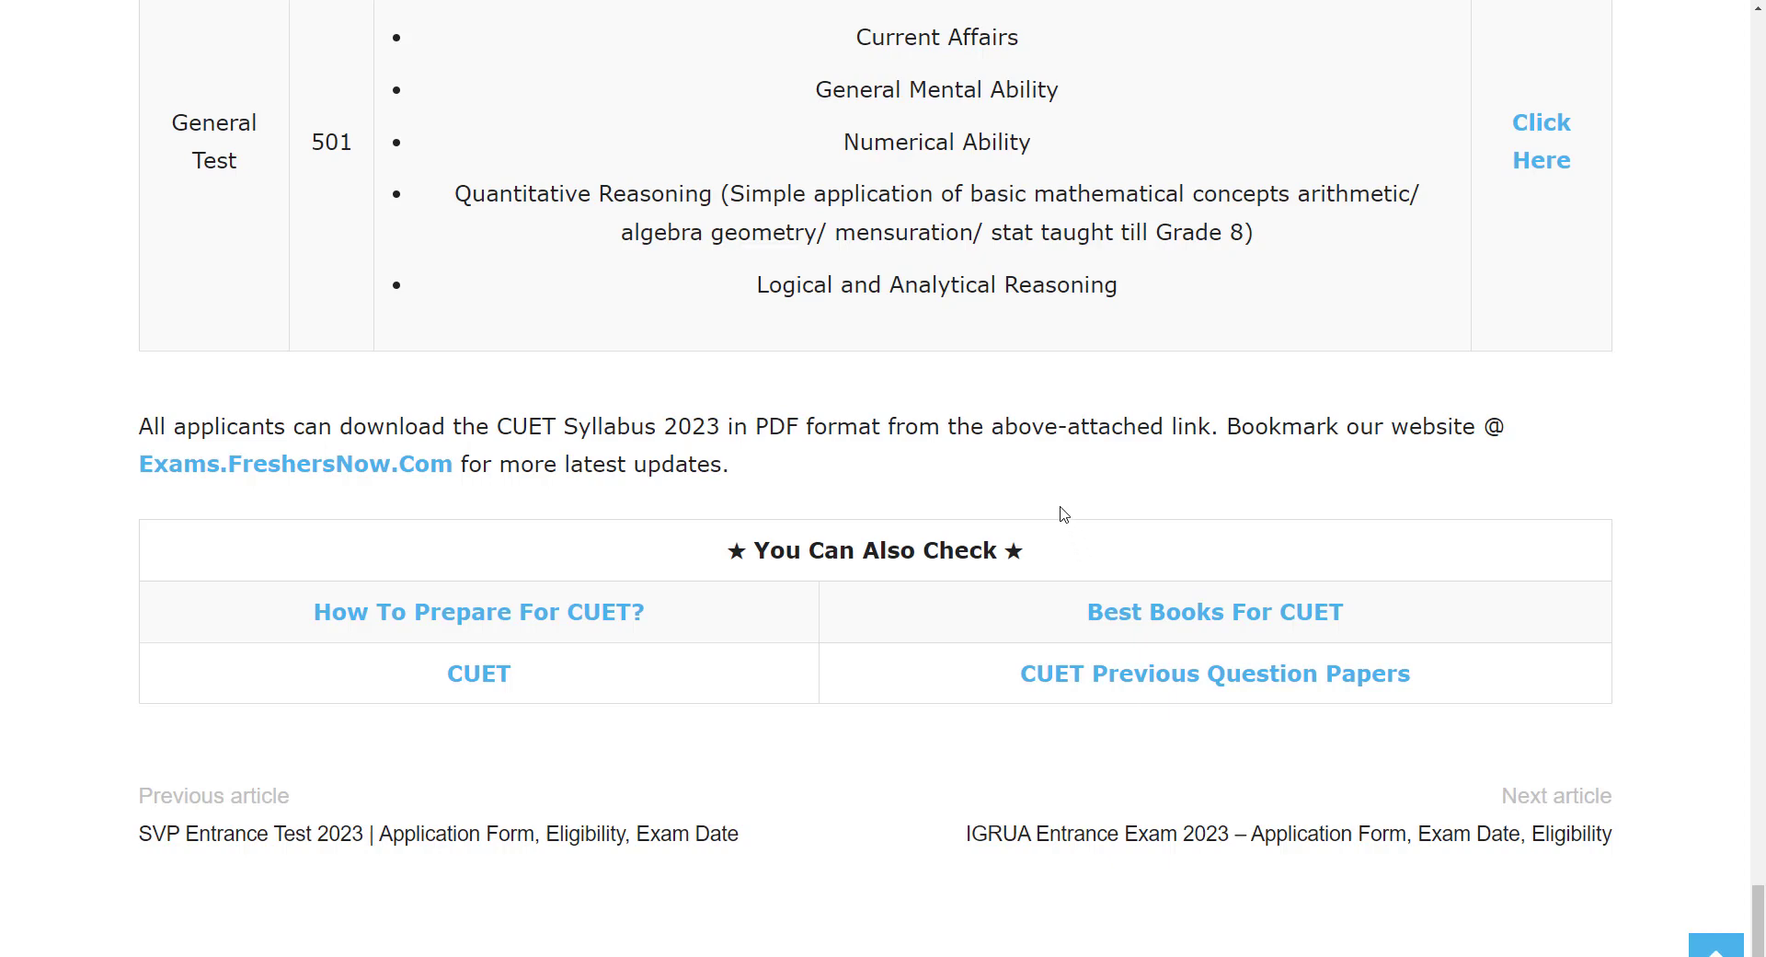
mouse_move(1059, 504)
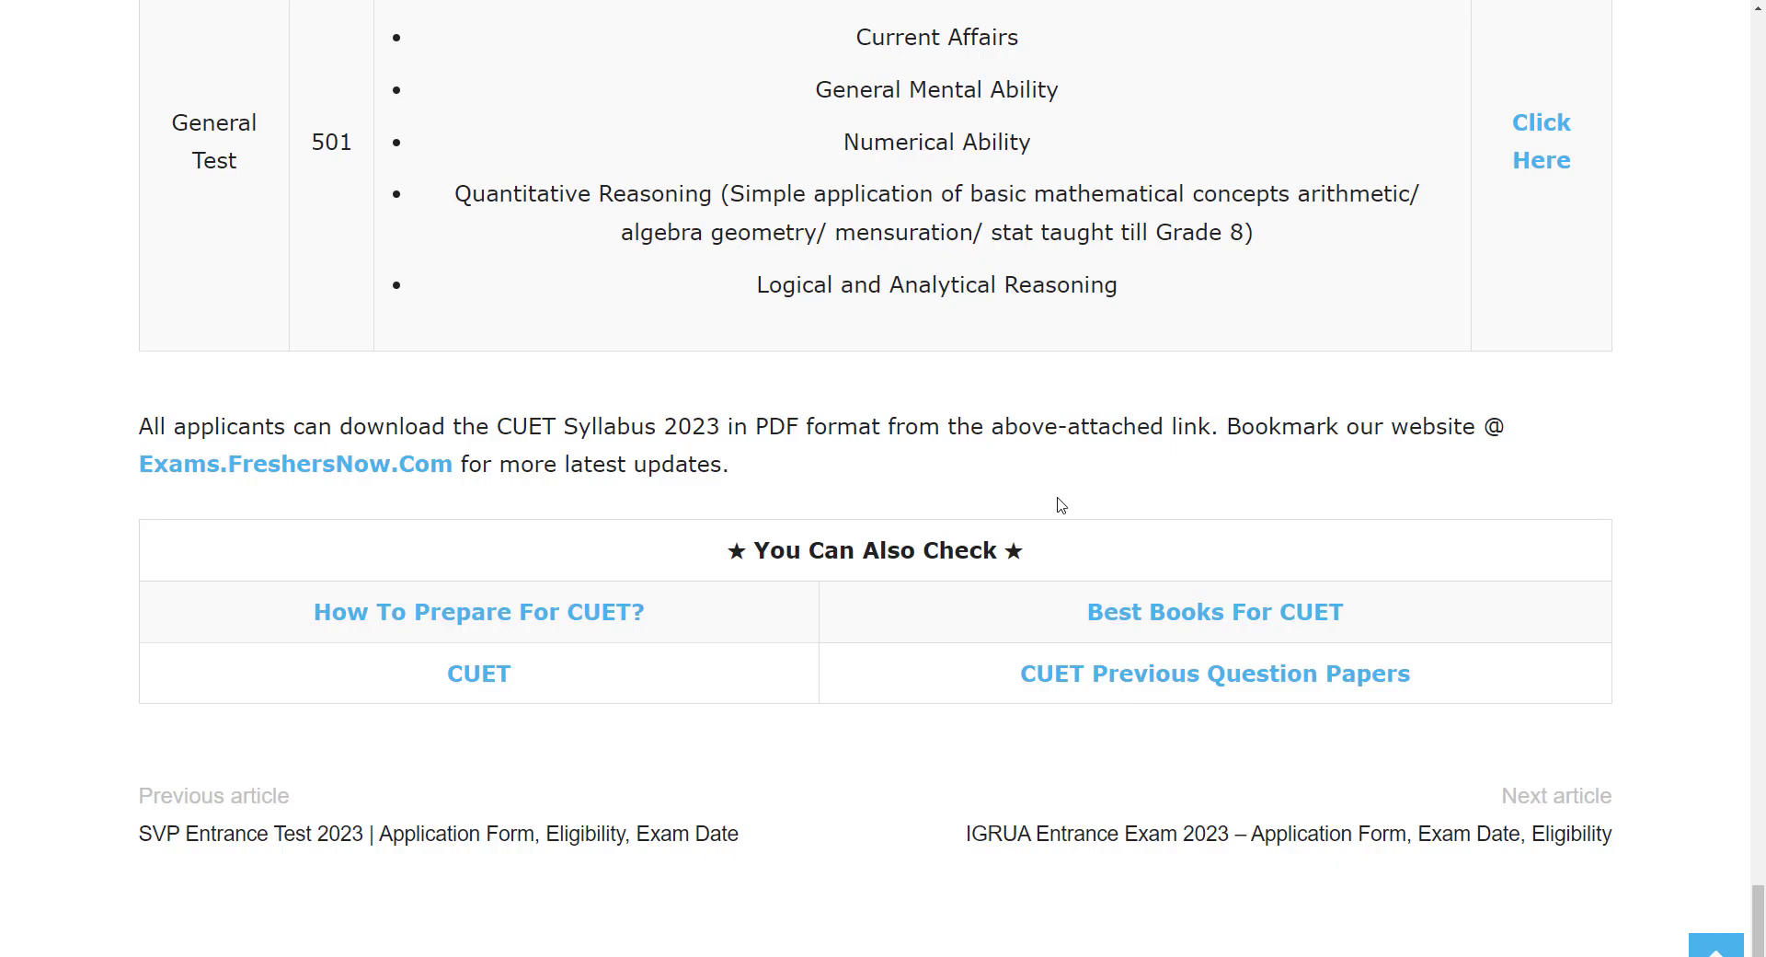